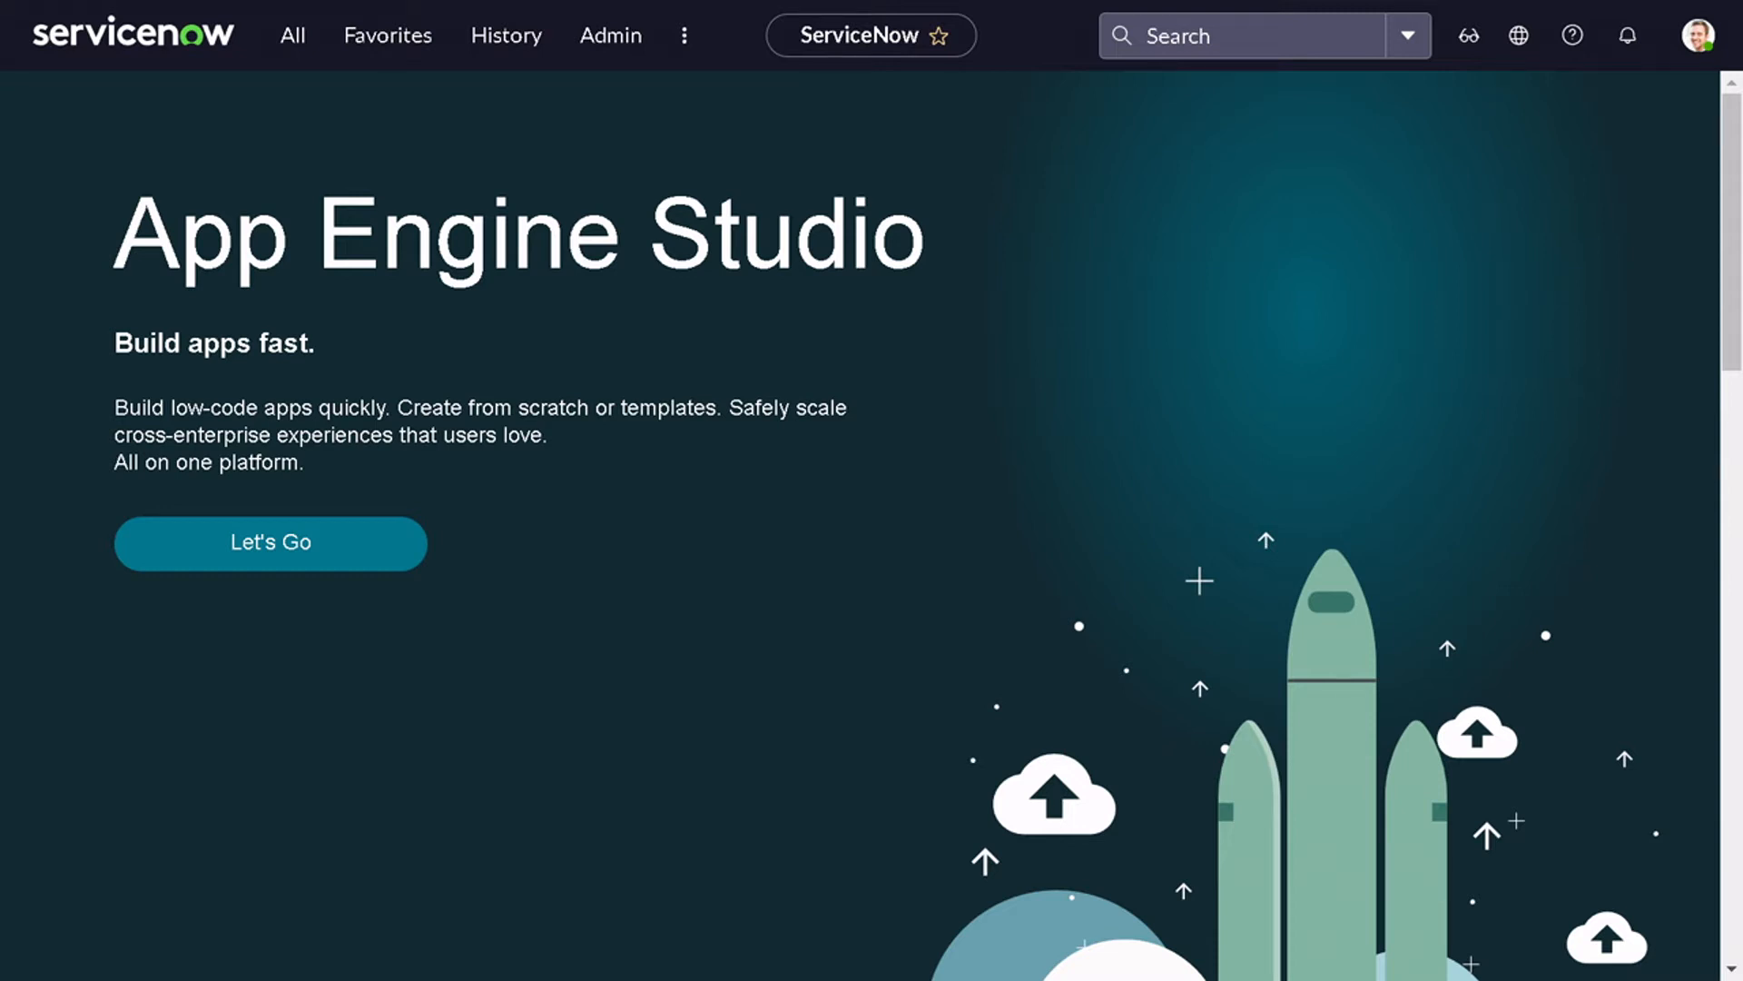
From the All menu, open System Definition > Fix Scripts and start a new record.
click(292, 35)
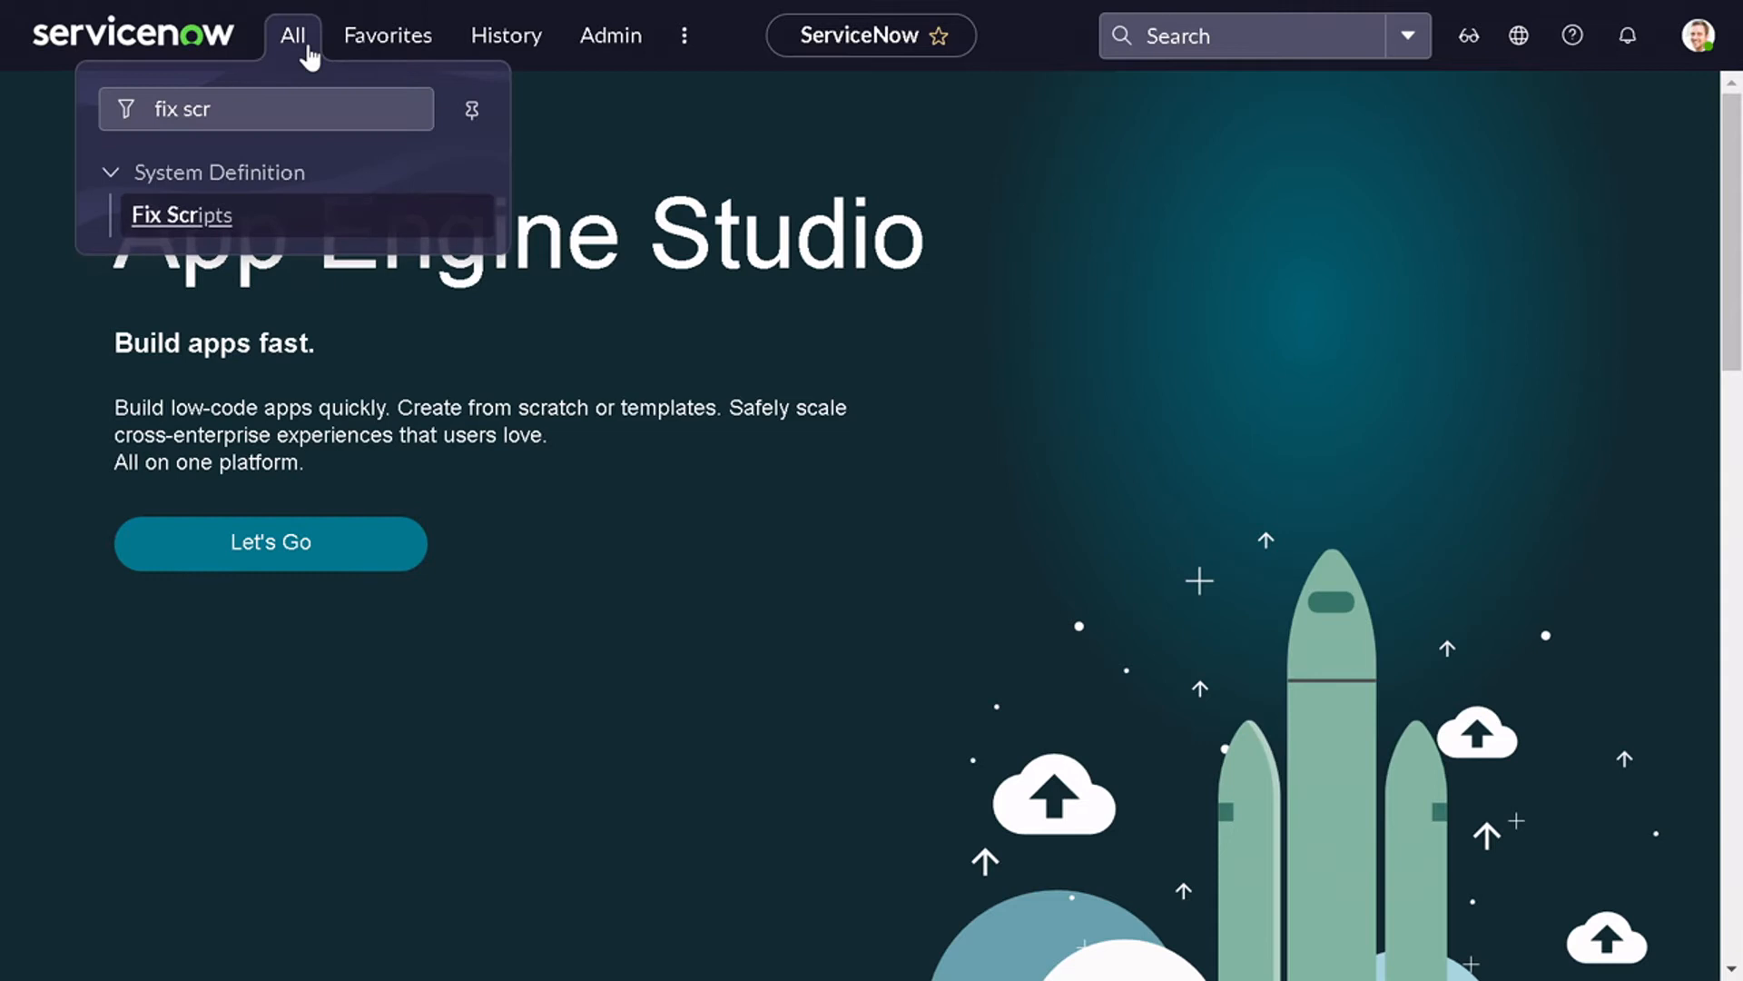
click(182, 215)
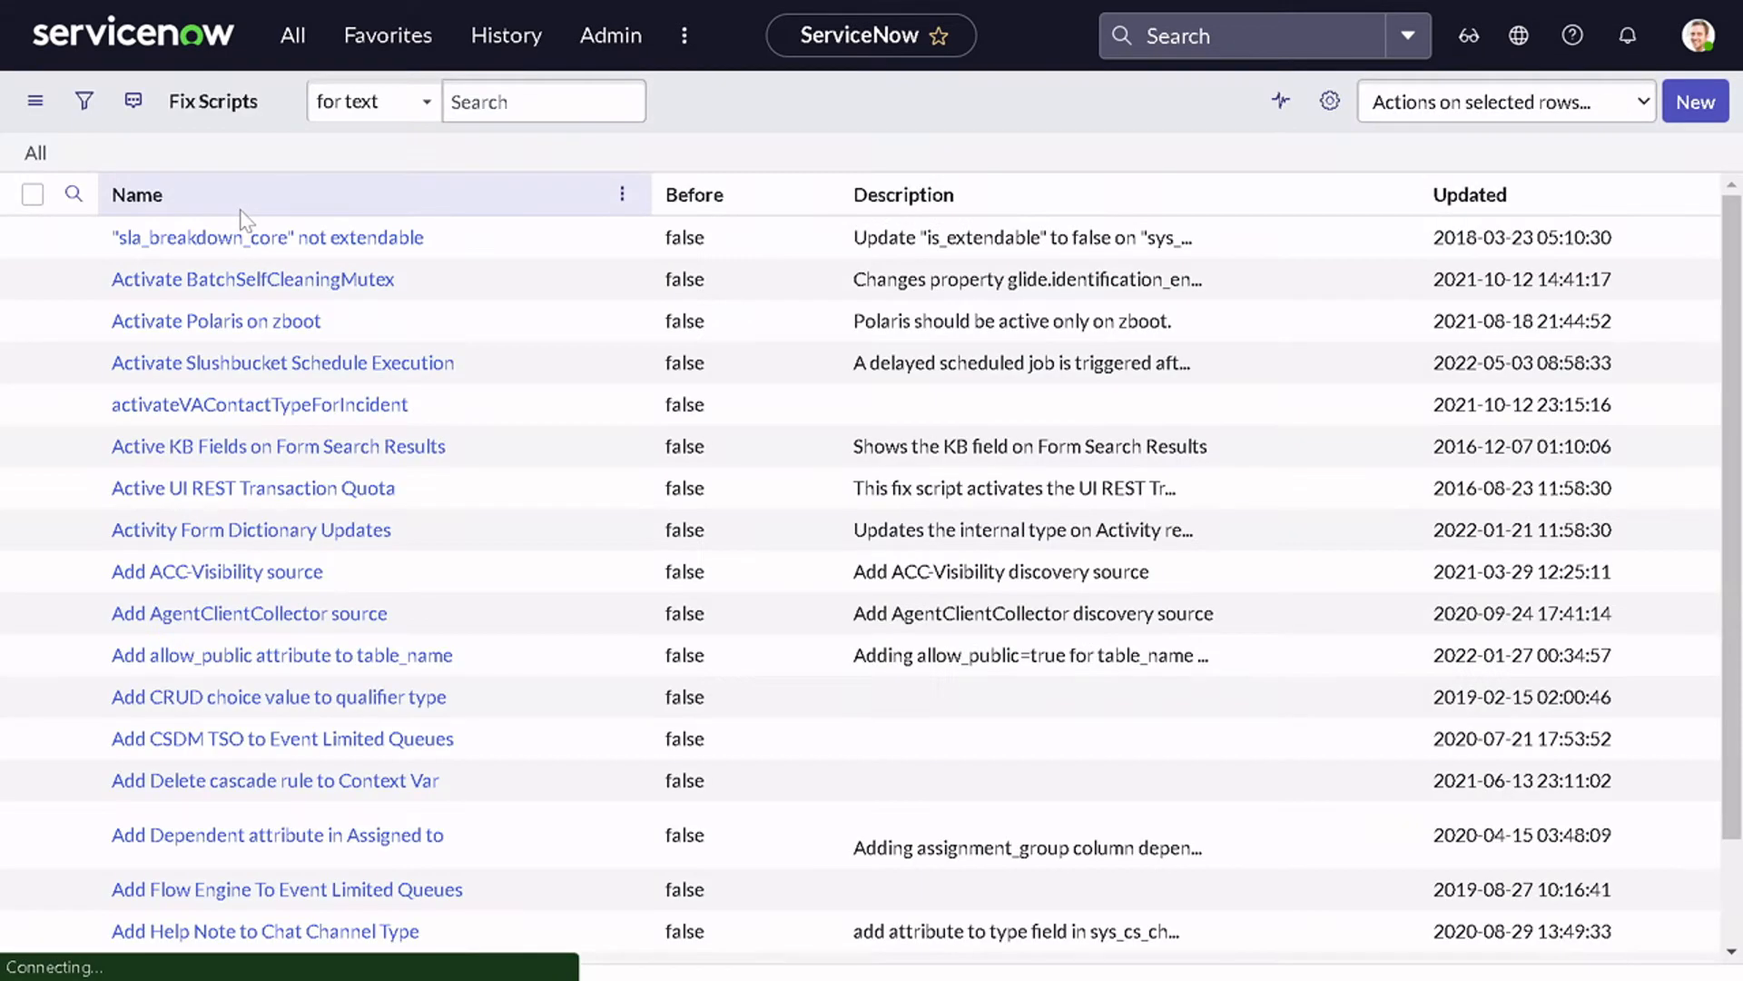
click(135, 194)
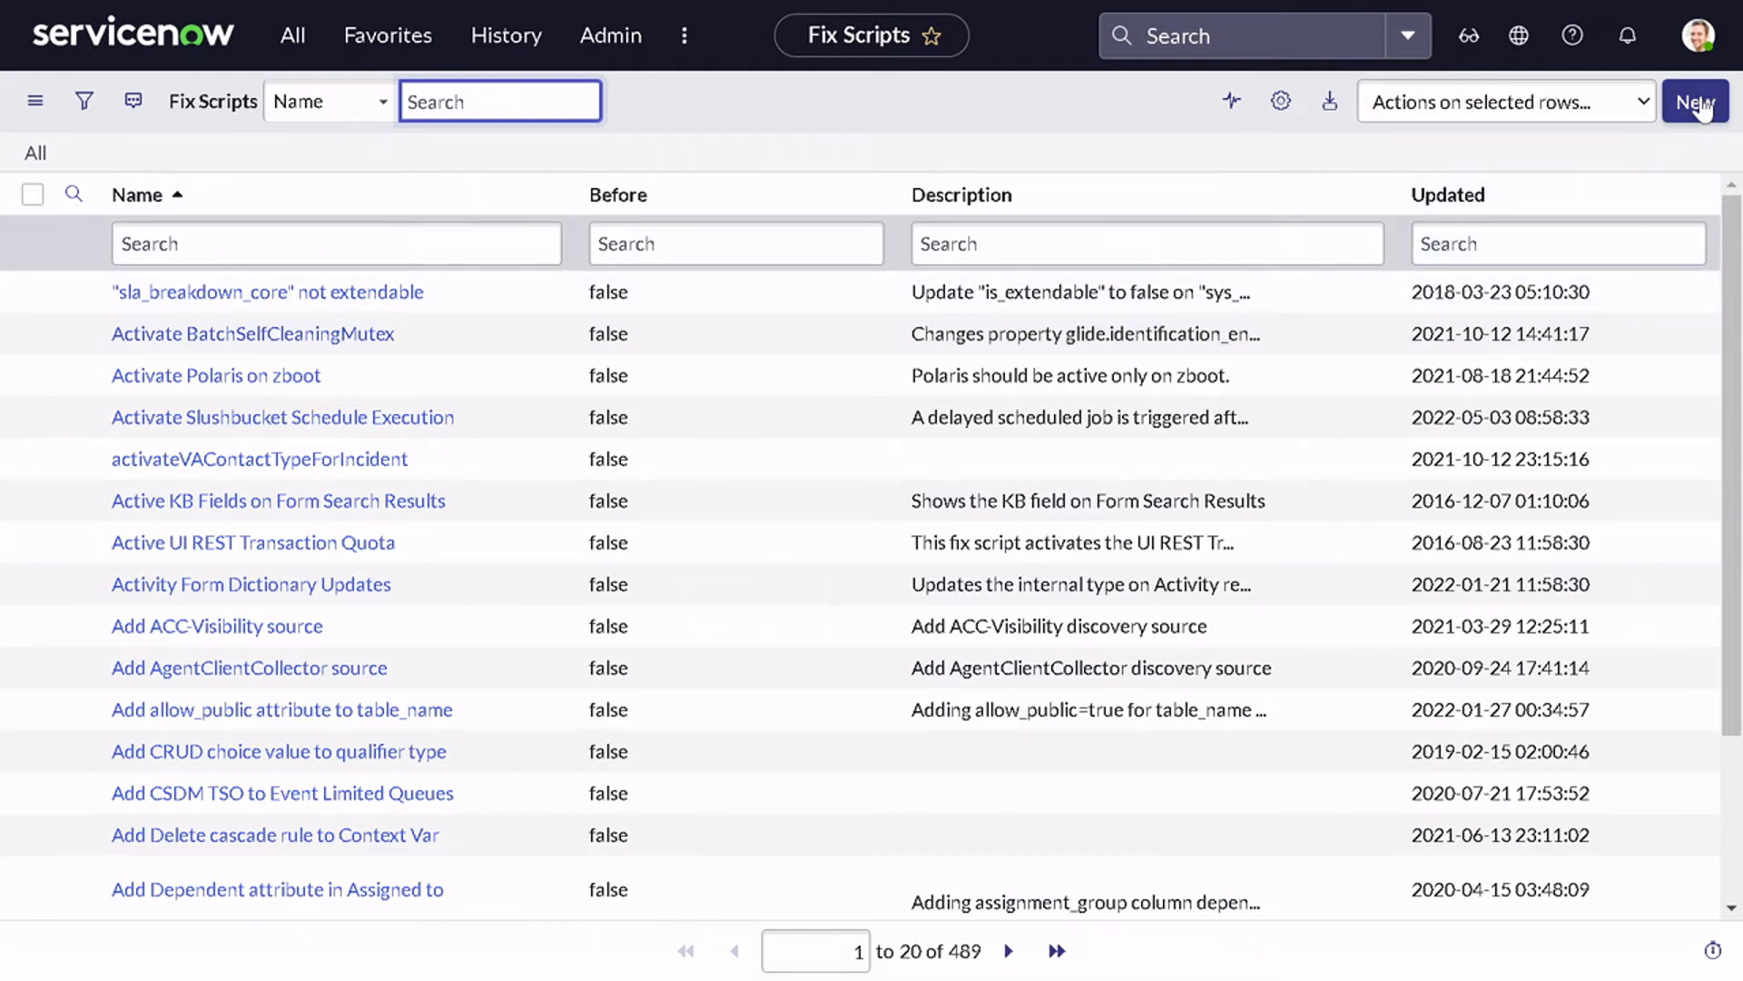
click(1695, 101)
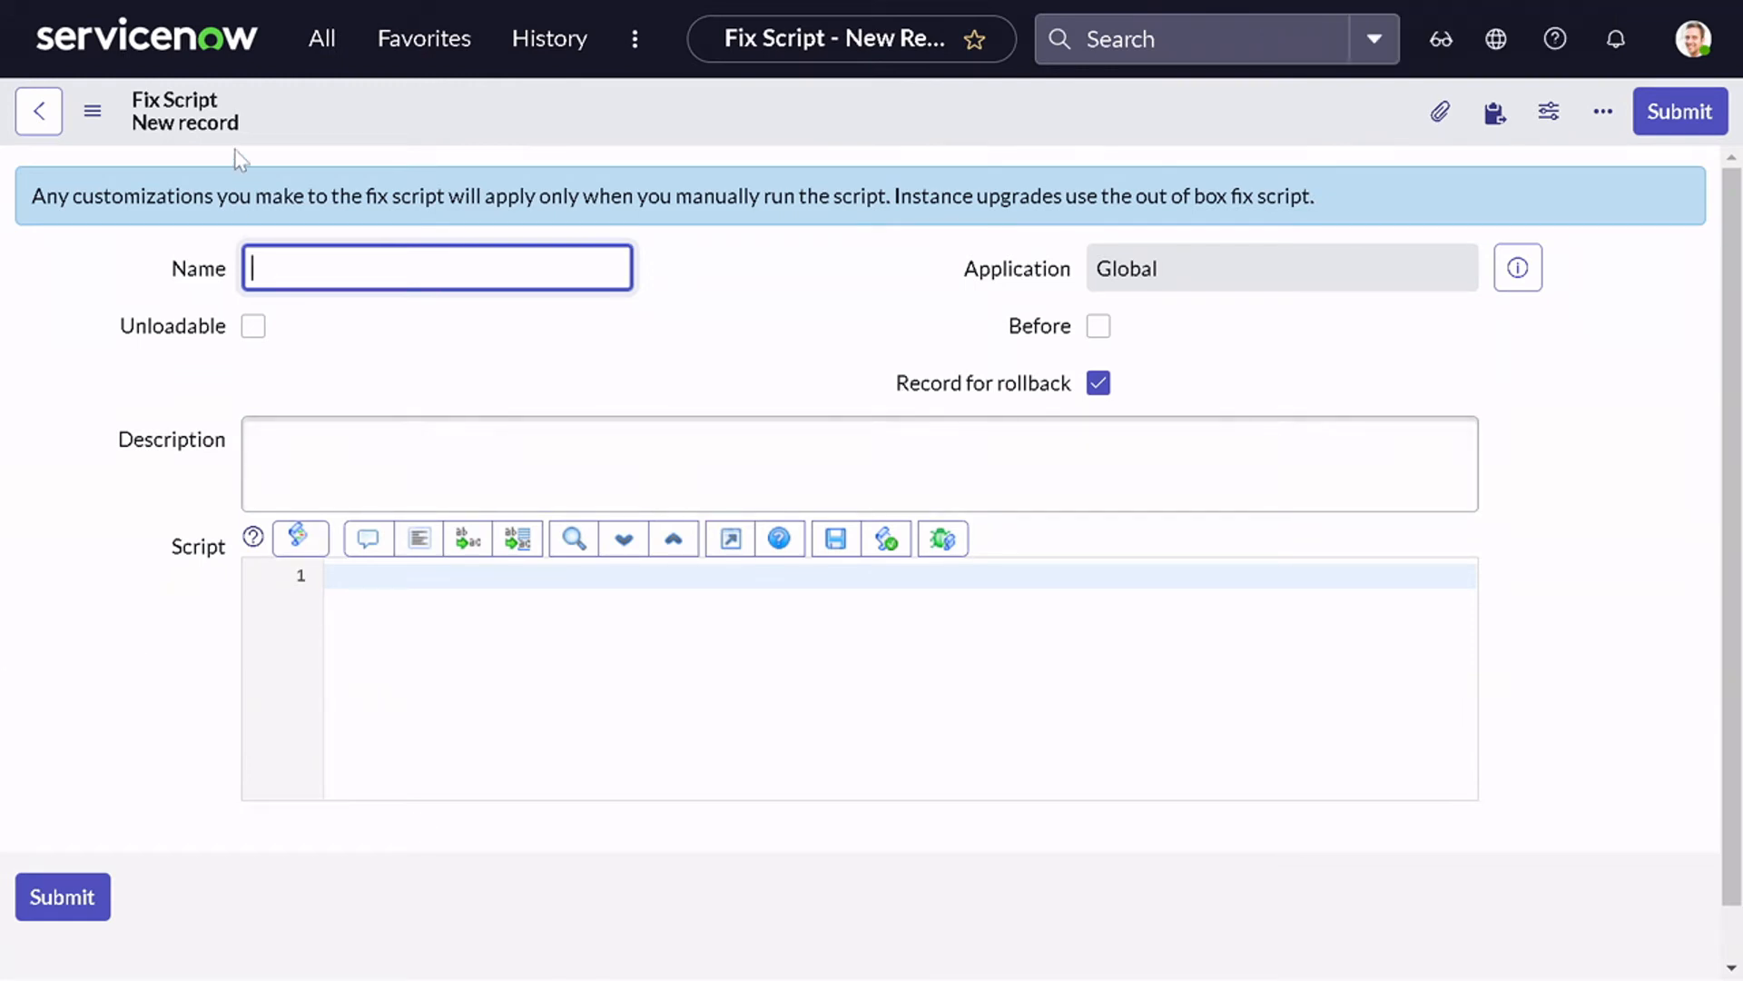
mouse_move(246, 115)
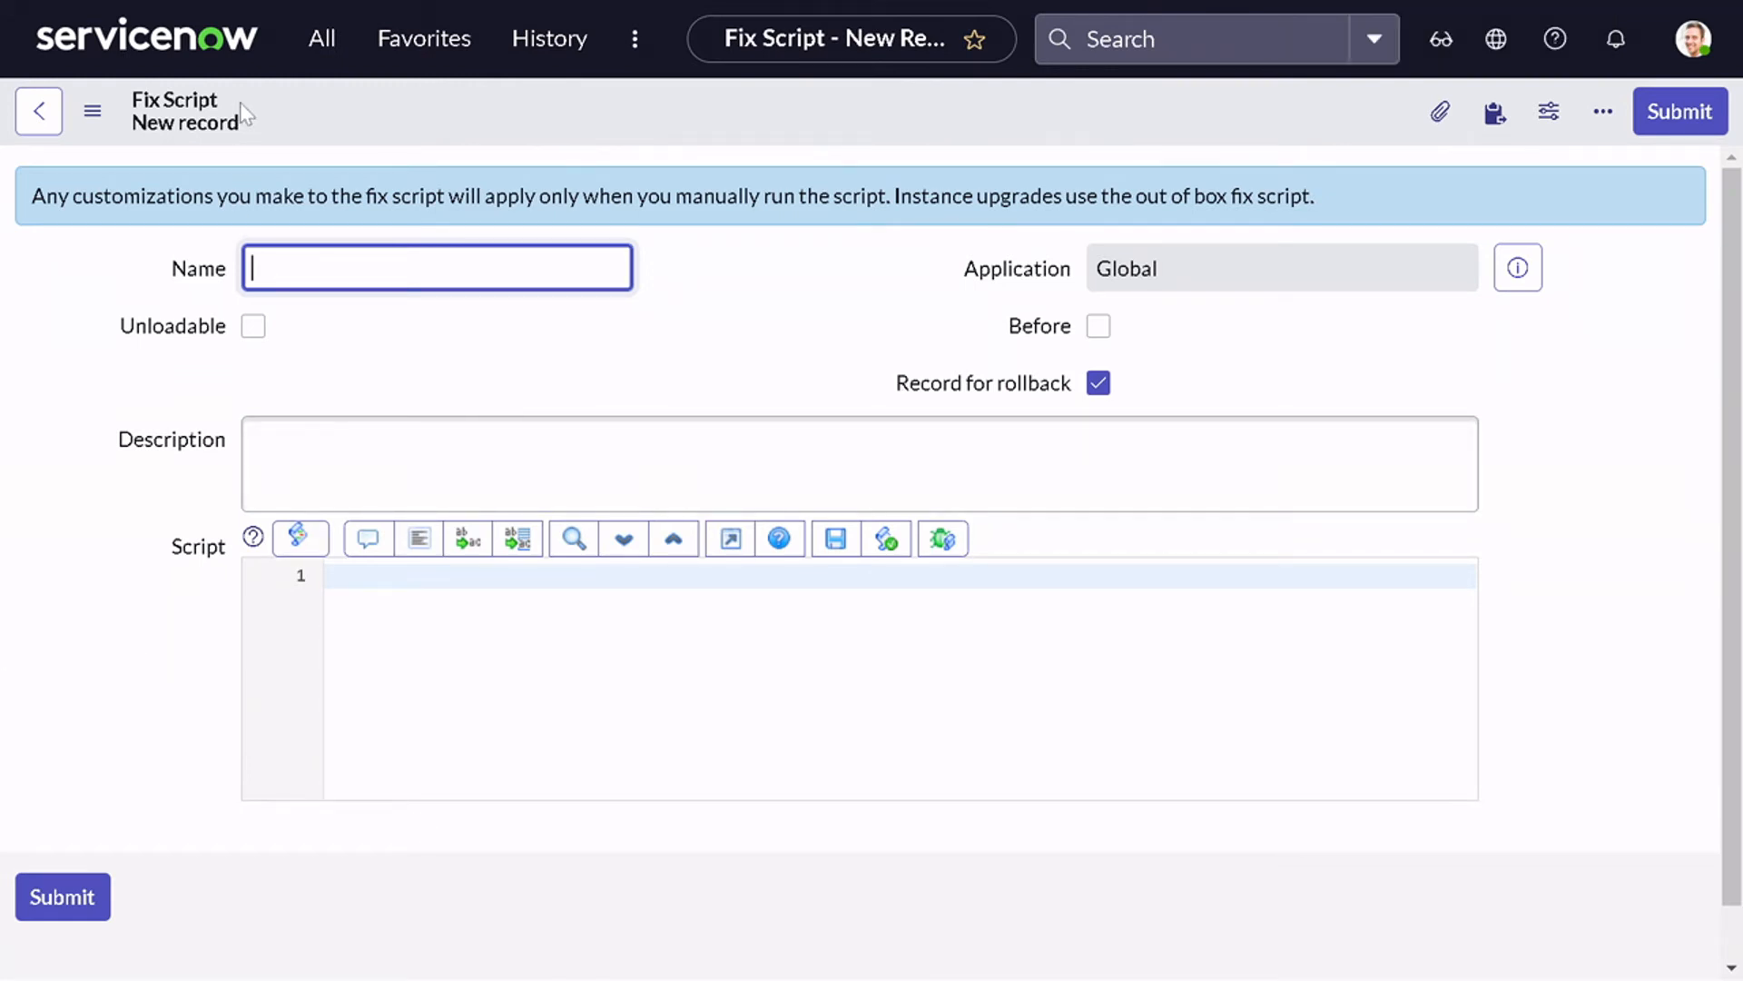
mouse_move(200, 619)
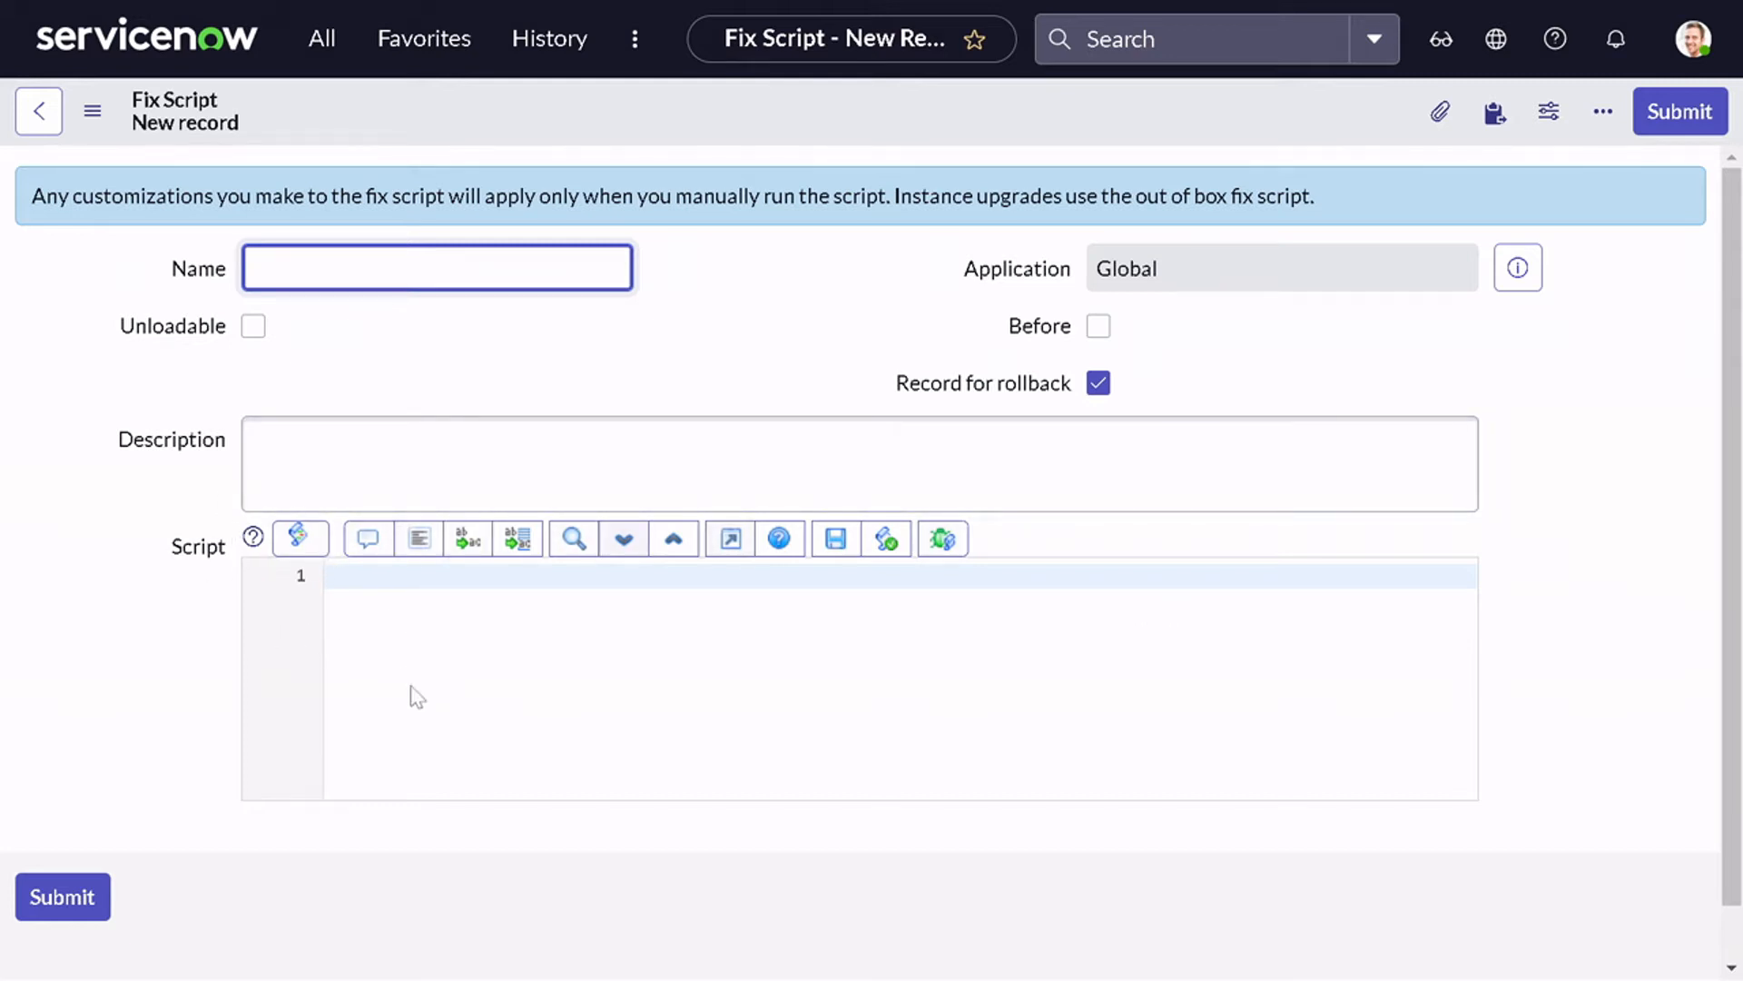
mouse_move(779, 538)
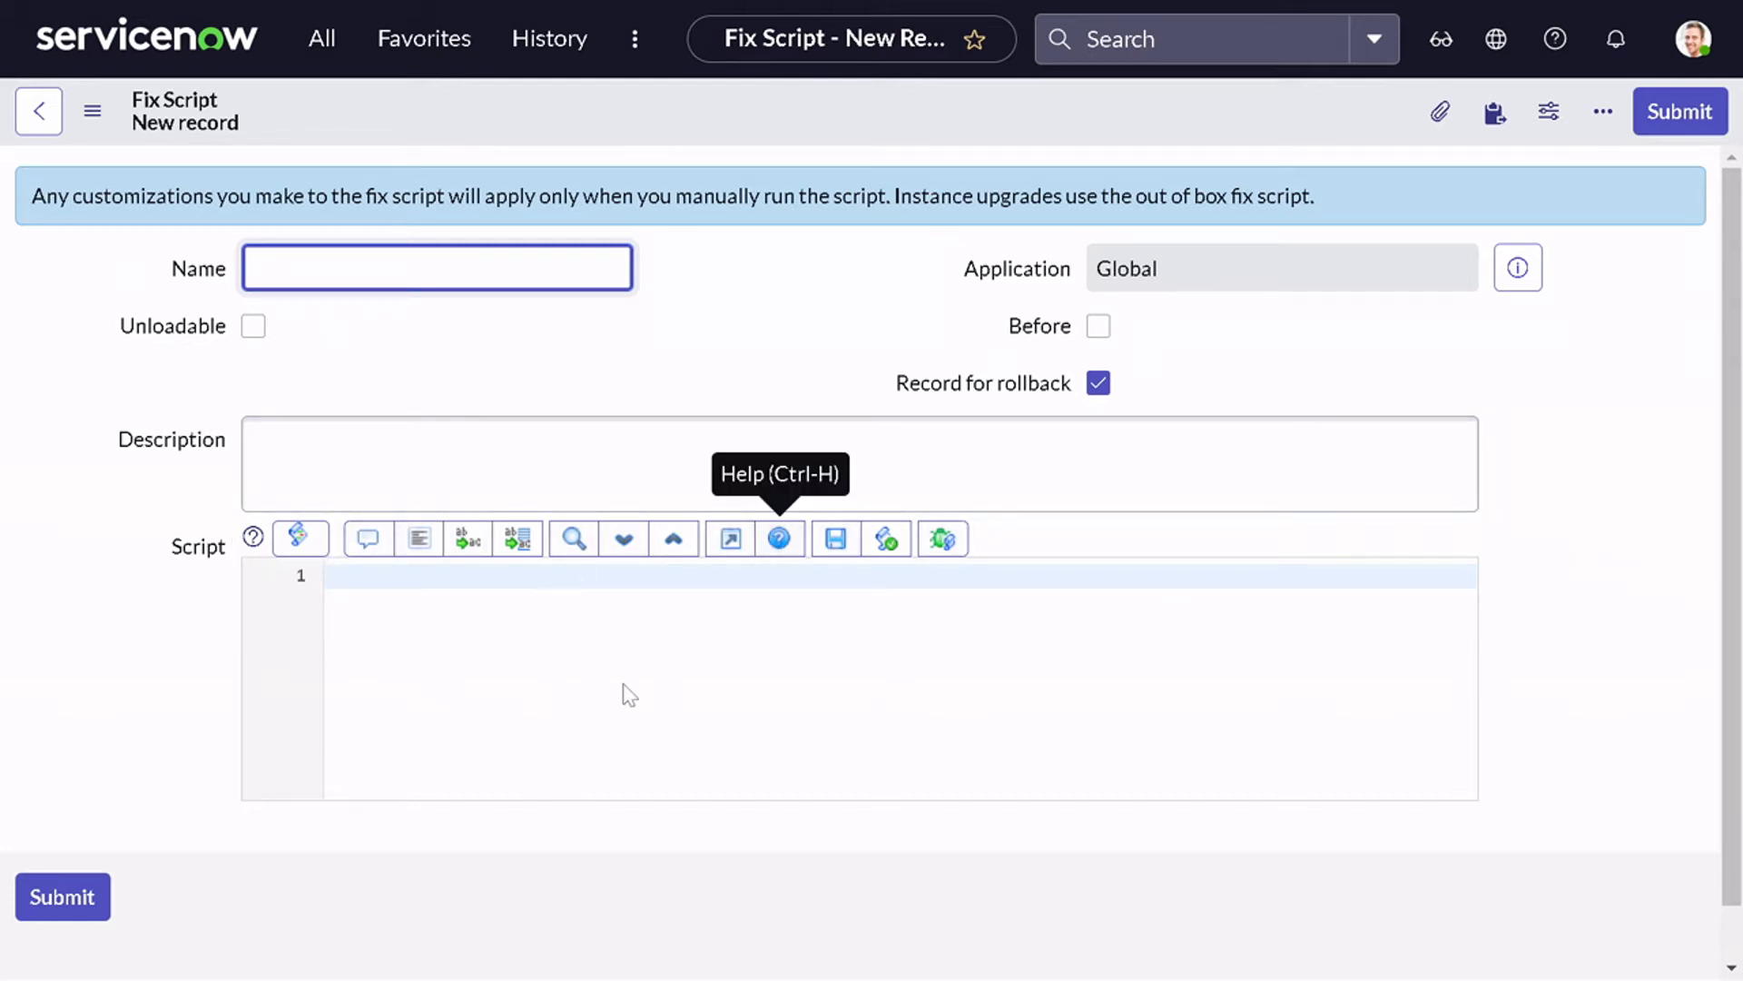
Expand the vargr macro in the Script field into a GlideRecord query with an if (gr.next()) block.
text(dfsdd)
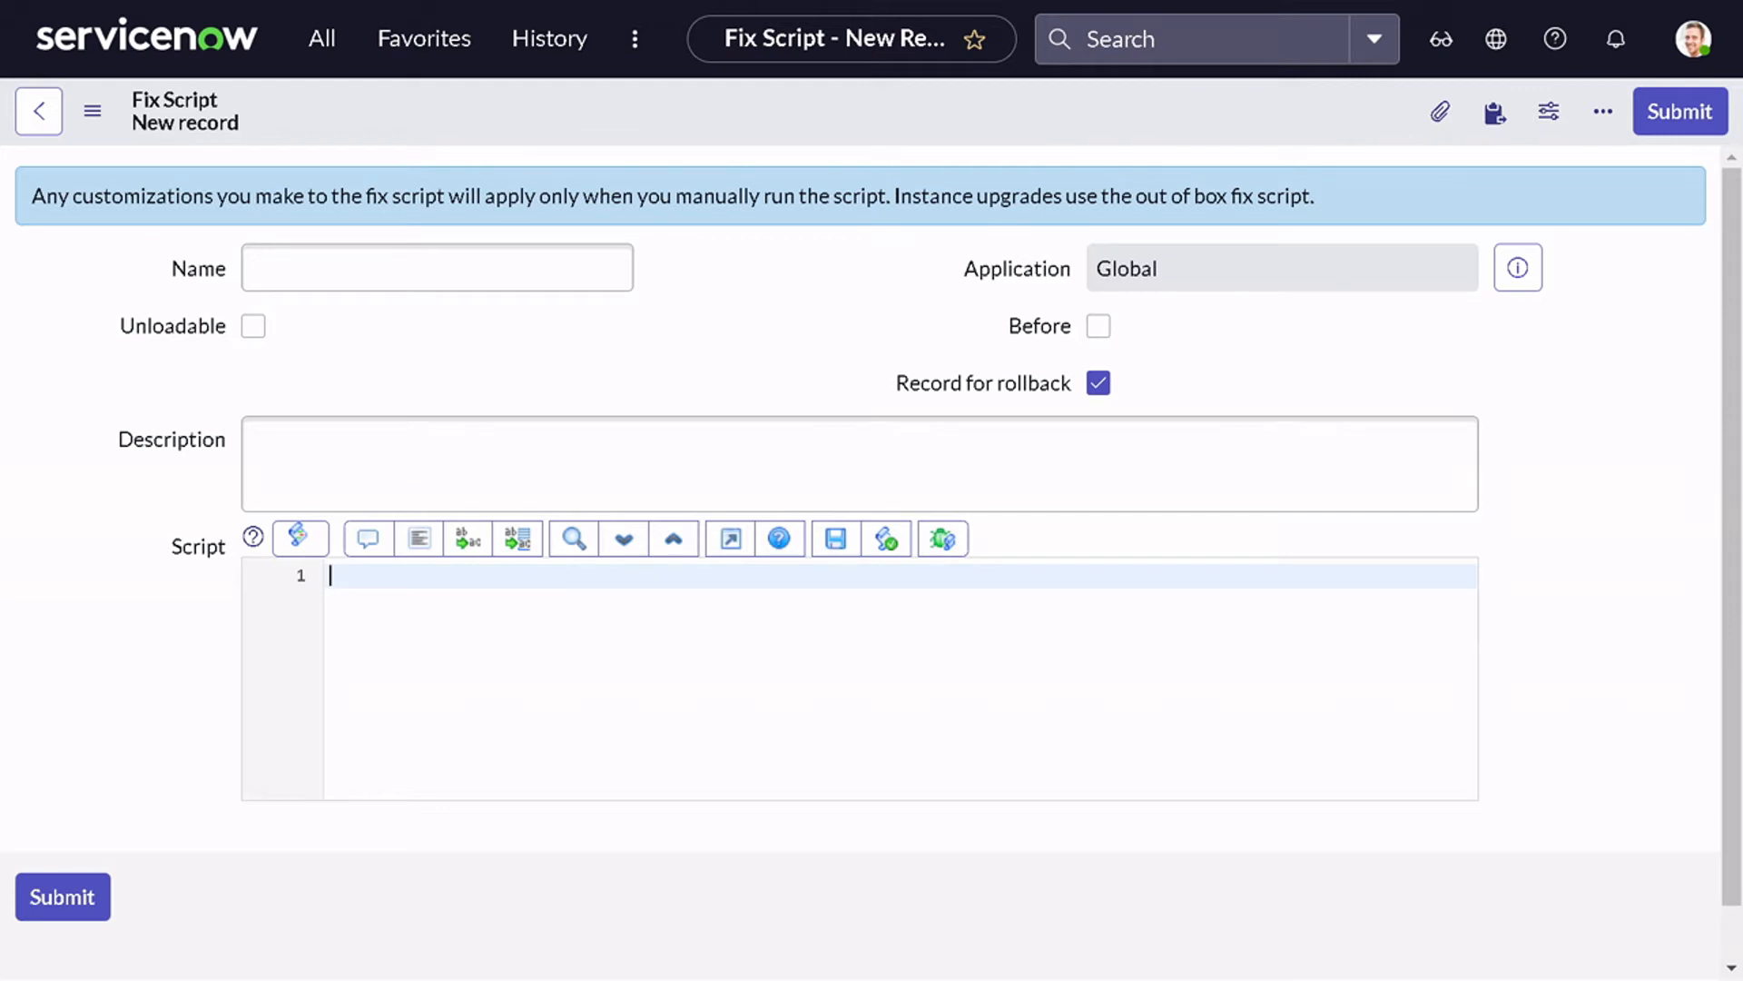
text(var gr = new GlideRecord("");)
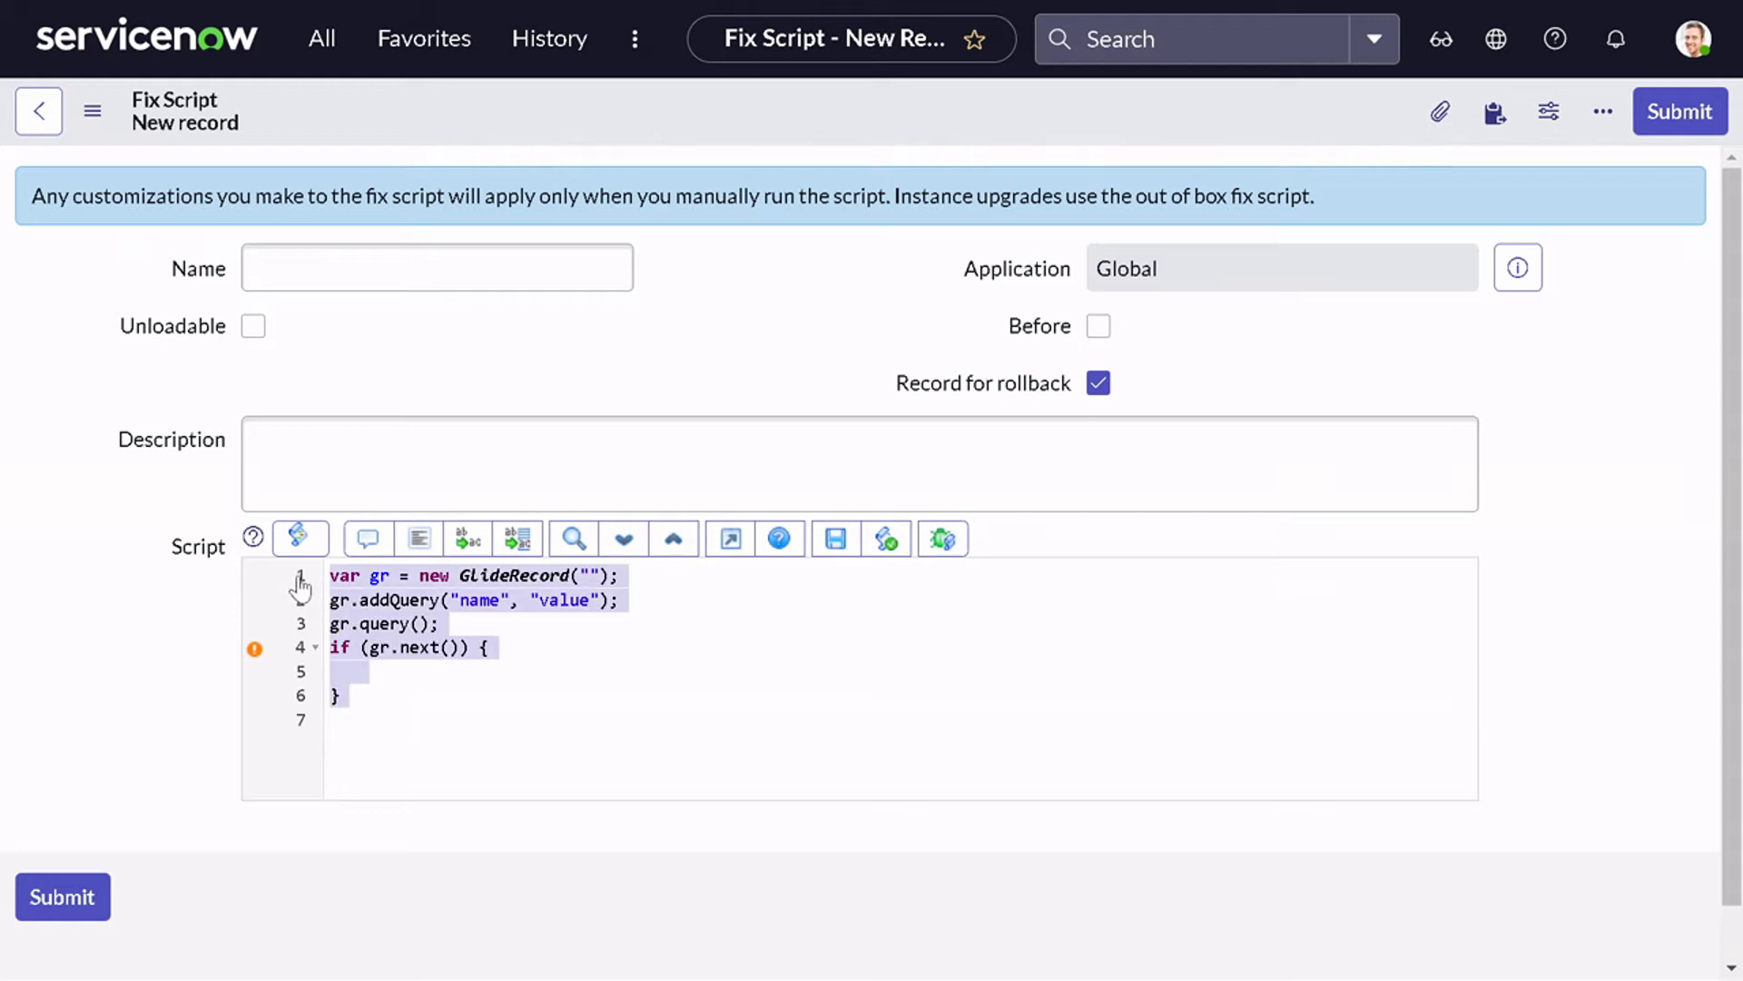
Delete the GlideRecord snippet and inspect the editor toolbar tooltips.
click(301, 539)
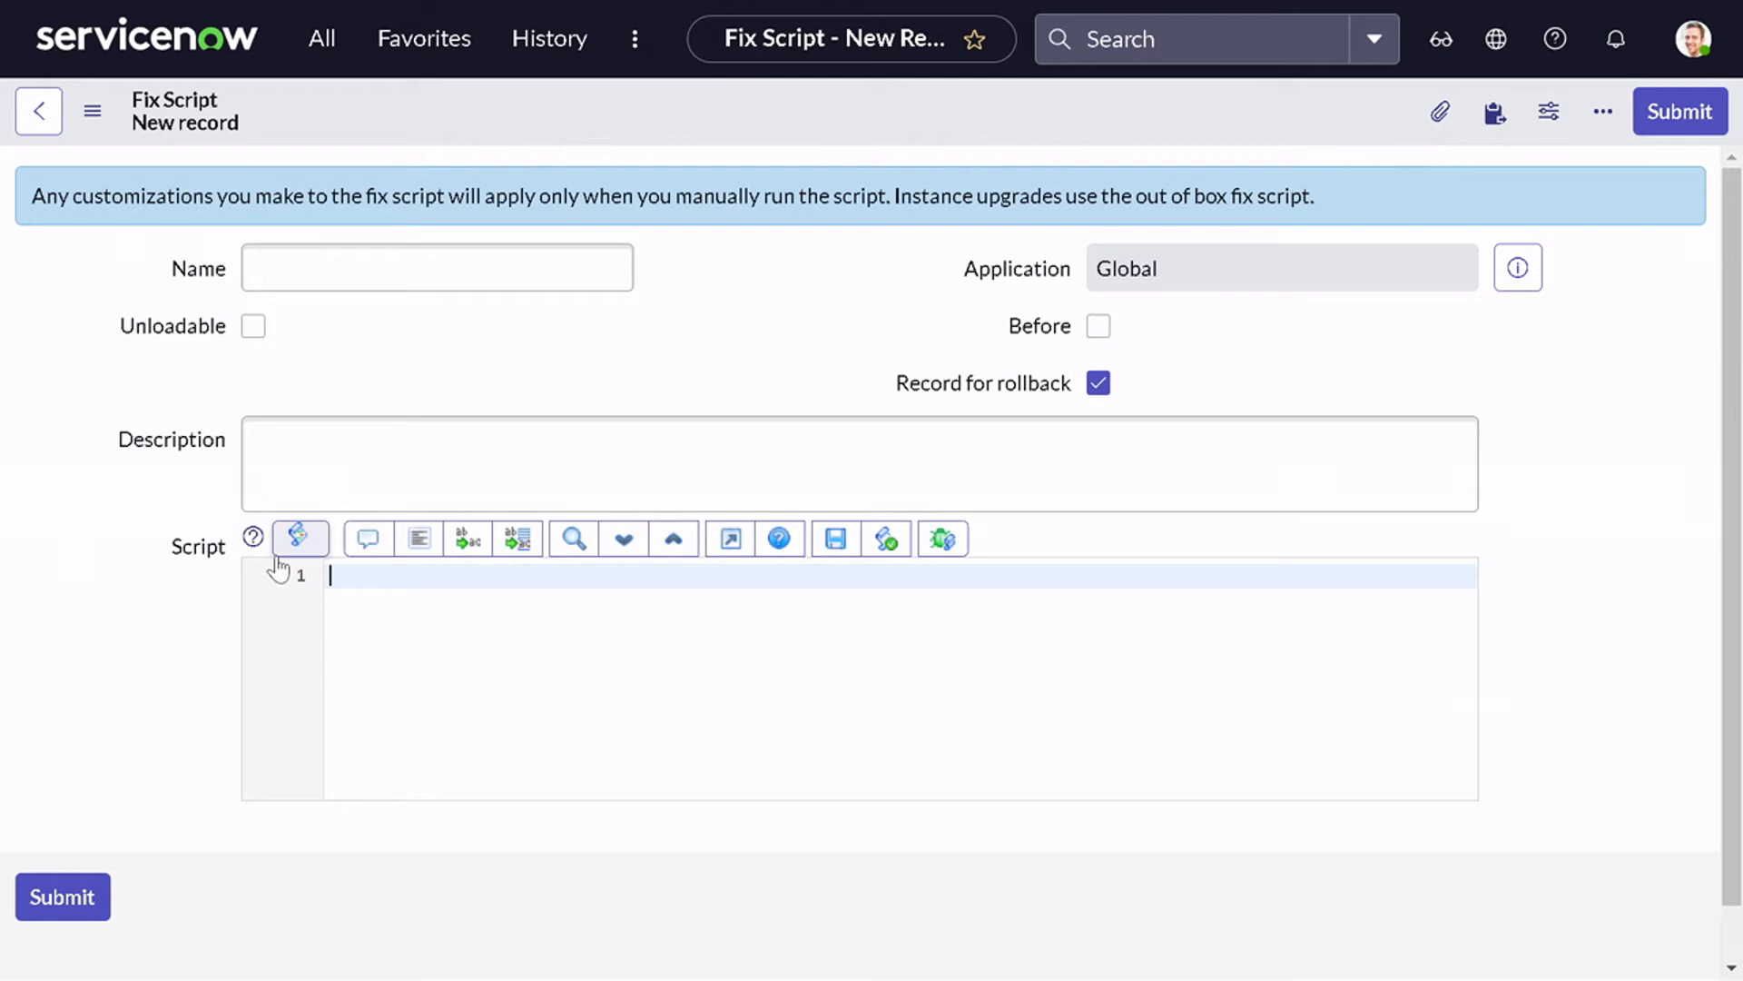
mouse_move(254, 538)
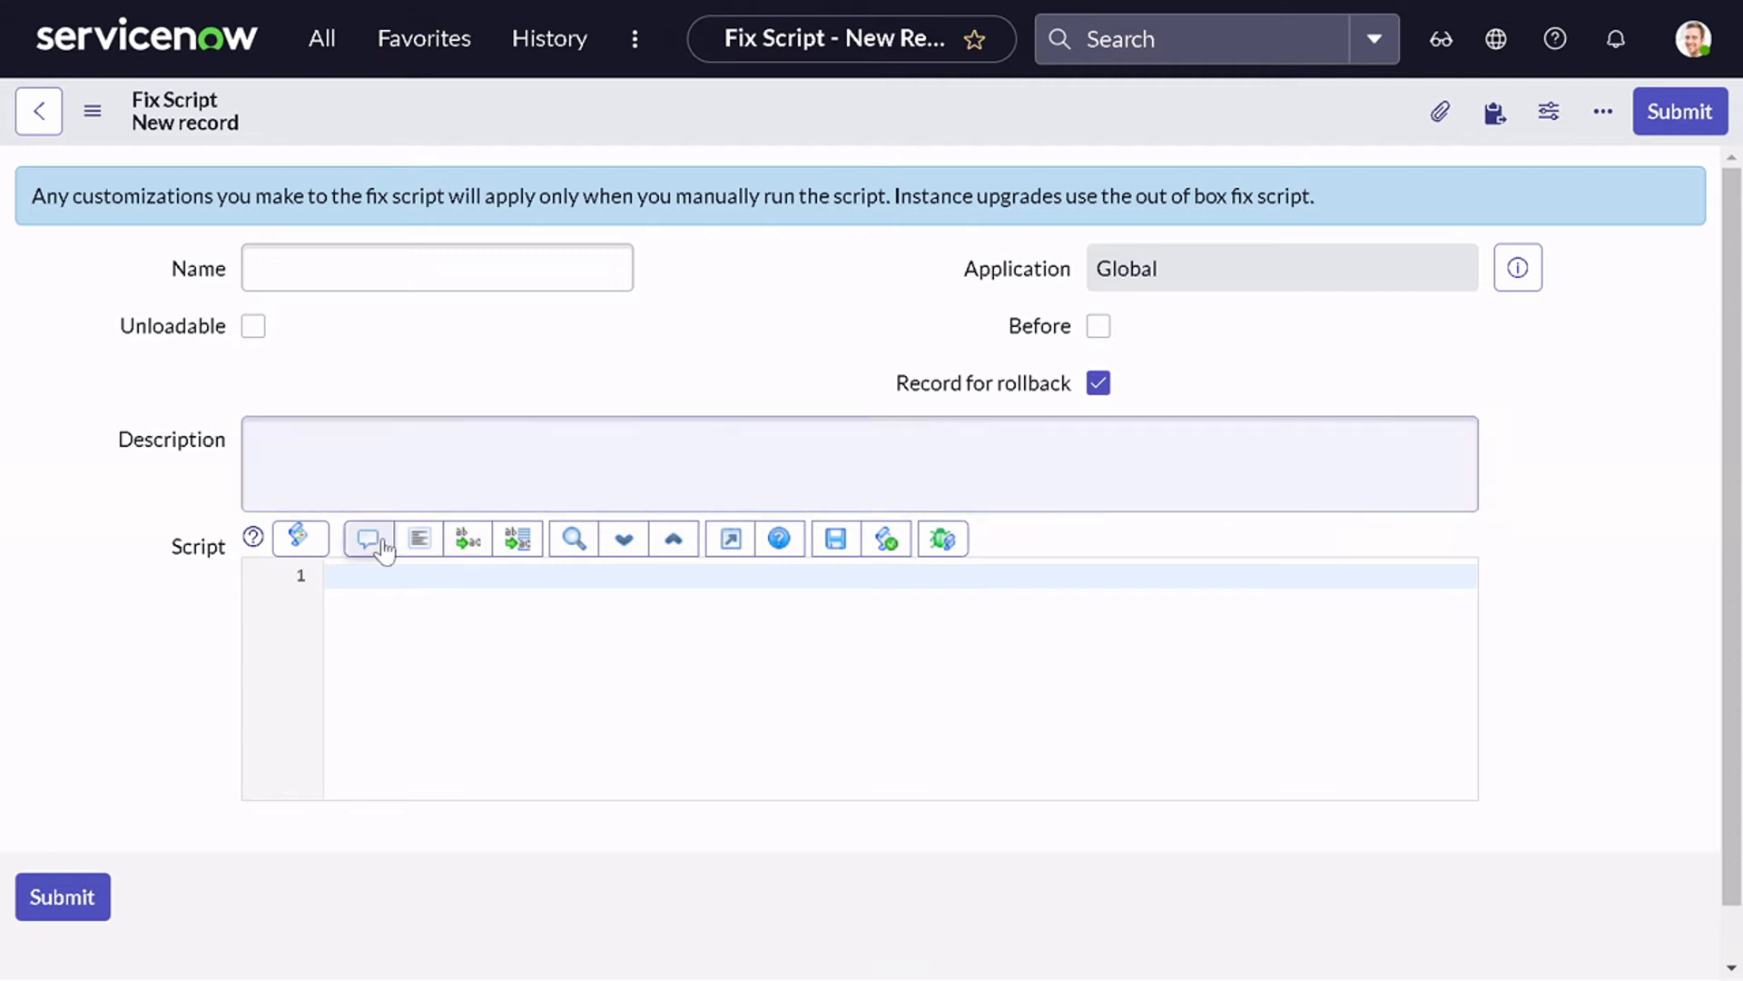
mouse_move(420, 539)
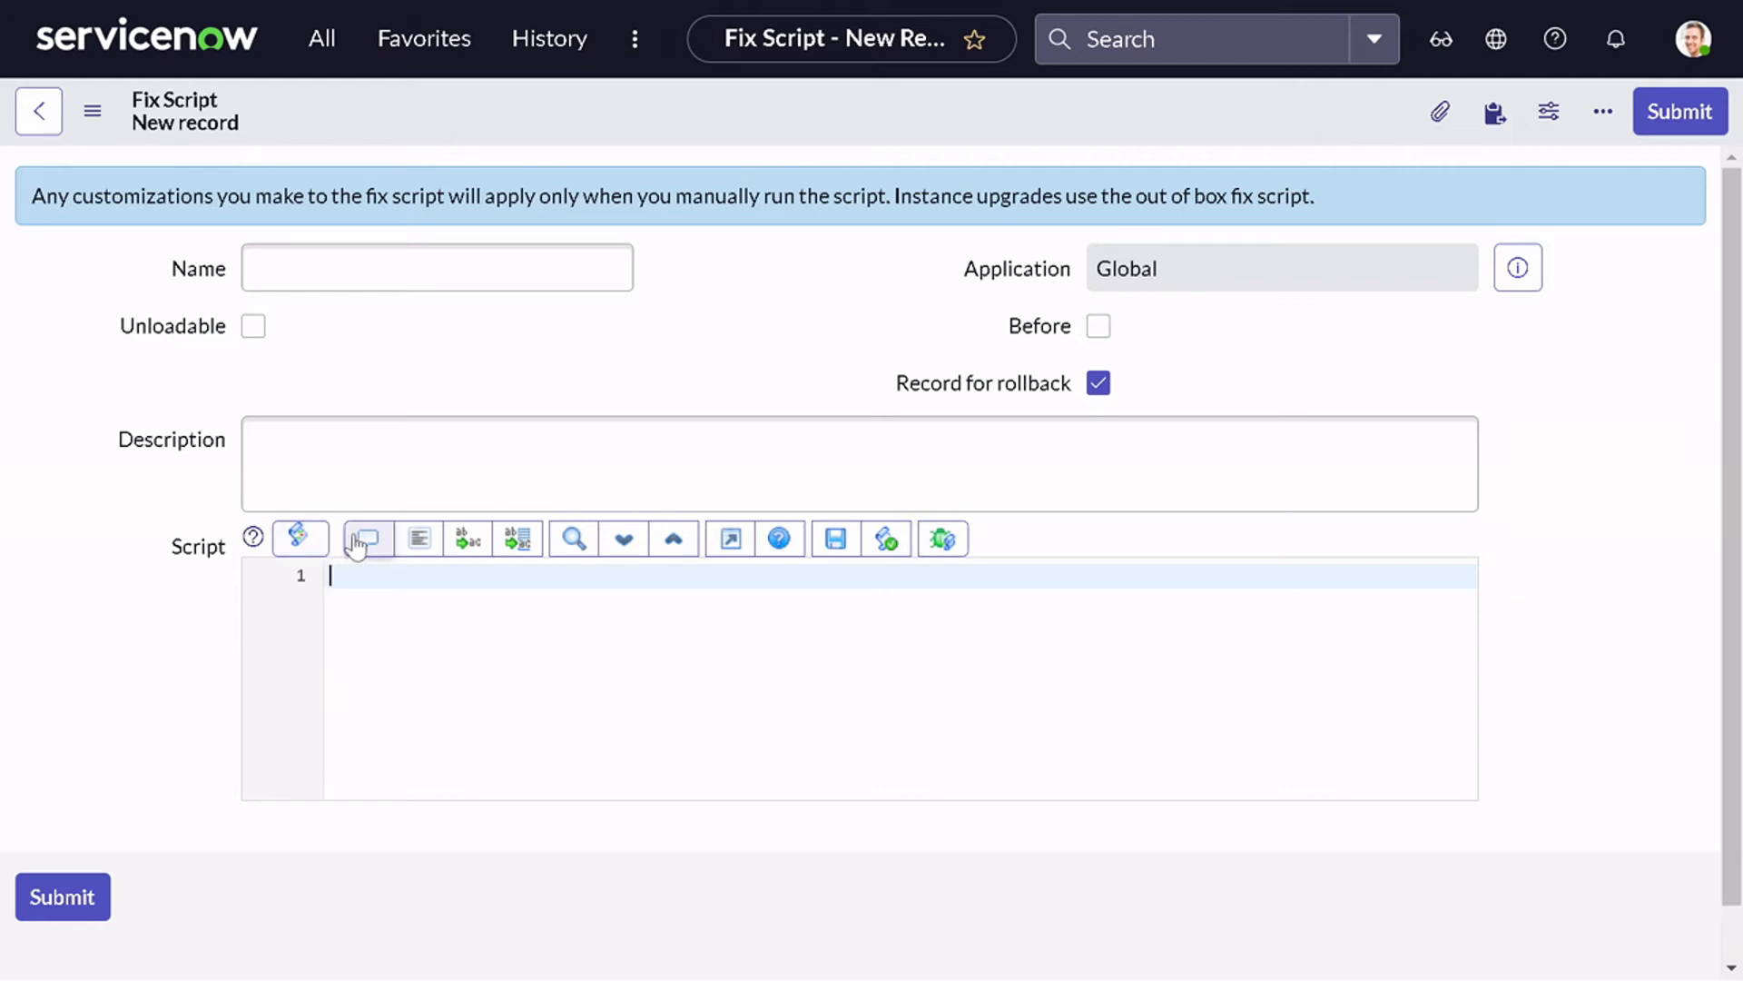
mouse_move(469, 538)
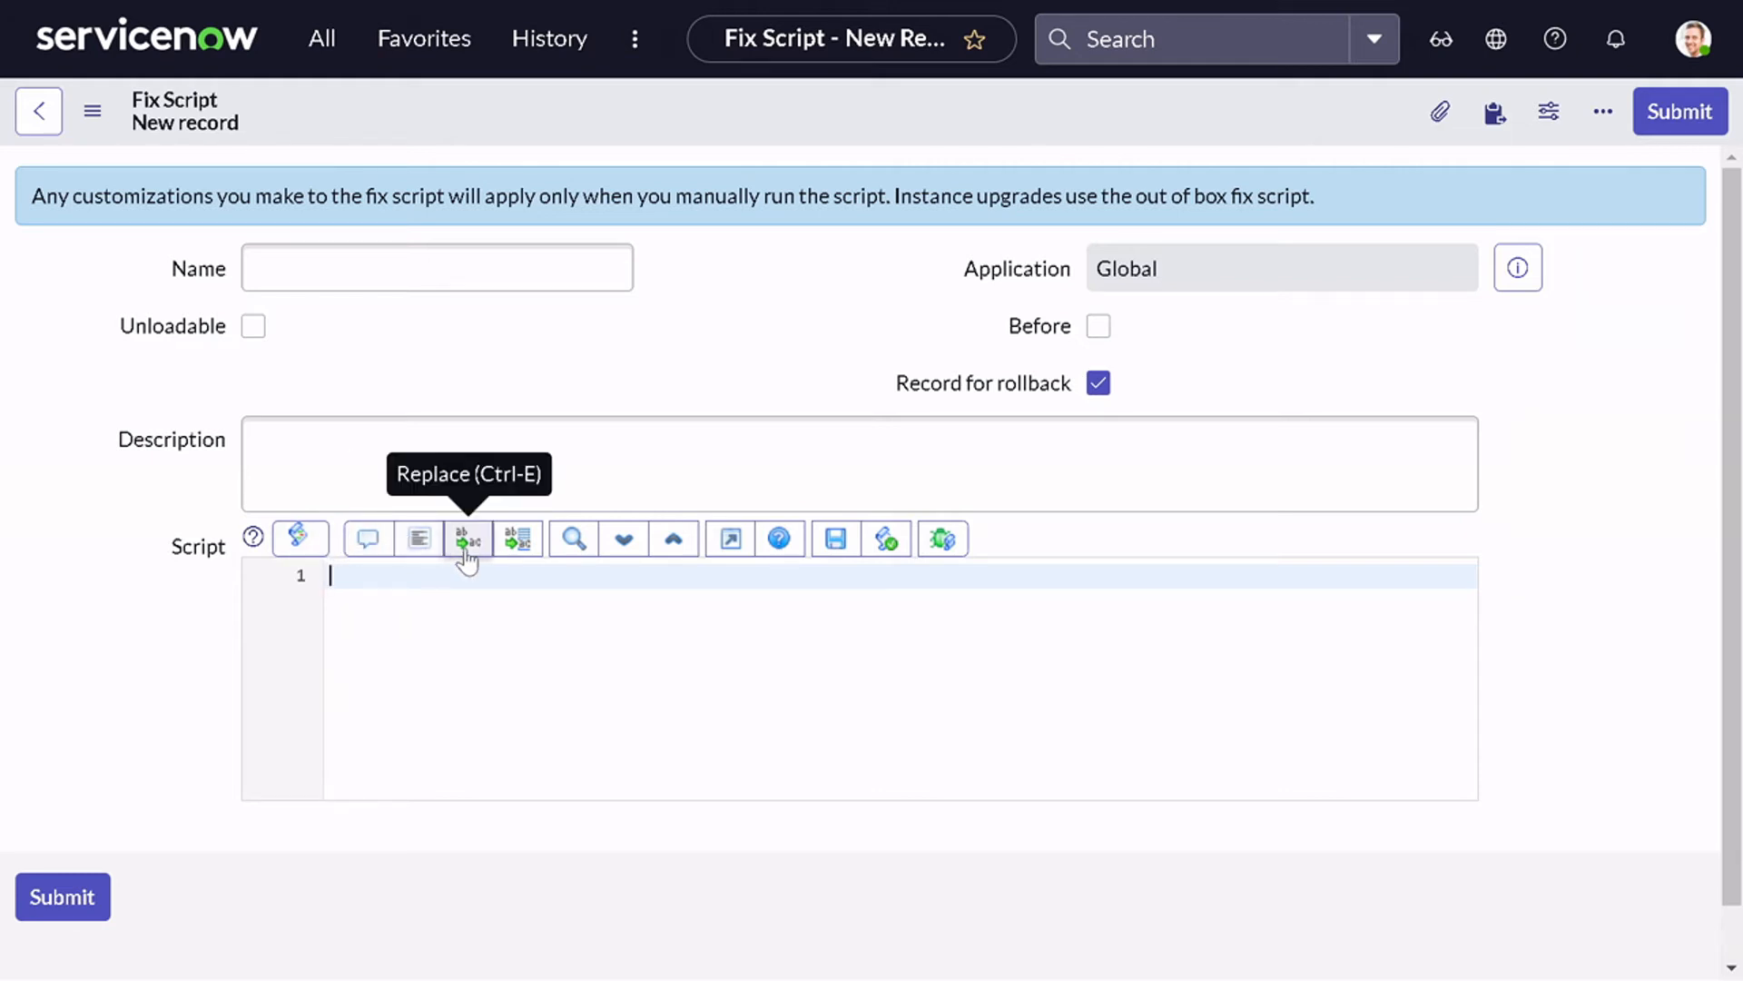
mouse_move(517, 538)
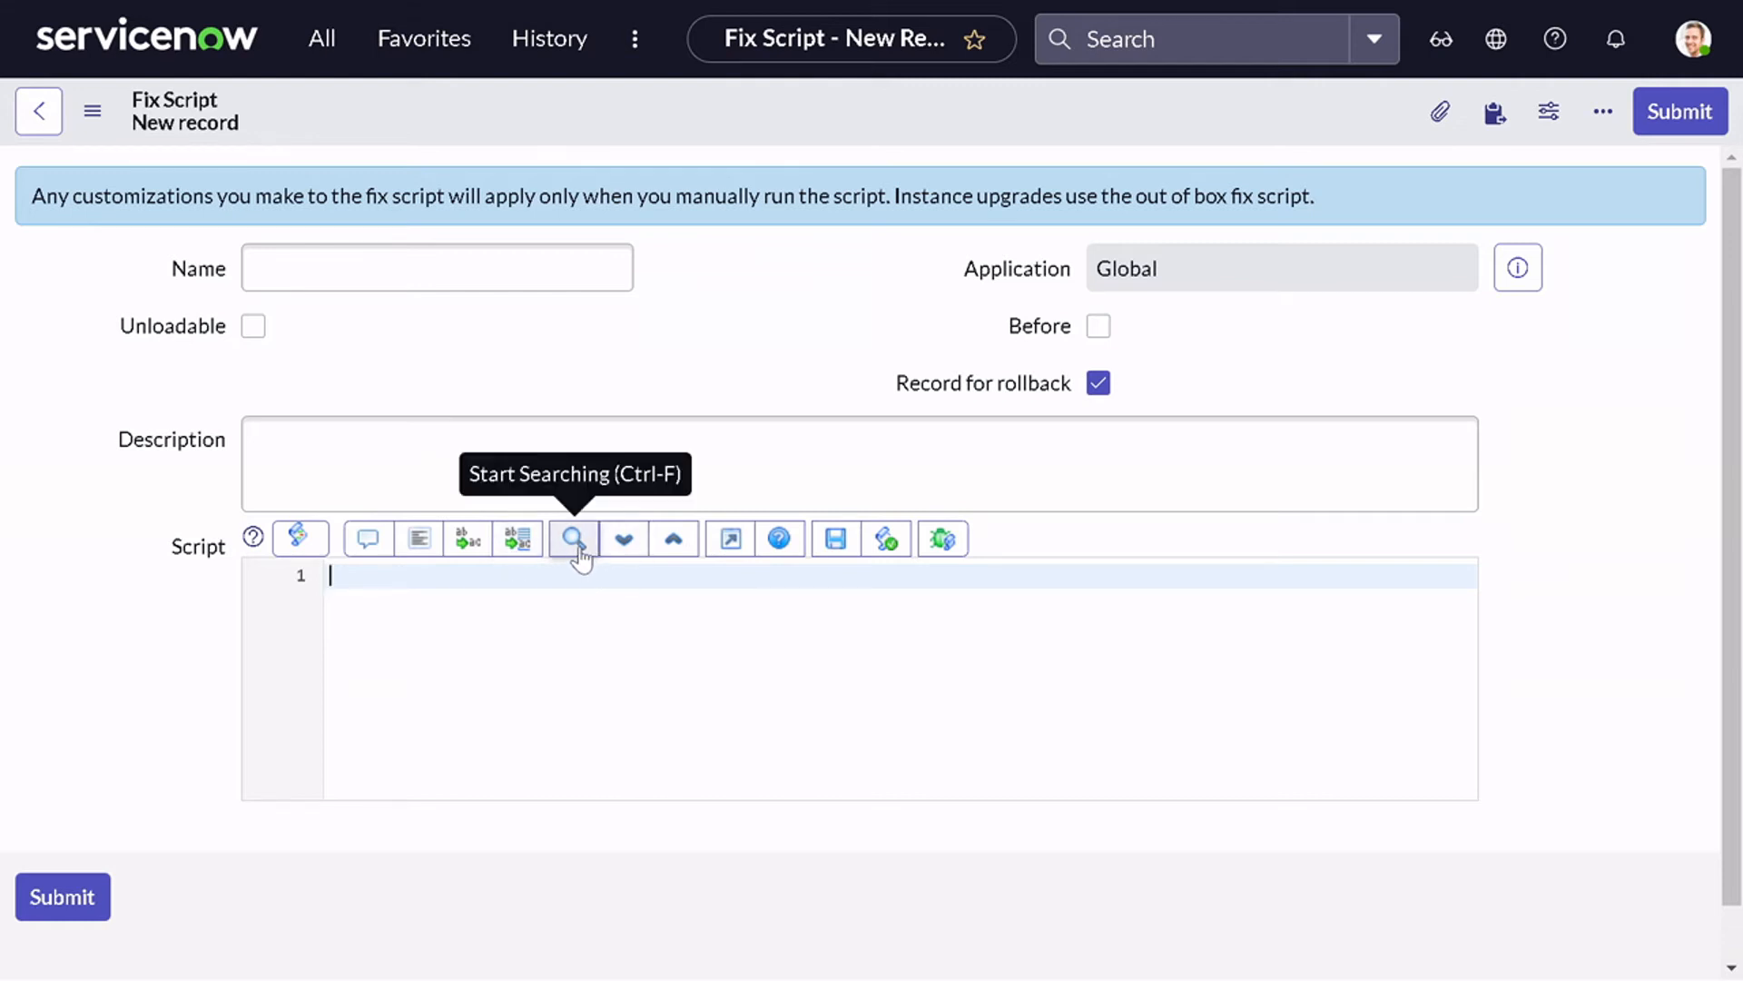
mouse_move(673, 540)
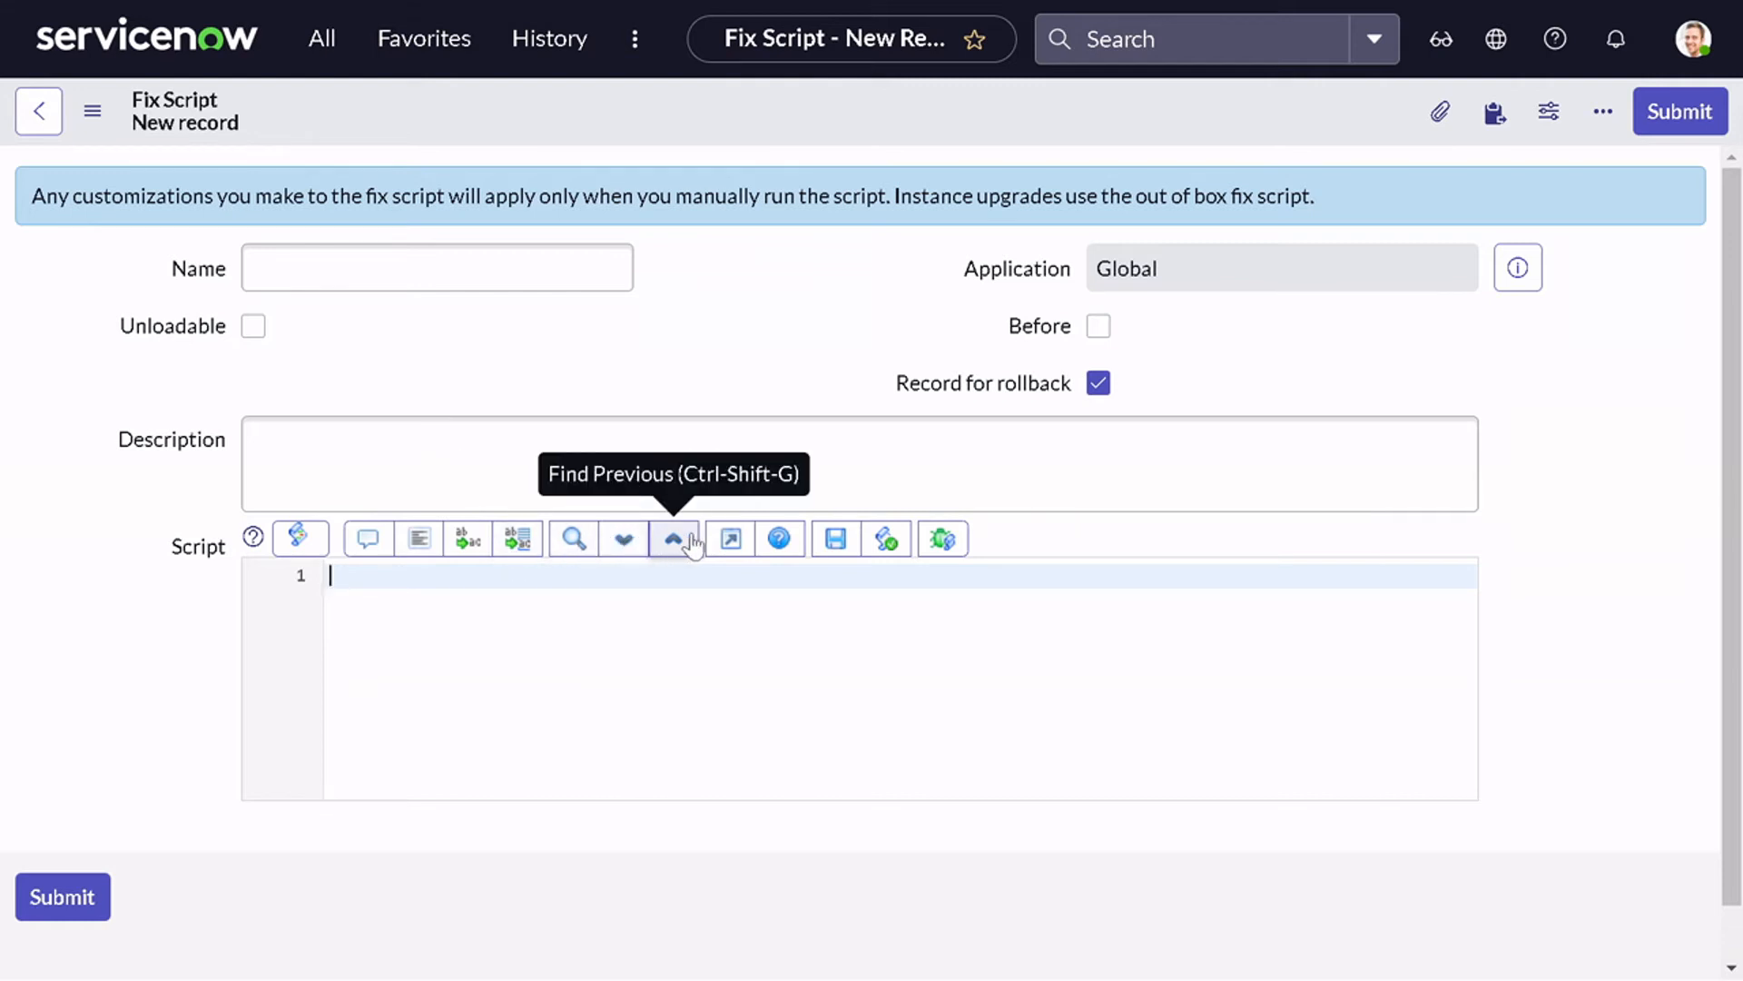
mouse_move(778, 538)
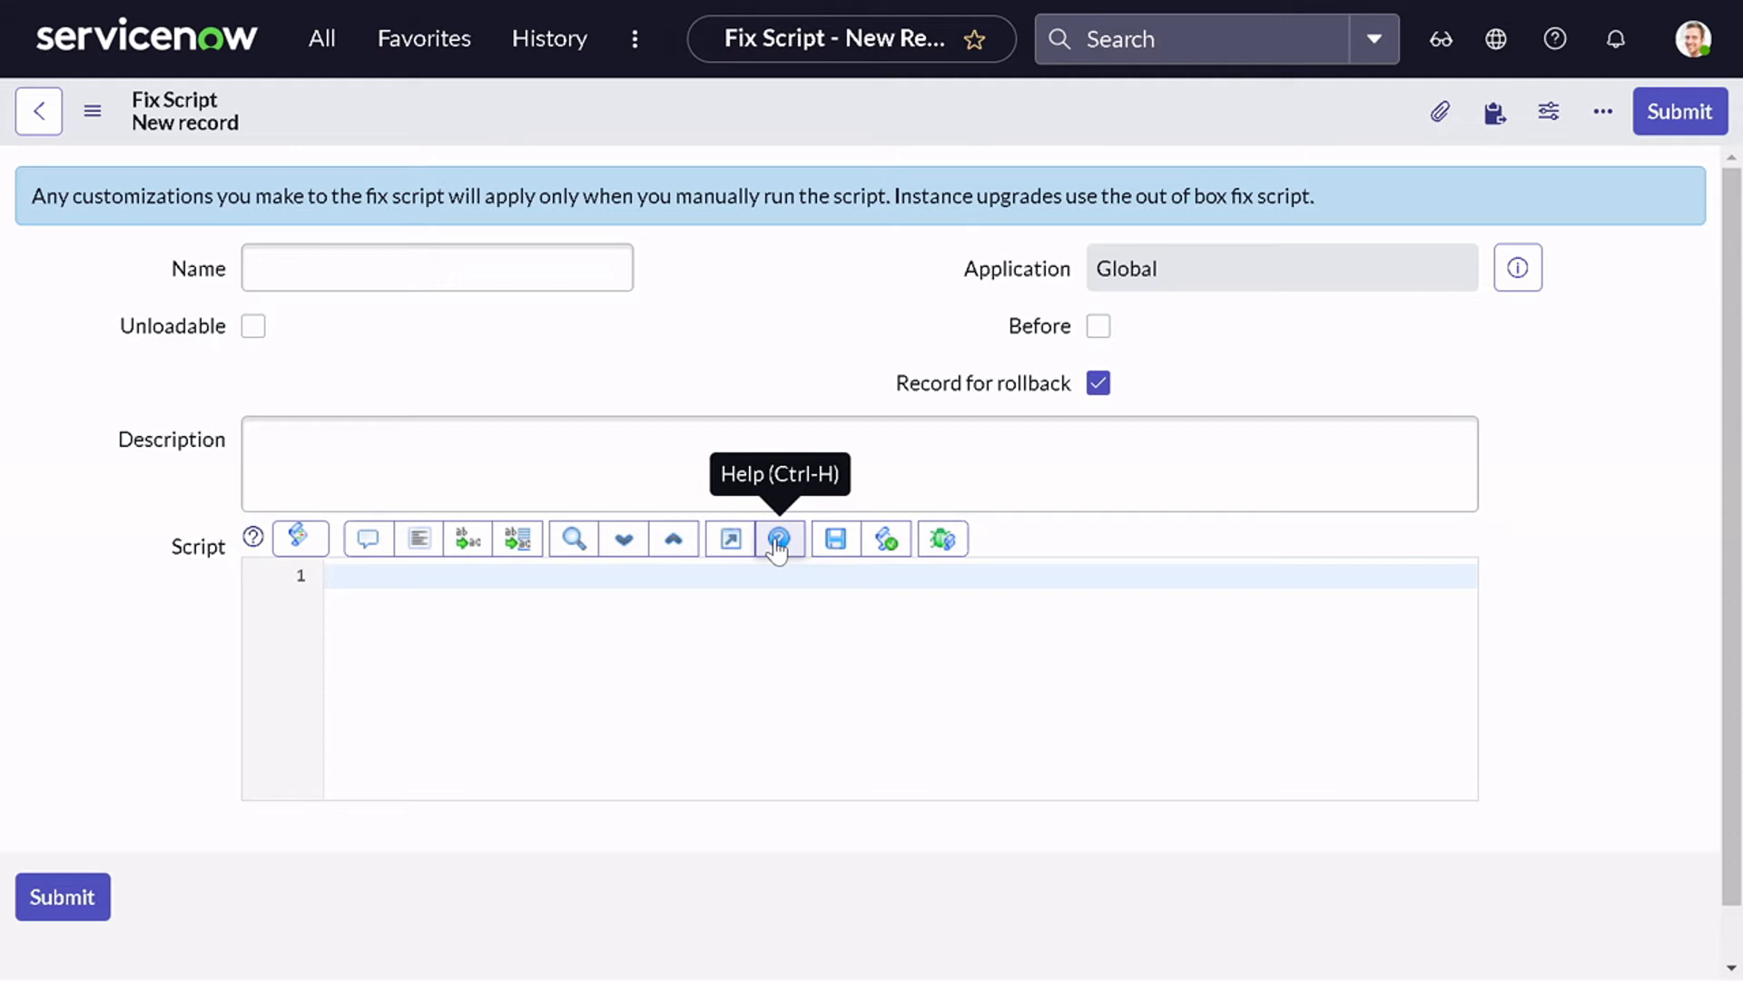
click(338, 575)
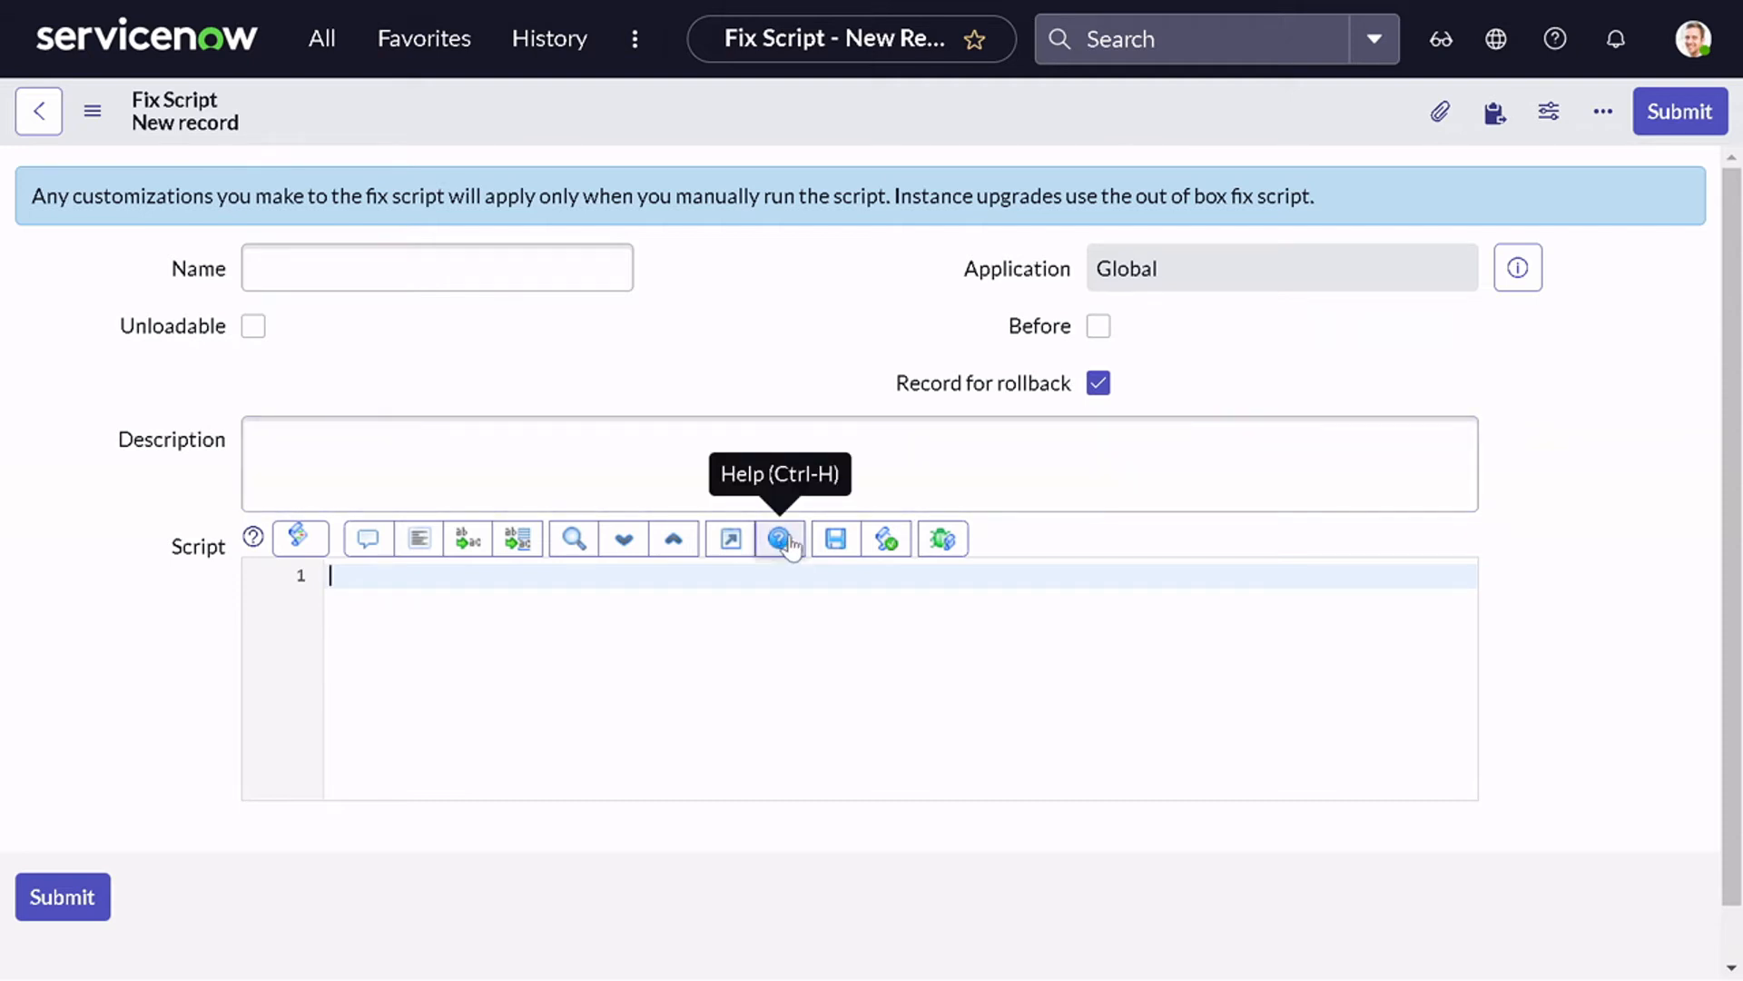
mouse_move(757, 624)
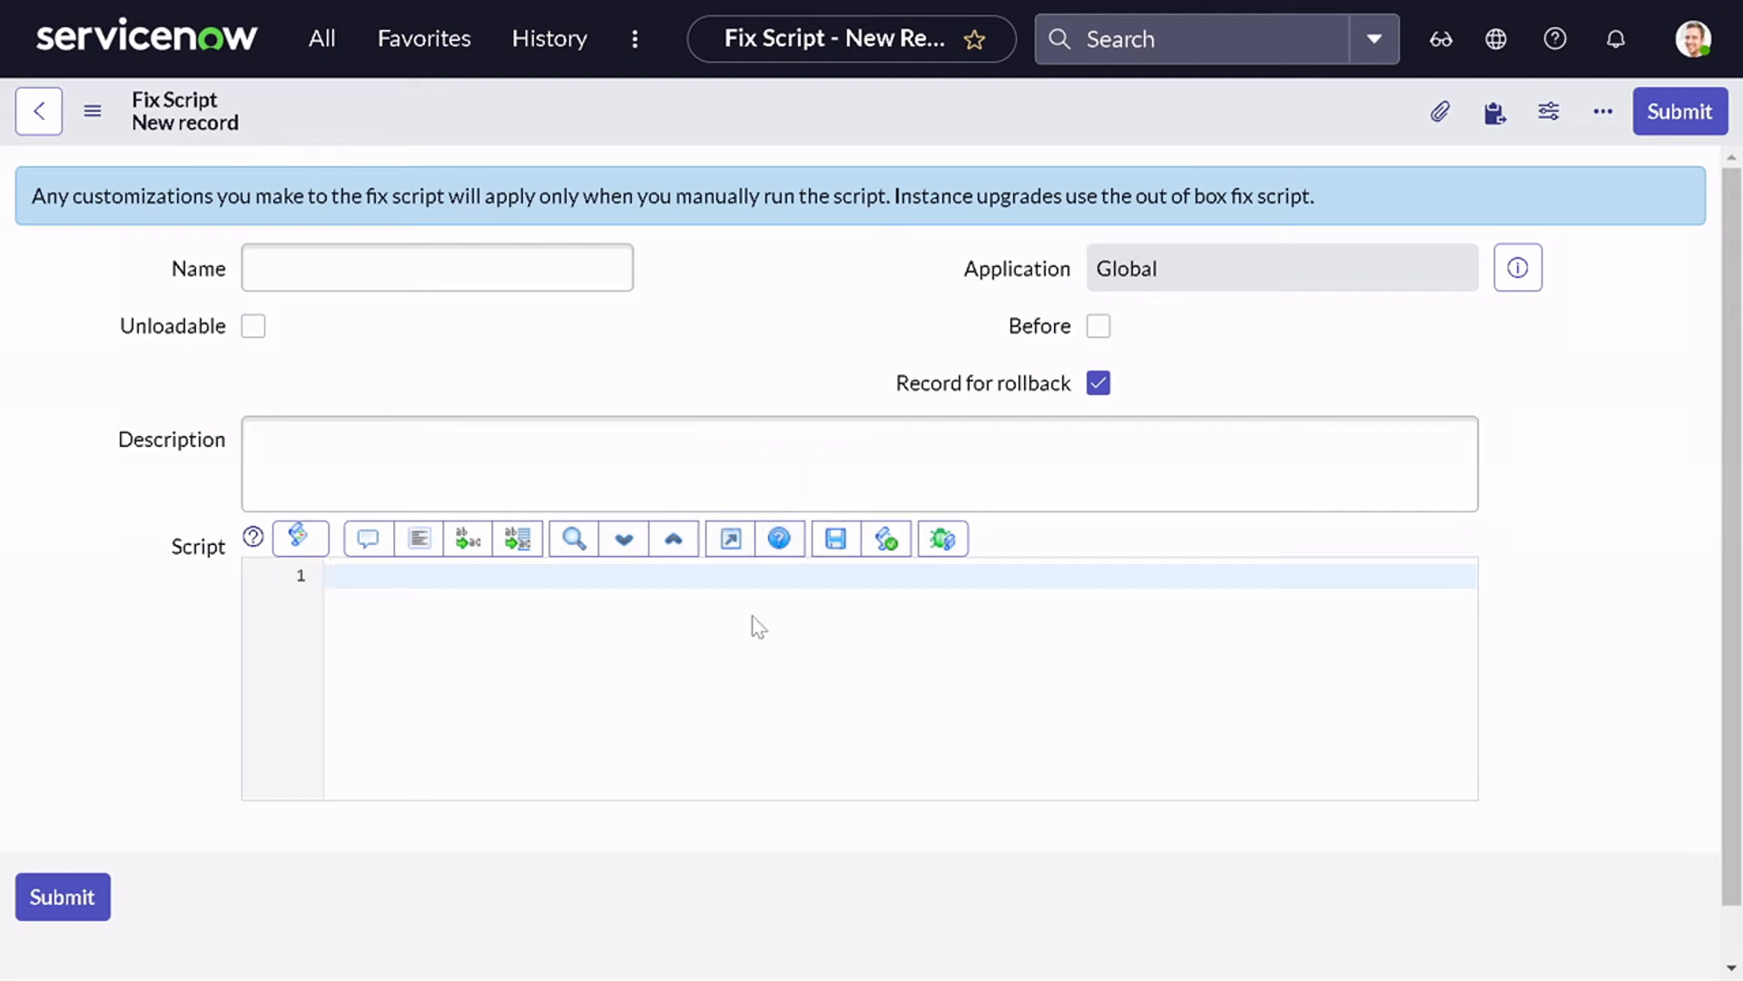
click(252, 537)
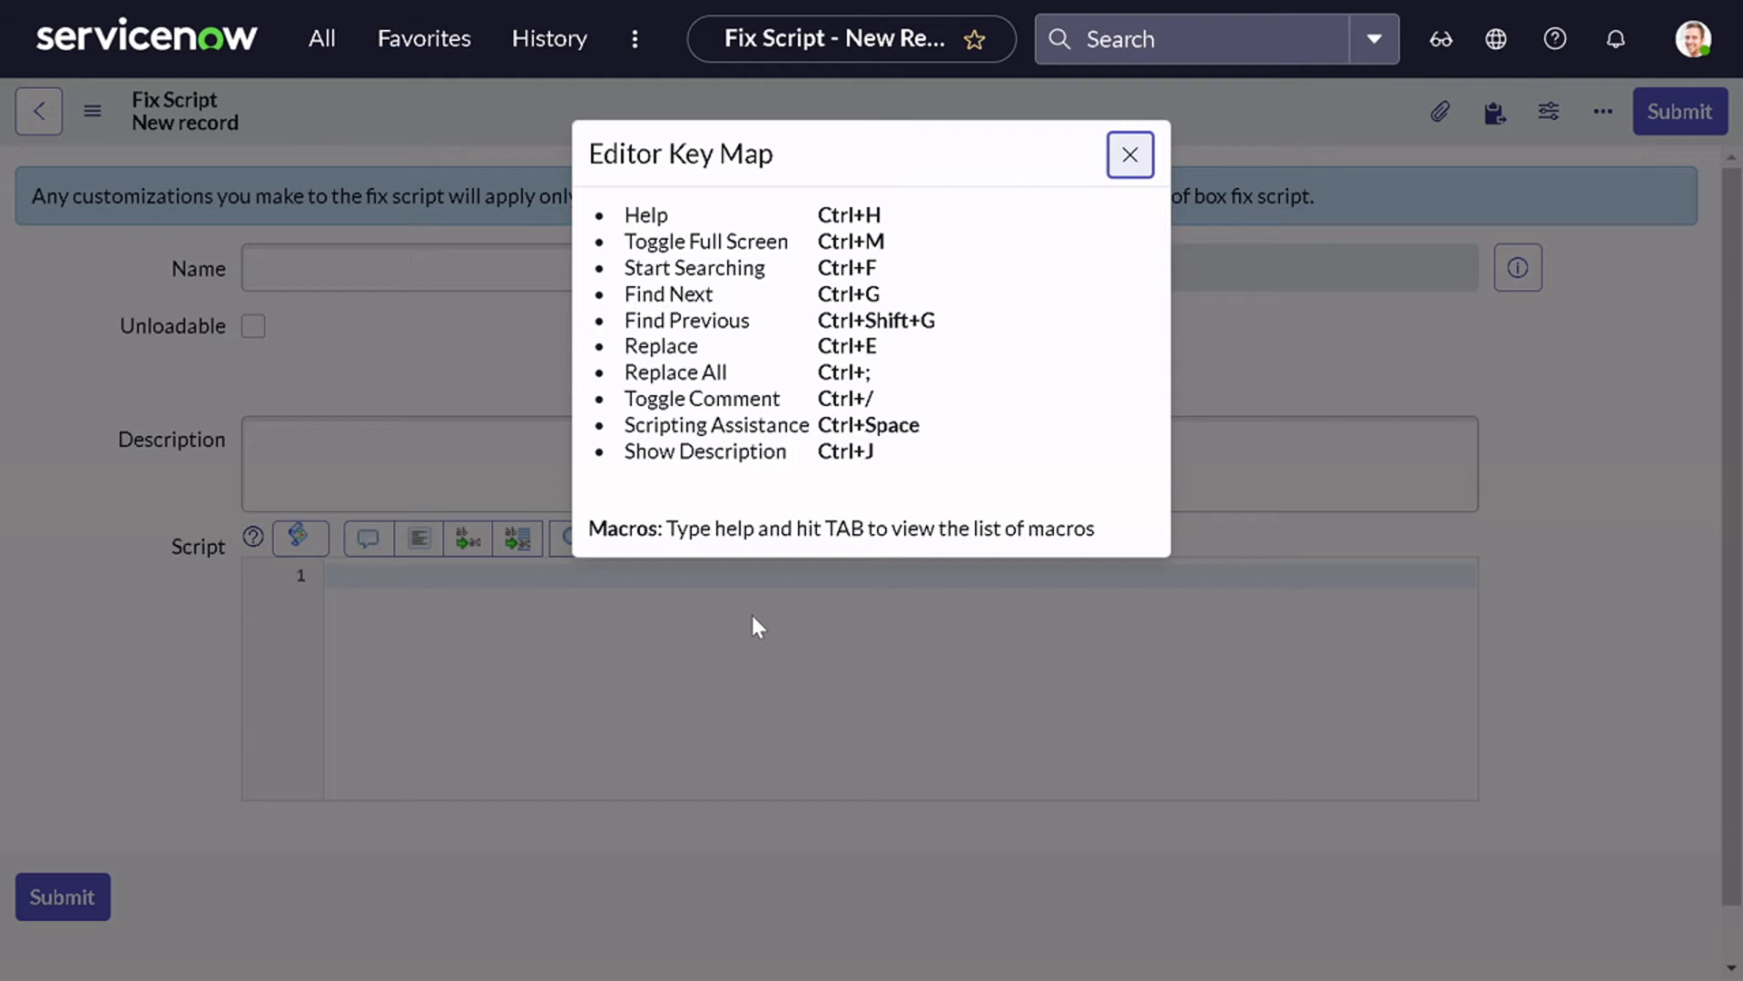
mouse_move(755, 625)
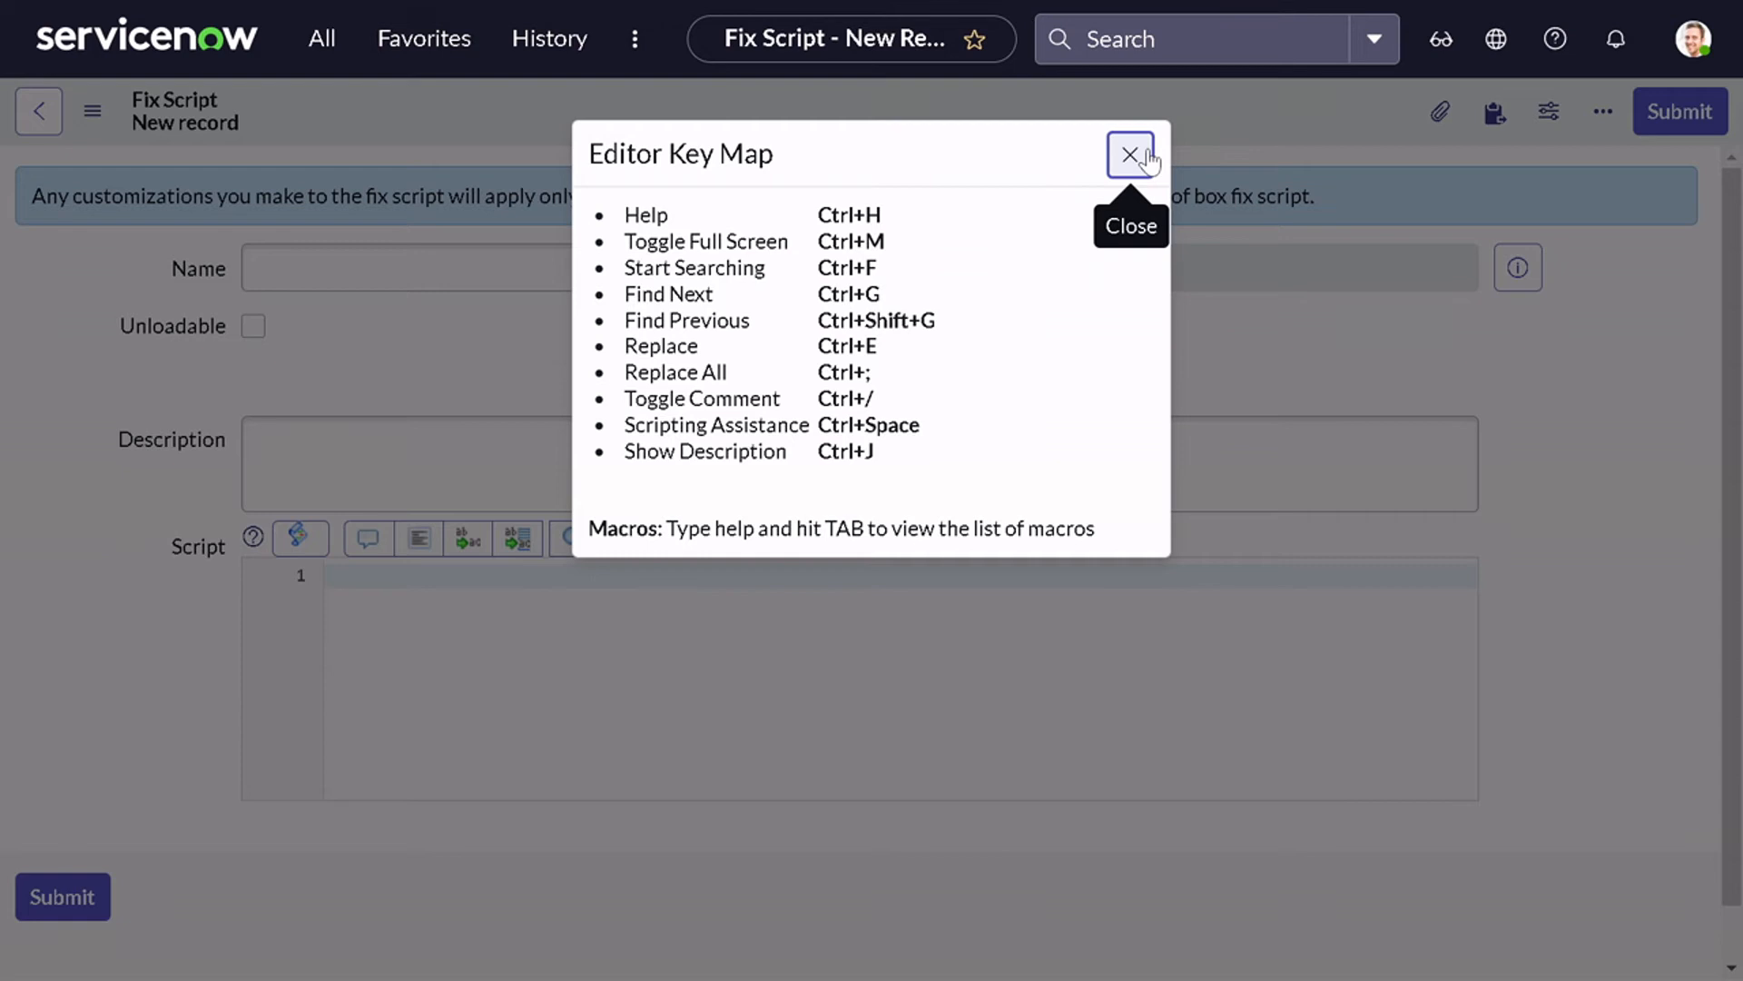
click(1130, 154)
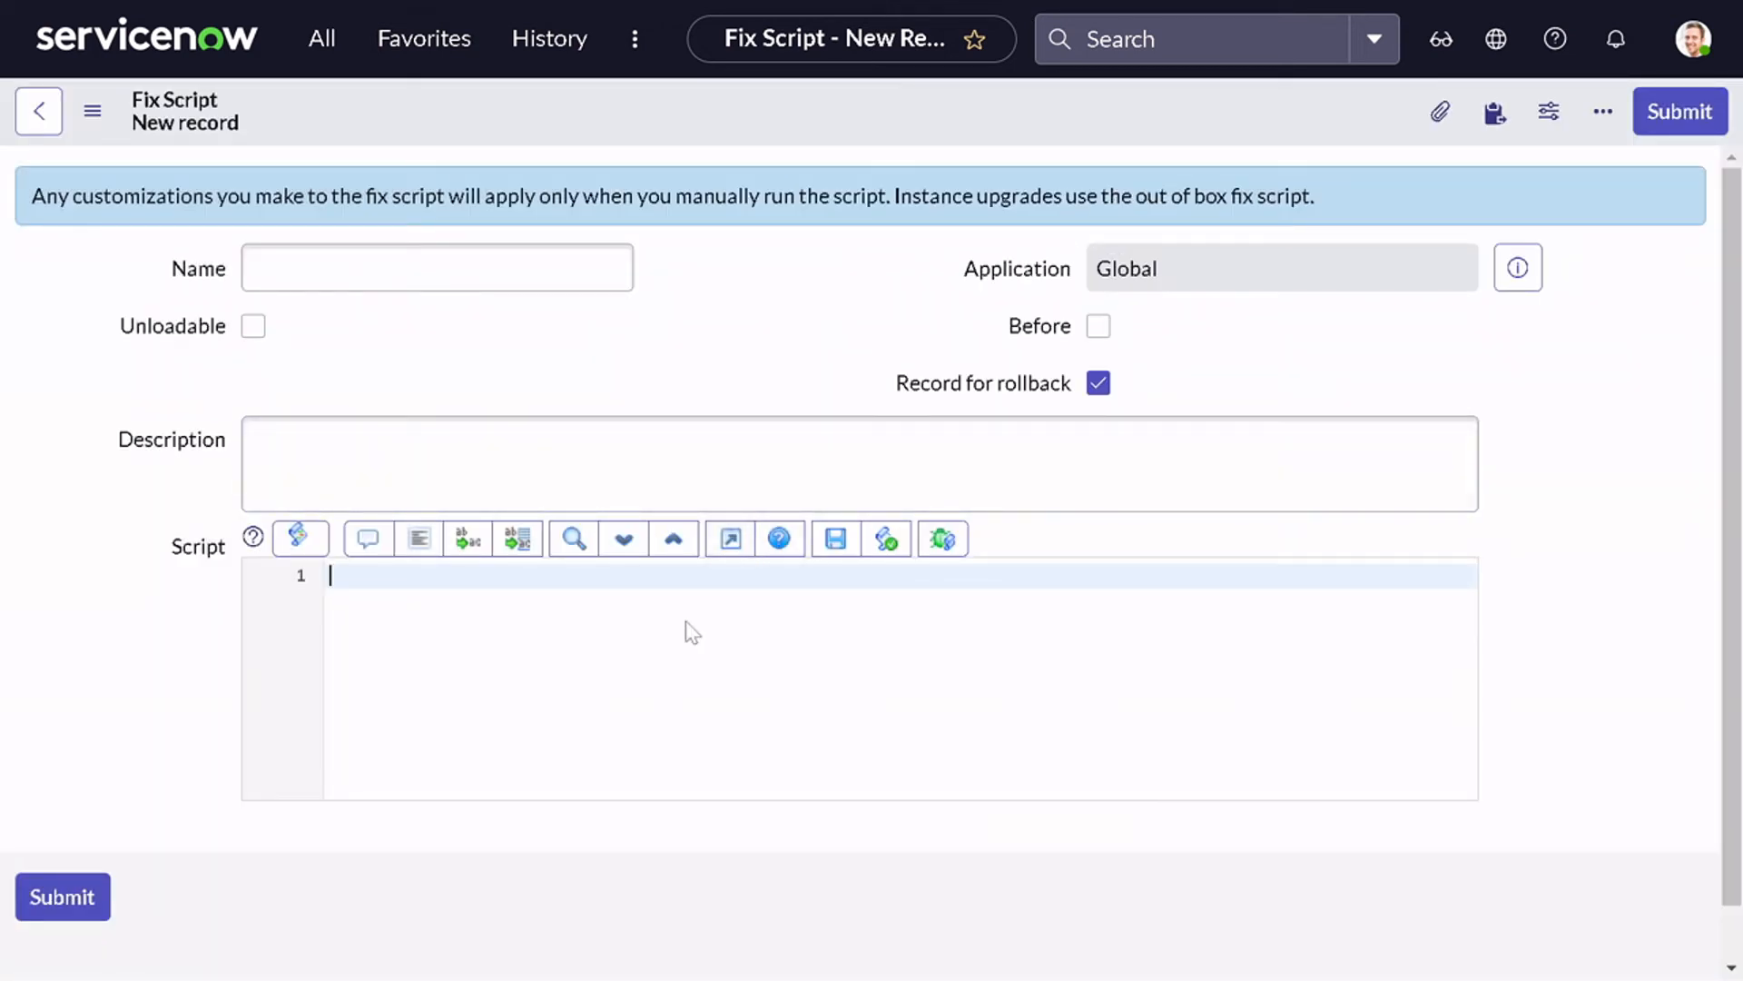
click(729, 538)
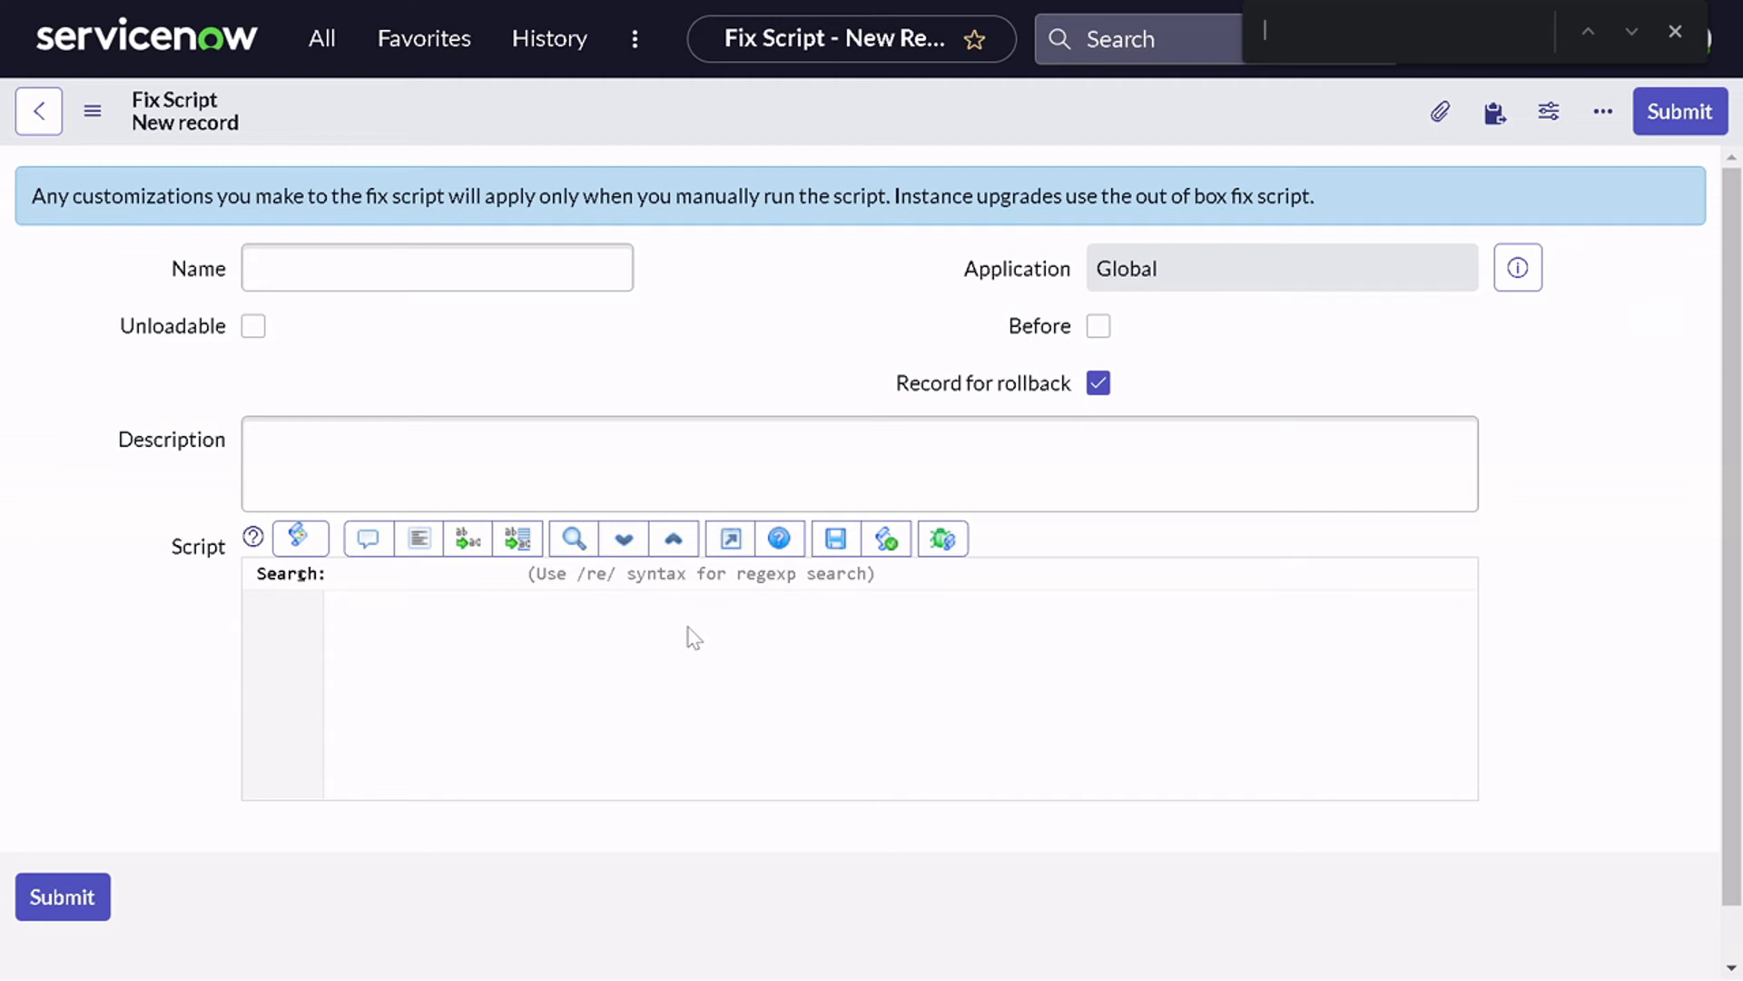
mouse_move(784, 570)
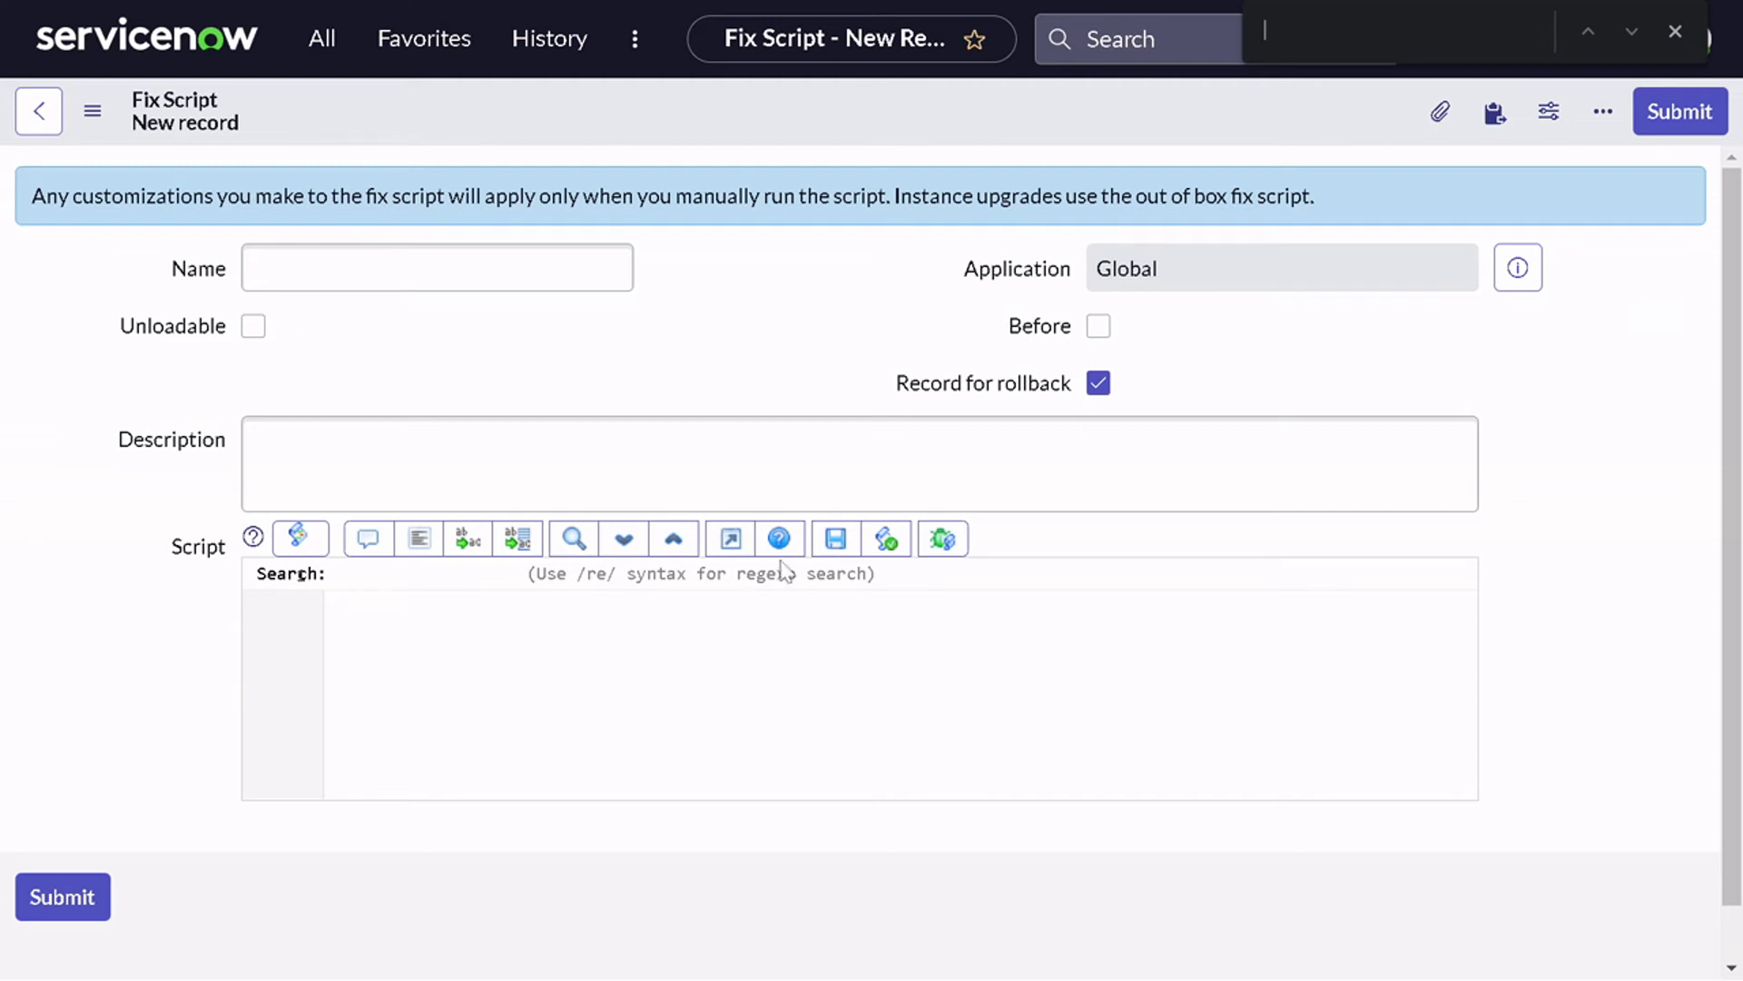
mouse_move(779, 539)
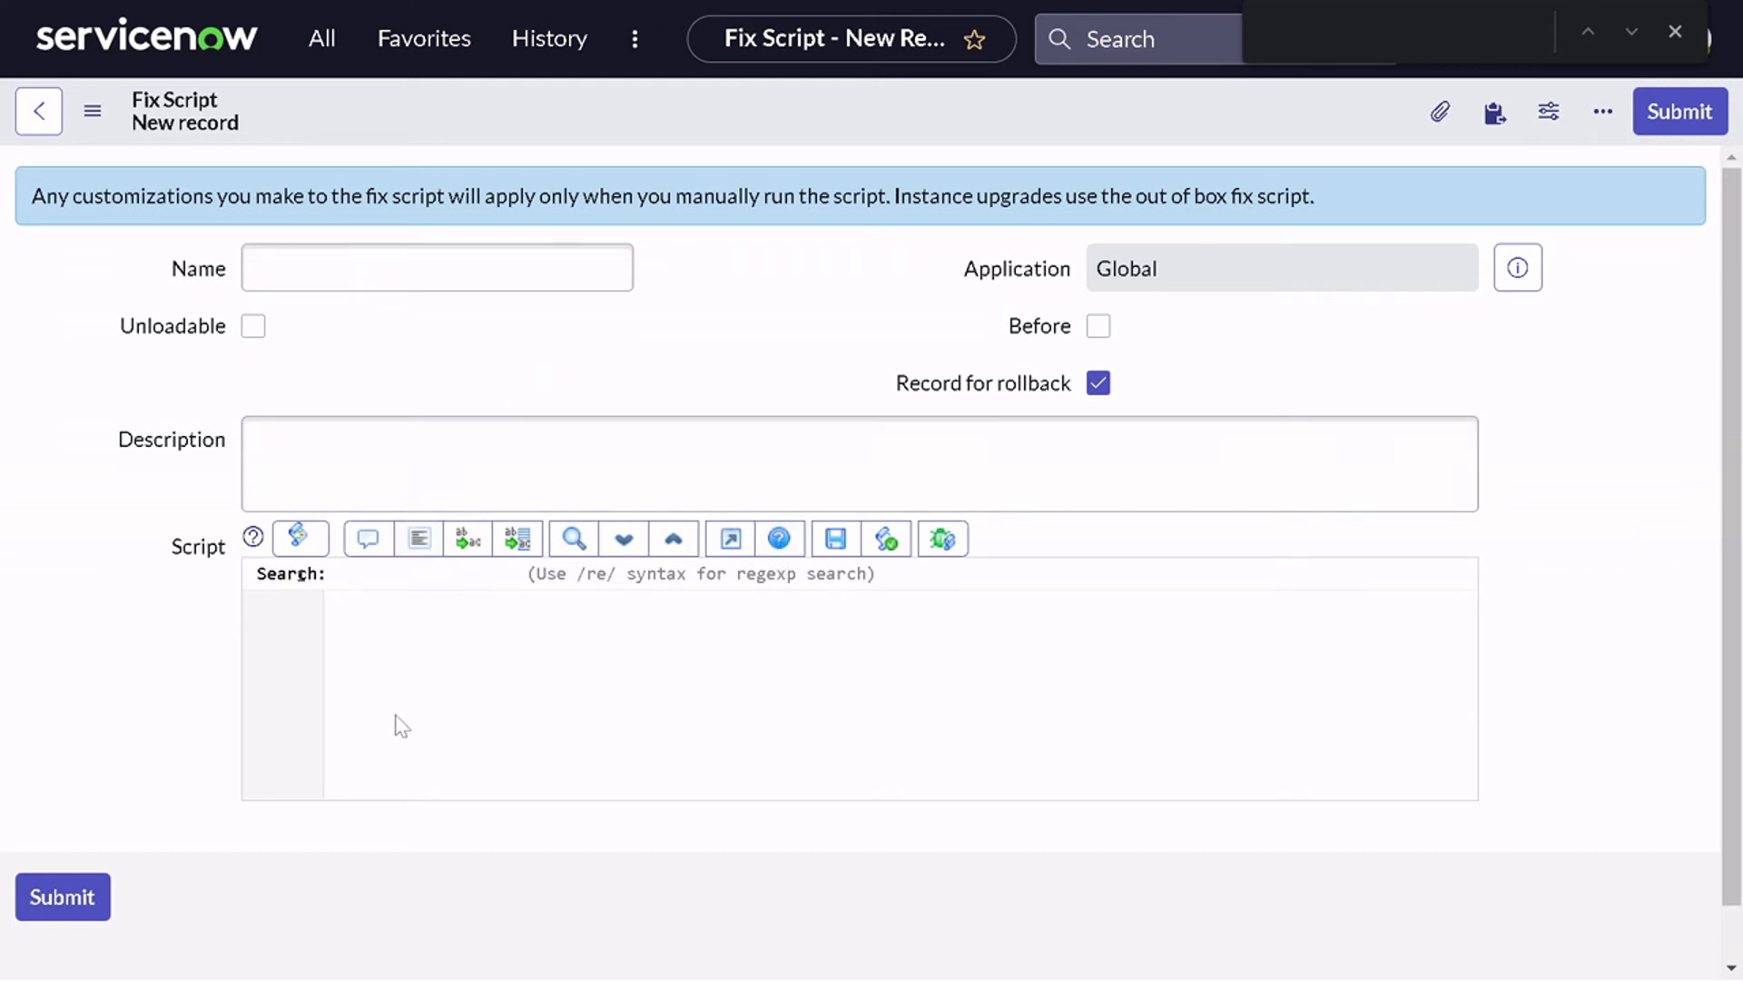
mouse_move(495, 601)
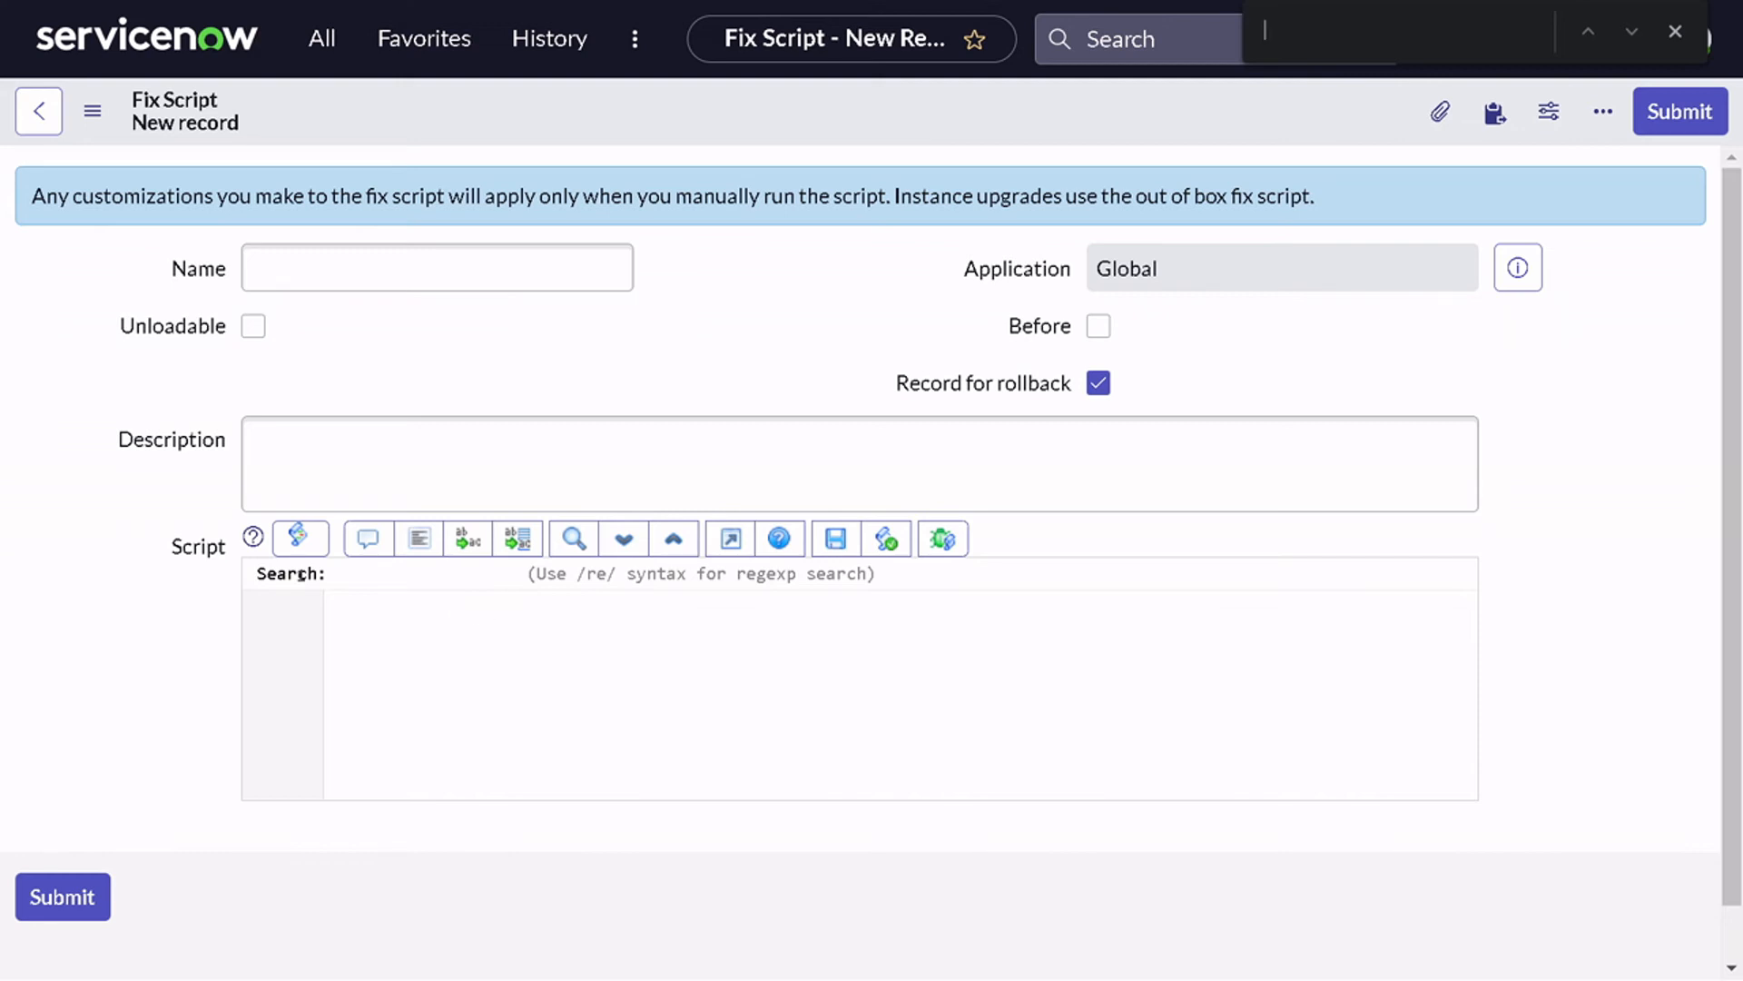
mouse_move(571, 539)
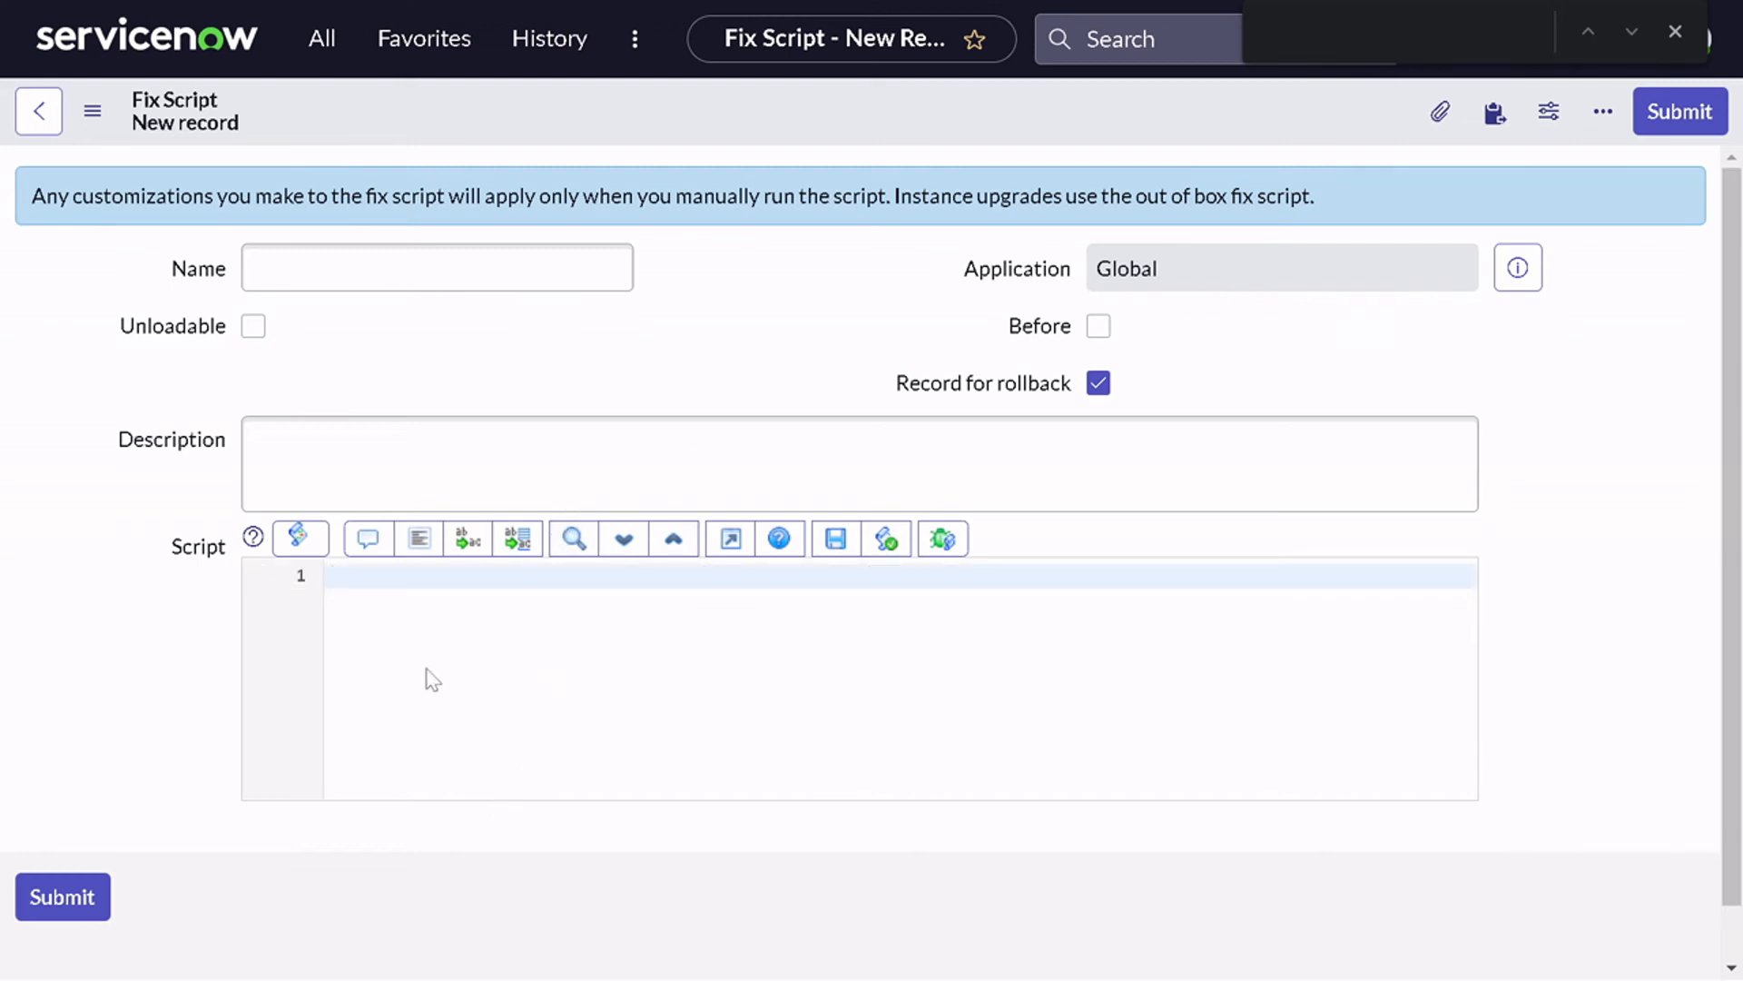
Type 'var gr = new Glide' to bring up GlideDateTime in the autocomplete list.
text(var_gr = new)
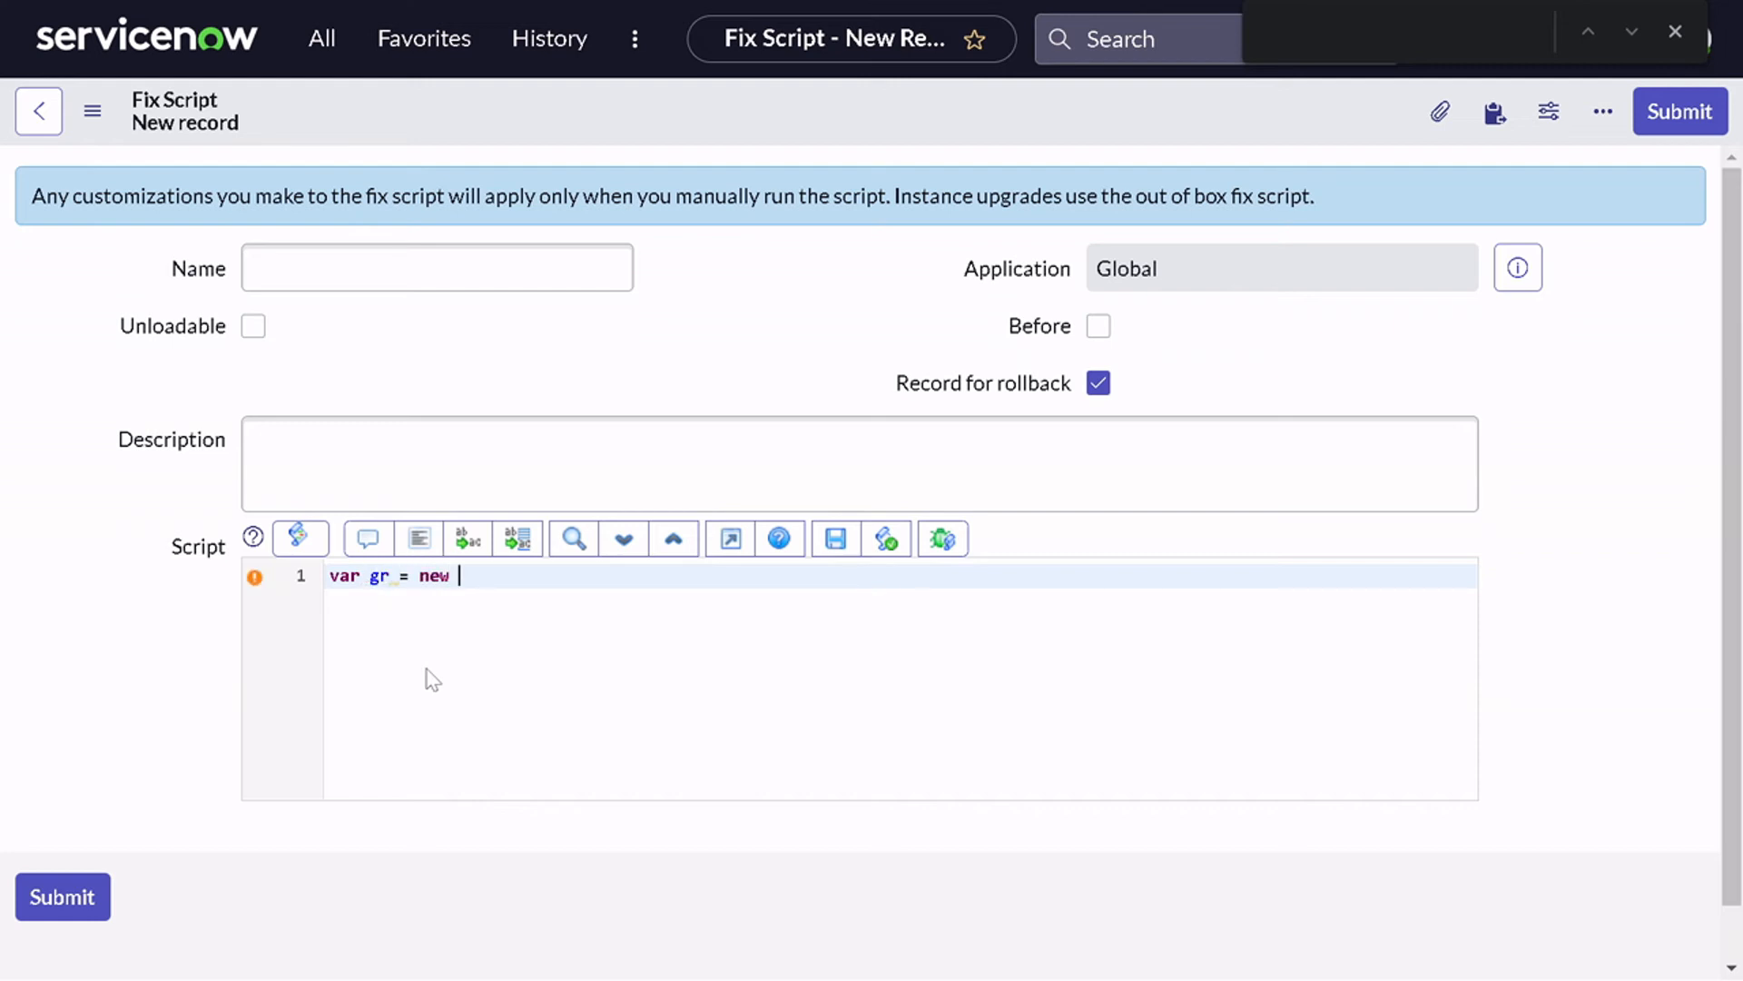
text(Glide)
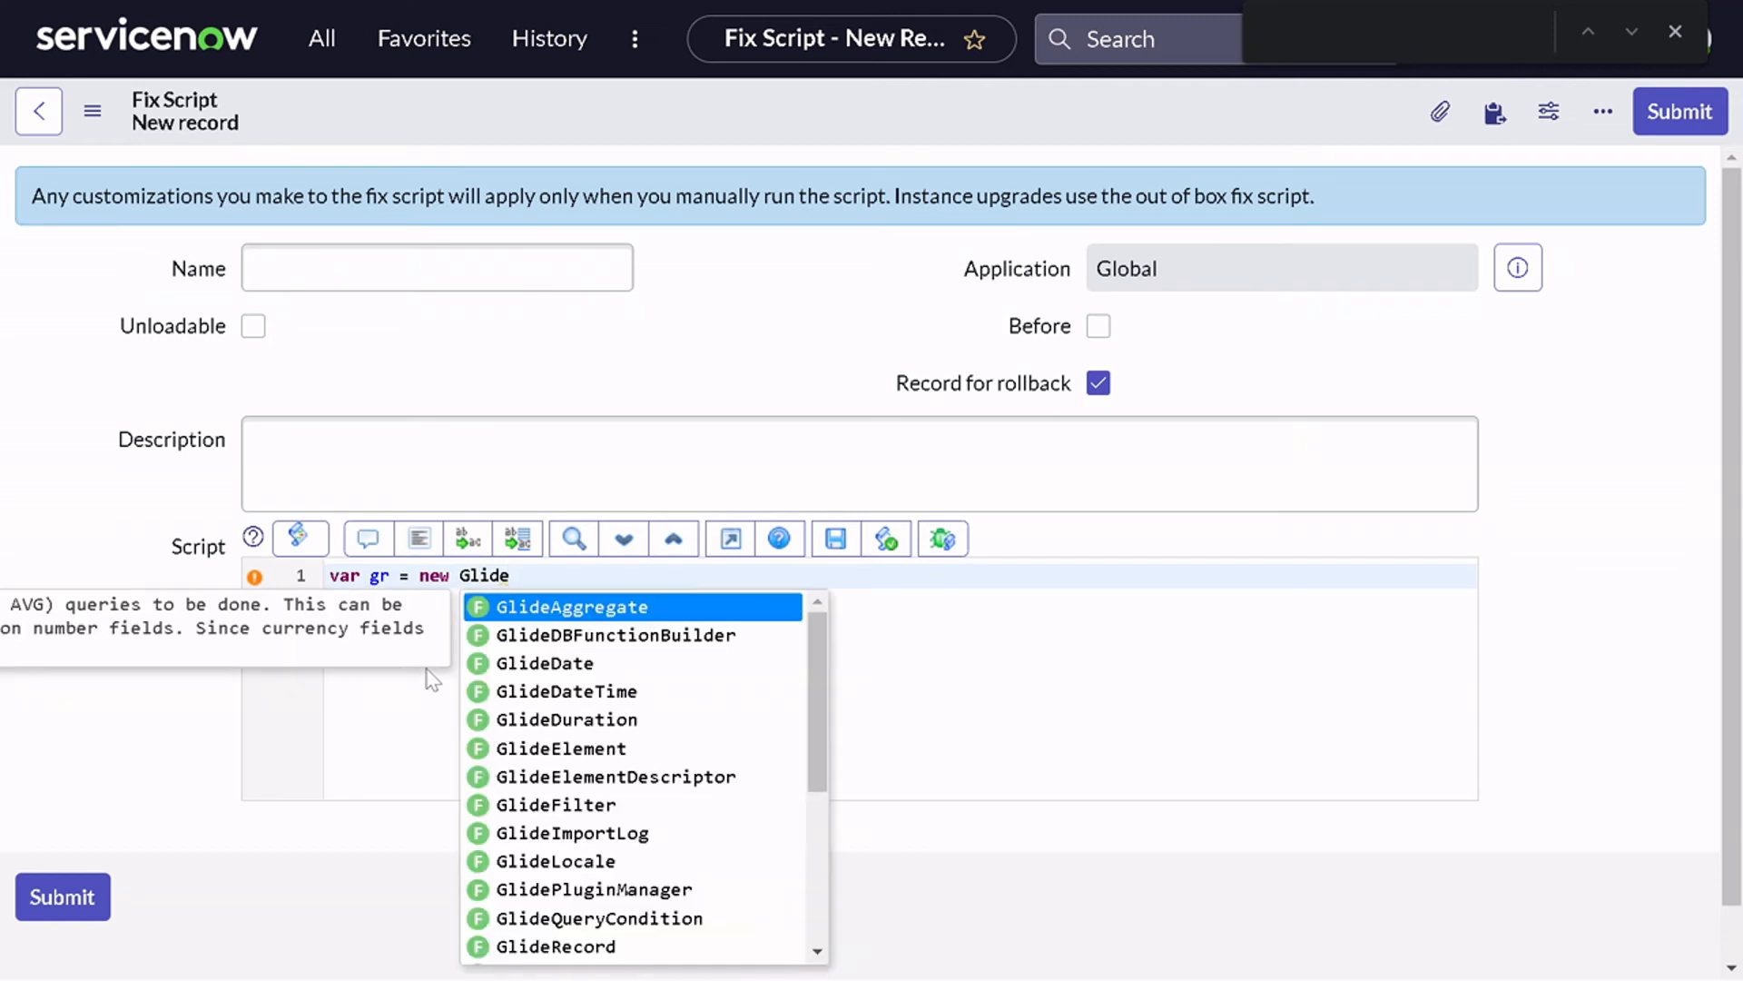
mouse_move(645, 731)
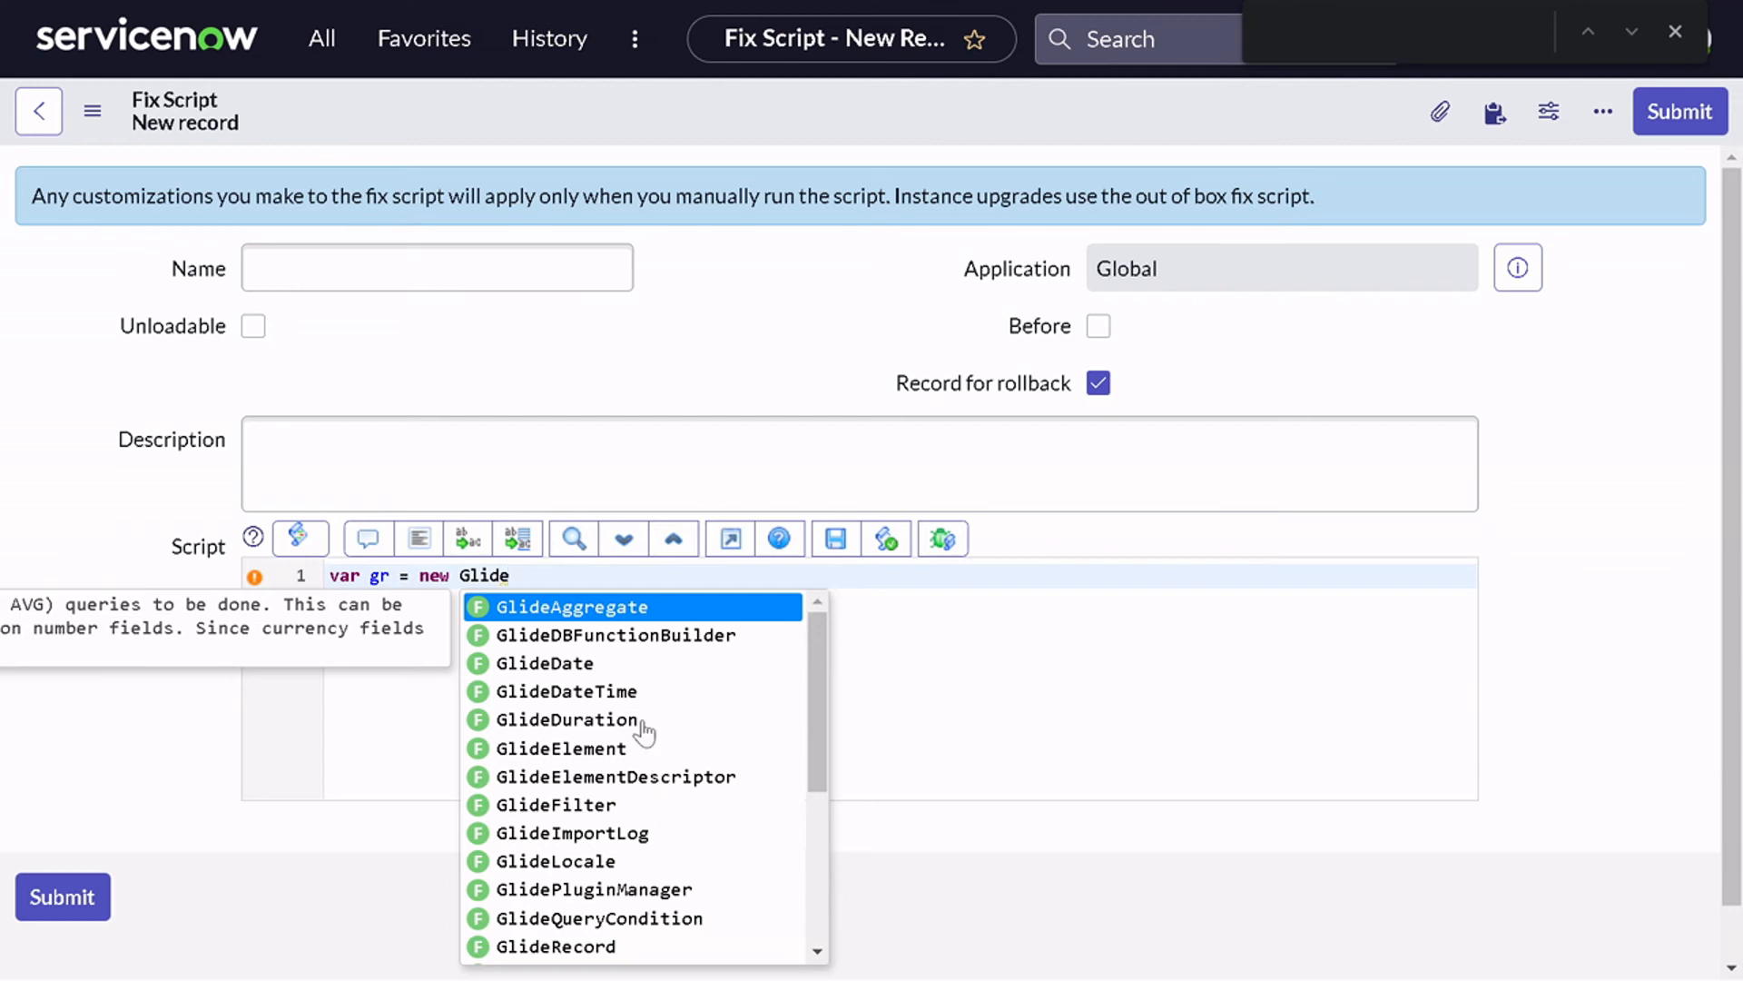
mouse_move(605, 643)
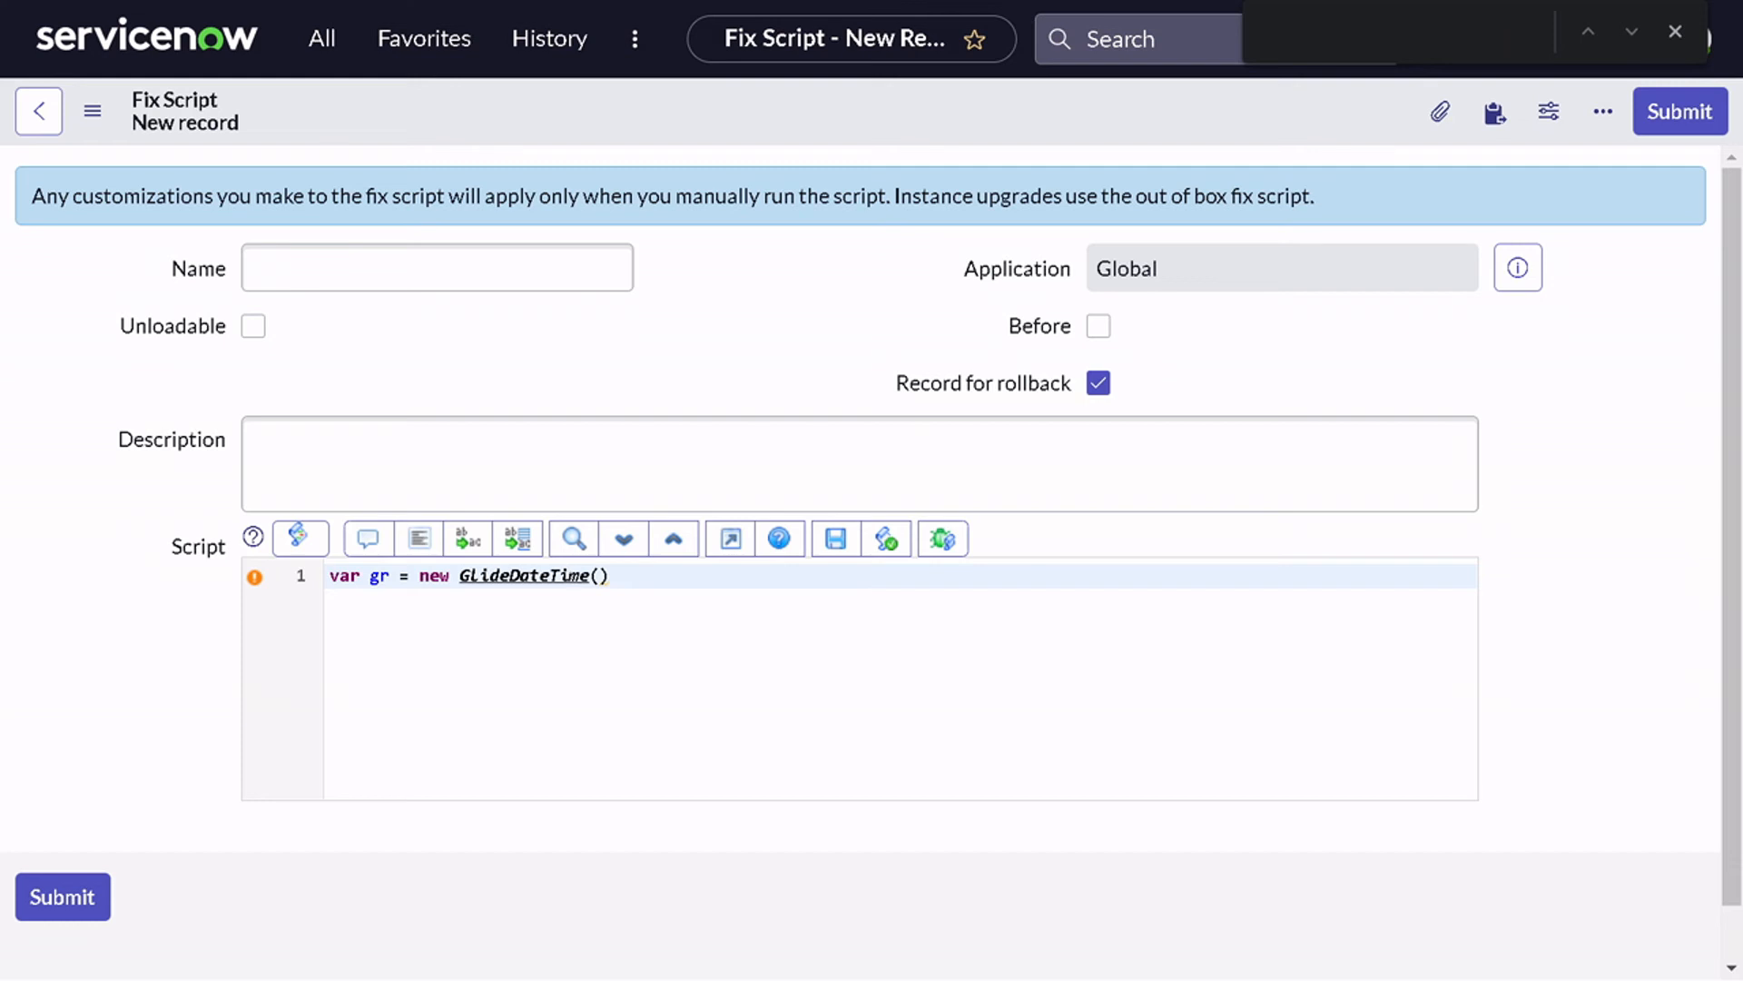
mouse_move(562, 576)
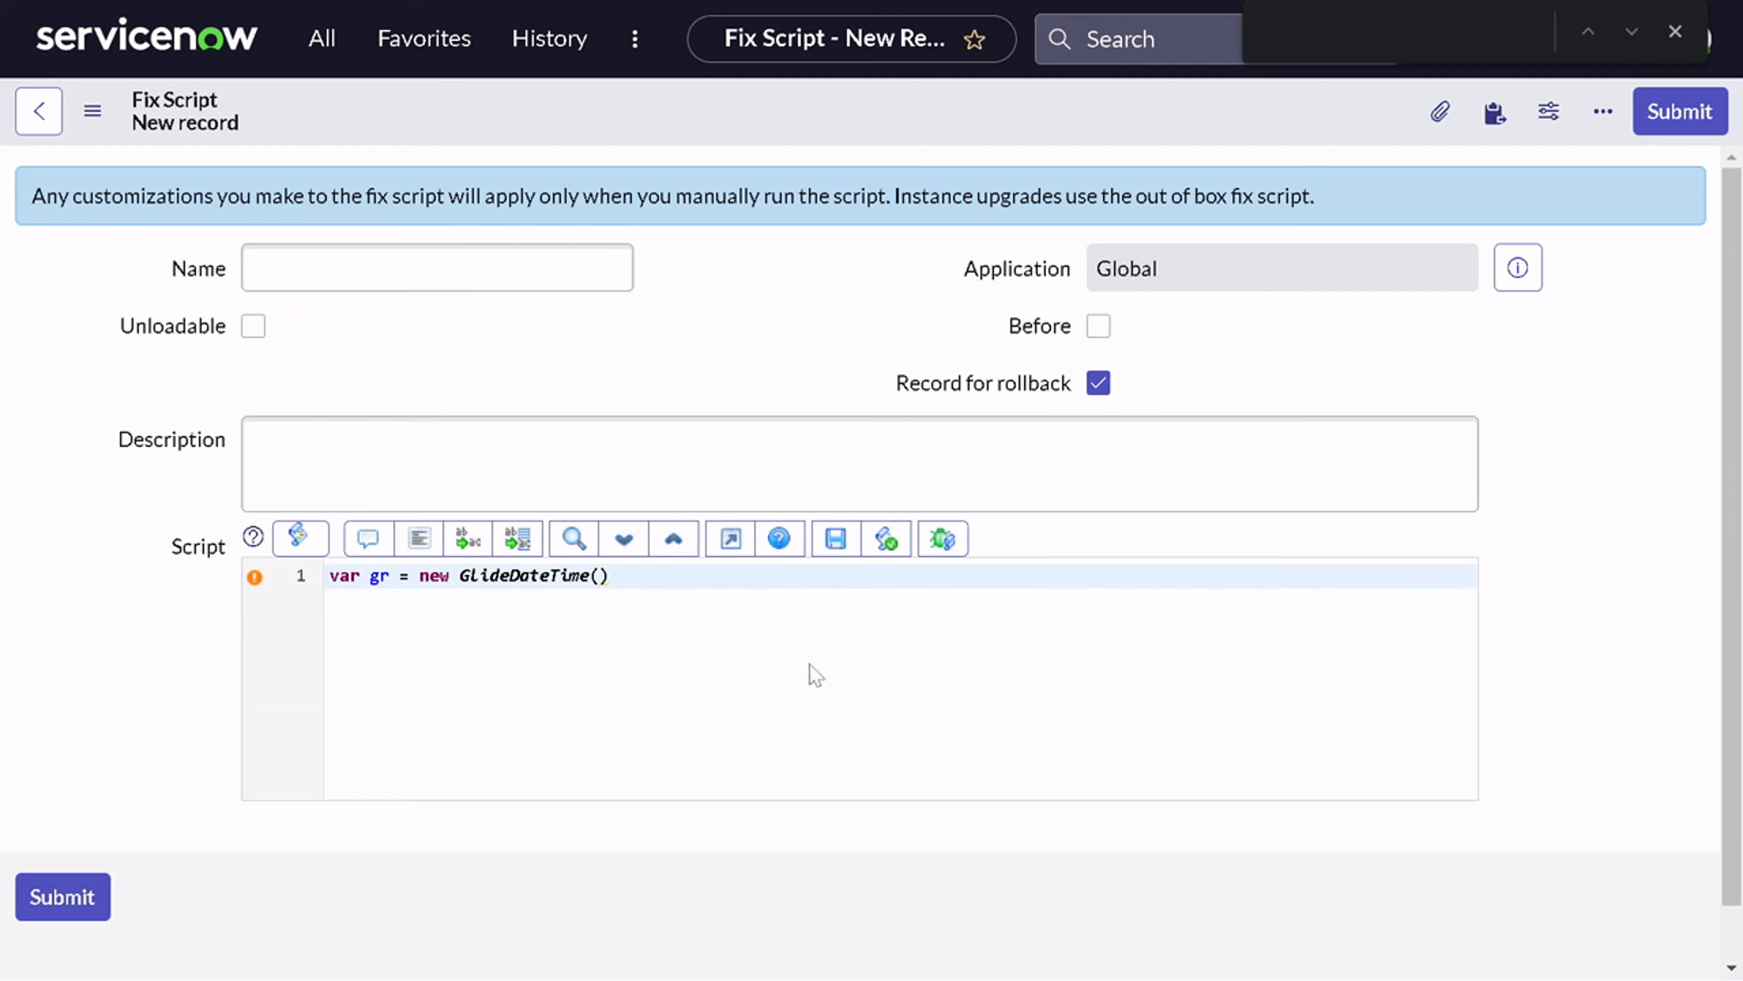
mouse_move(540, 614)
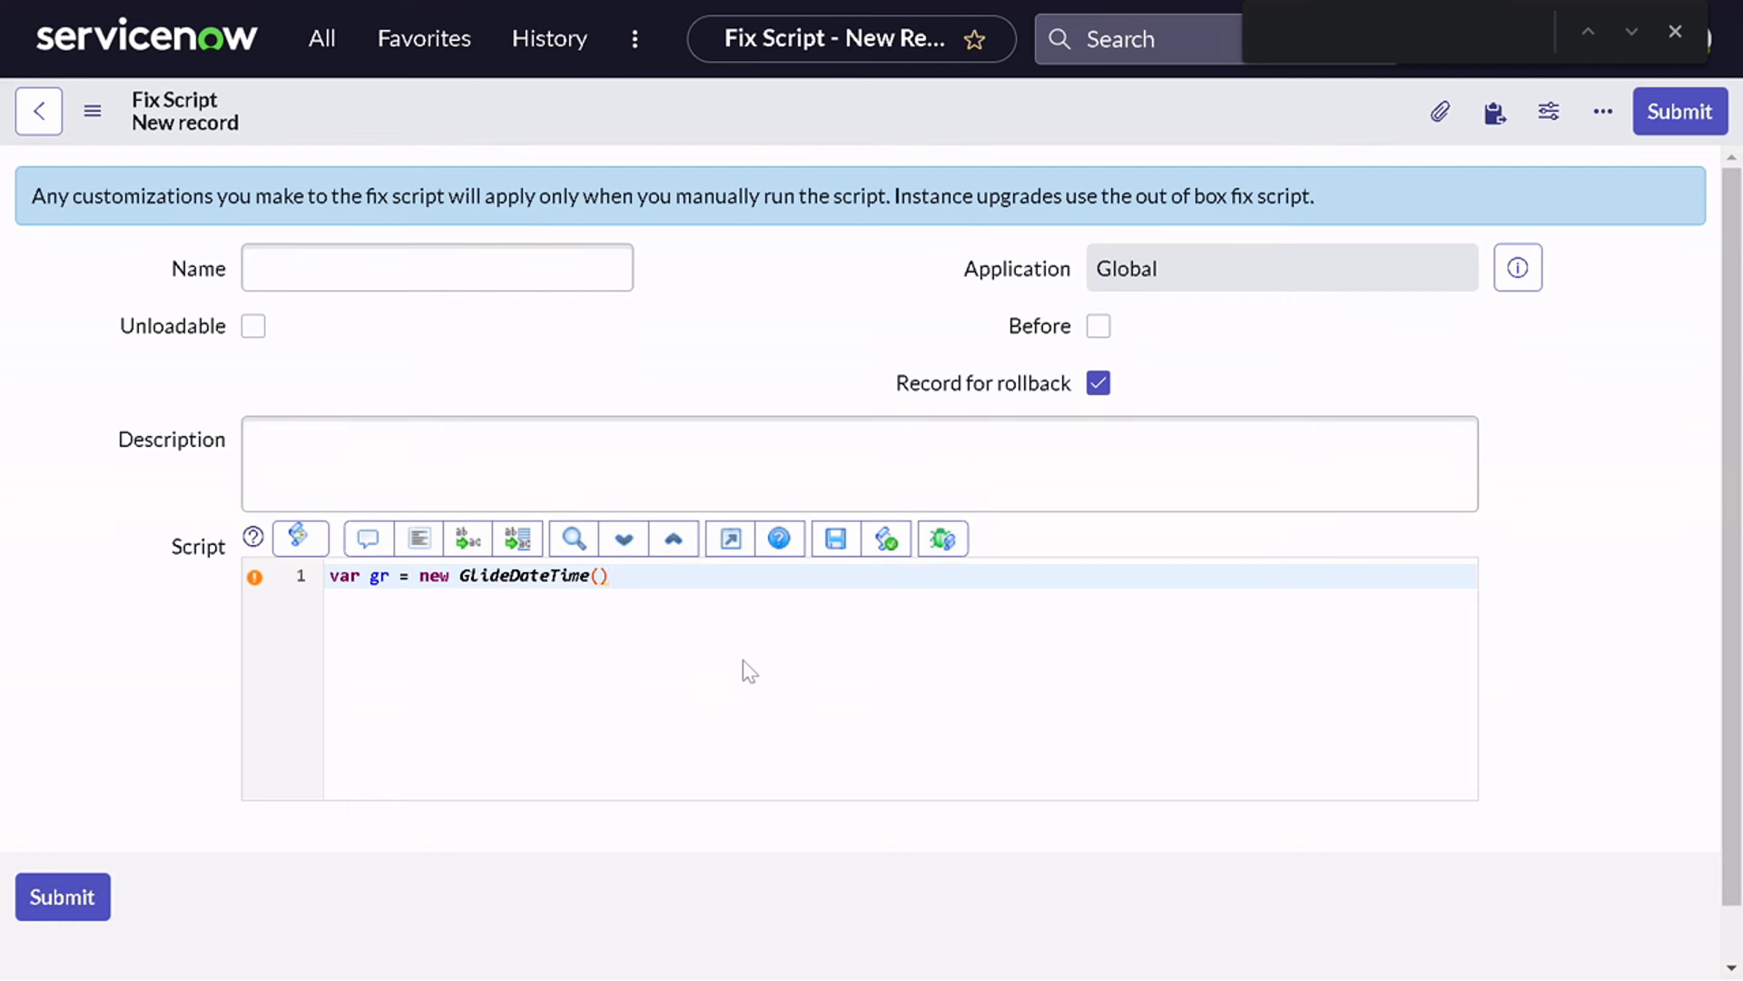
click(252, 536)
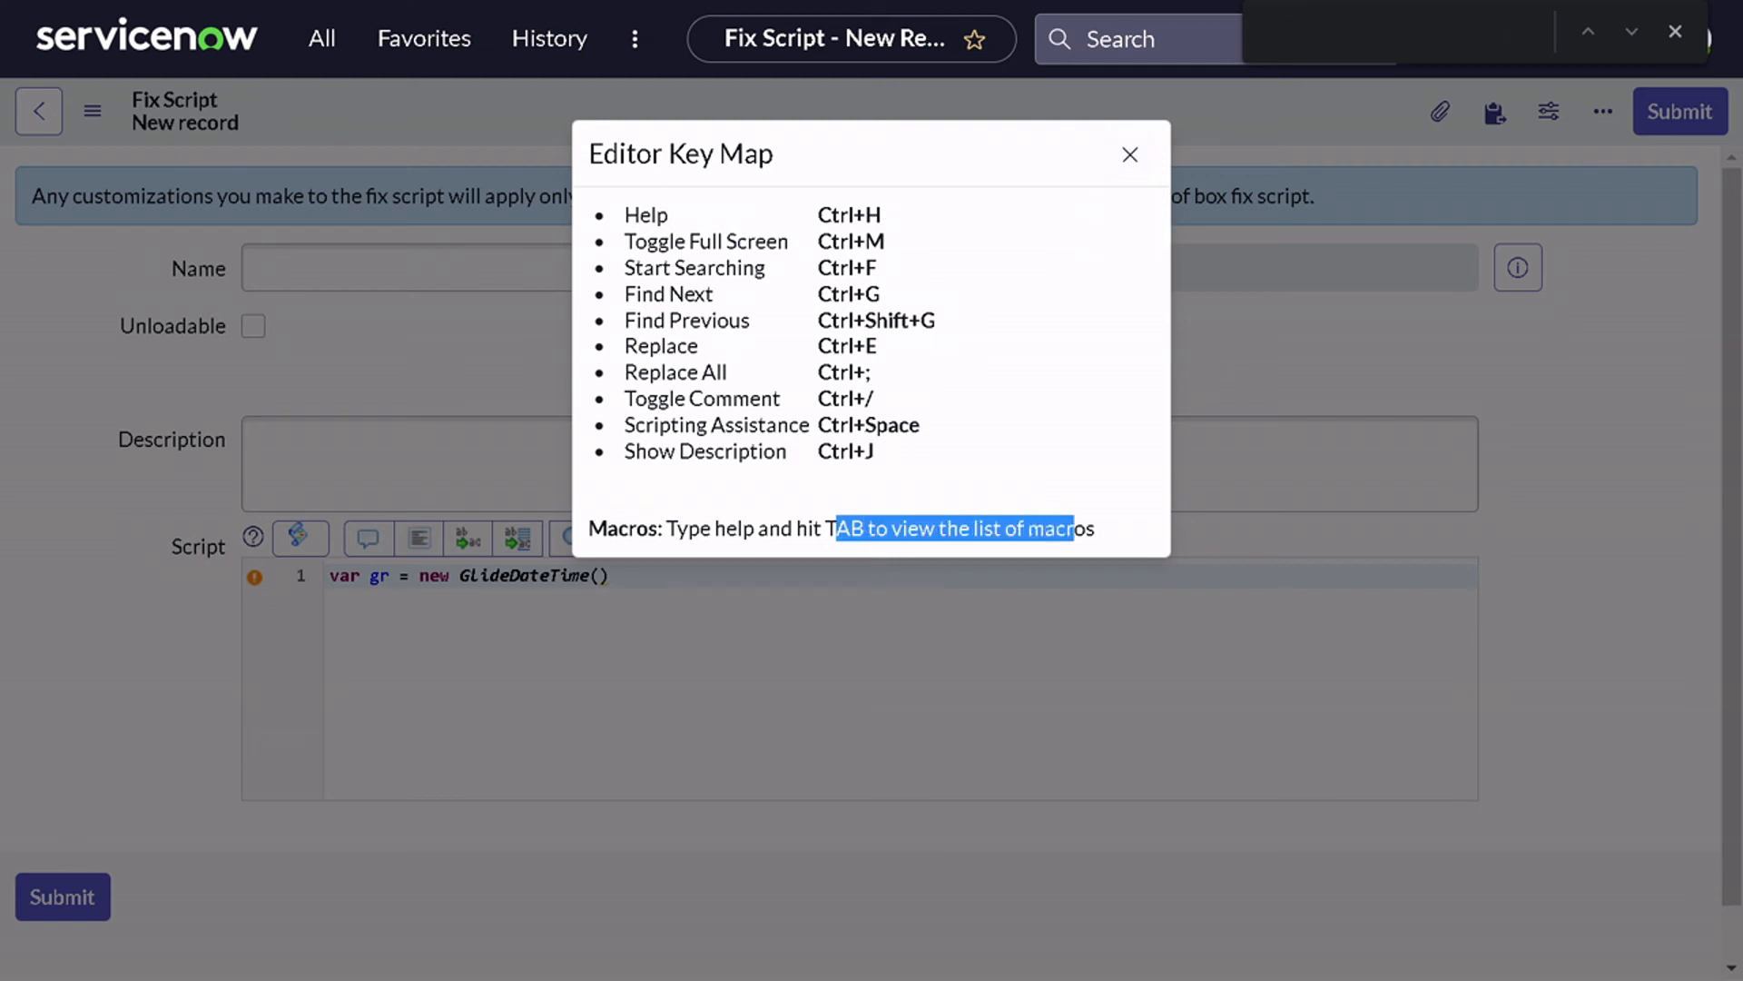
click(1129, 154)
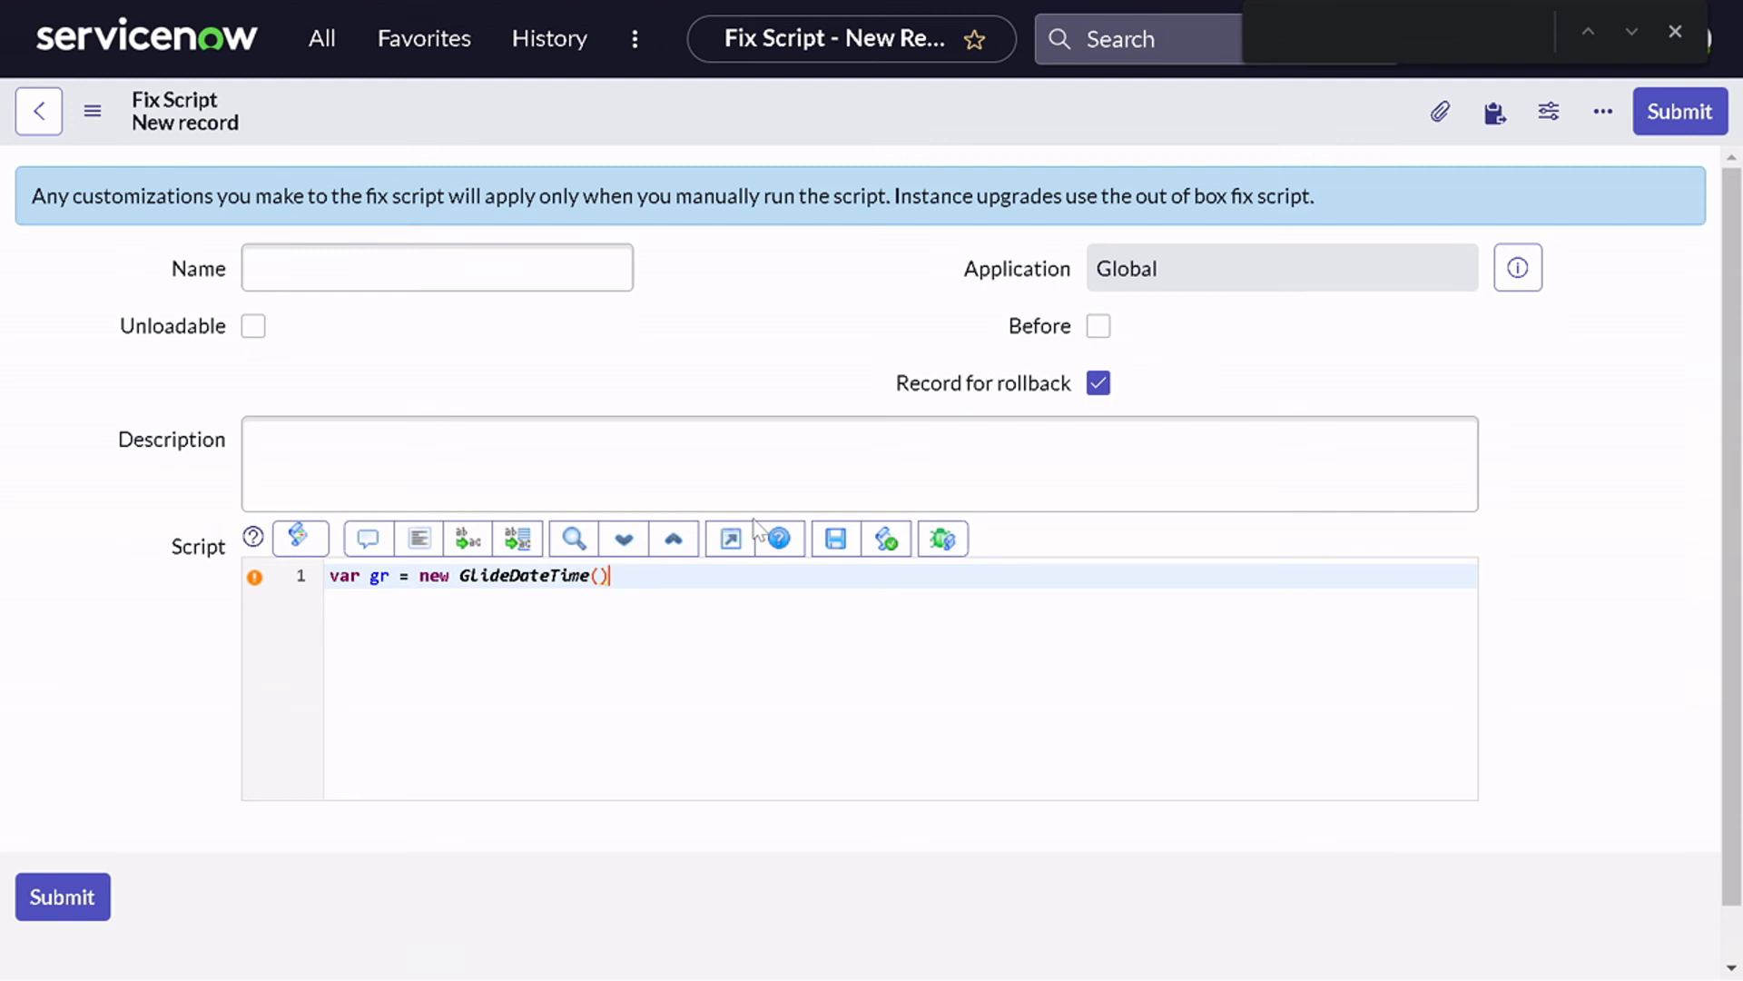
mouse_move(730, 538)
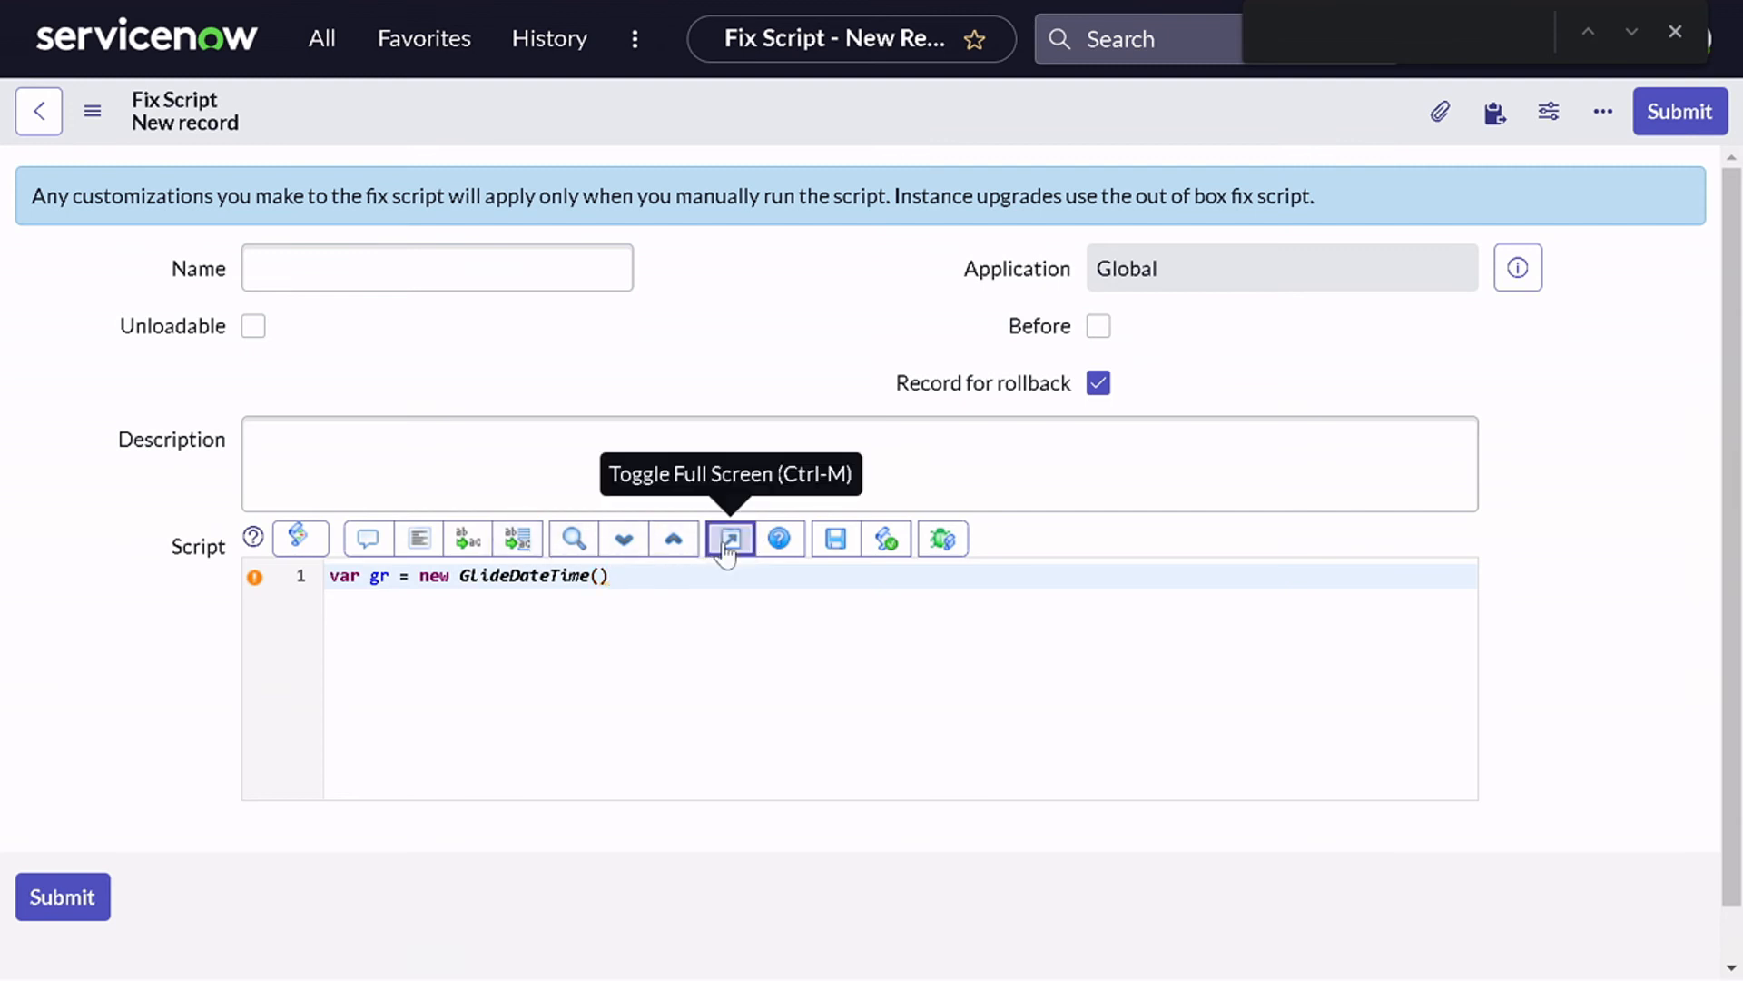
Switch the editor to full screen and expand 'help' into the macro list.
click(730, 538)
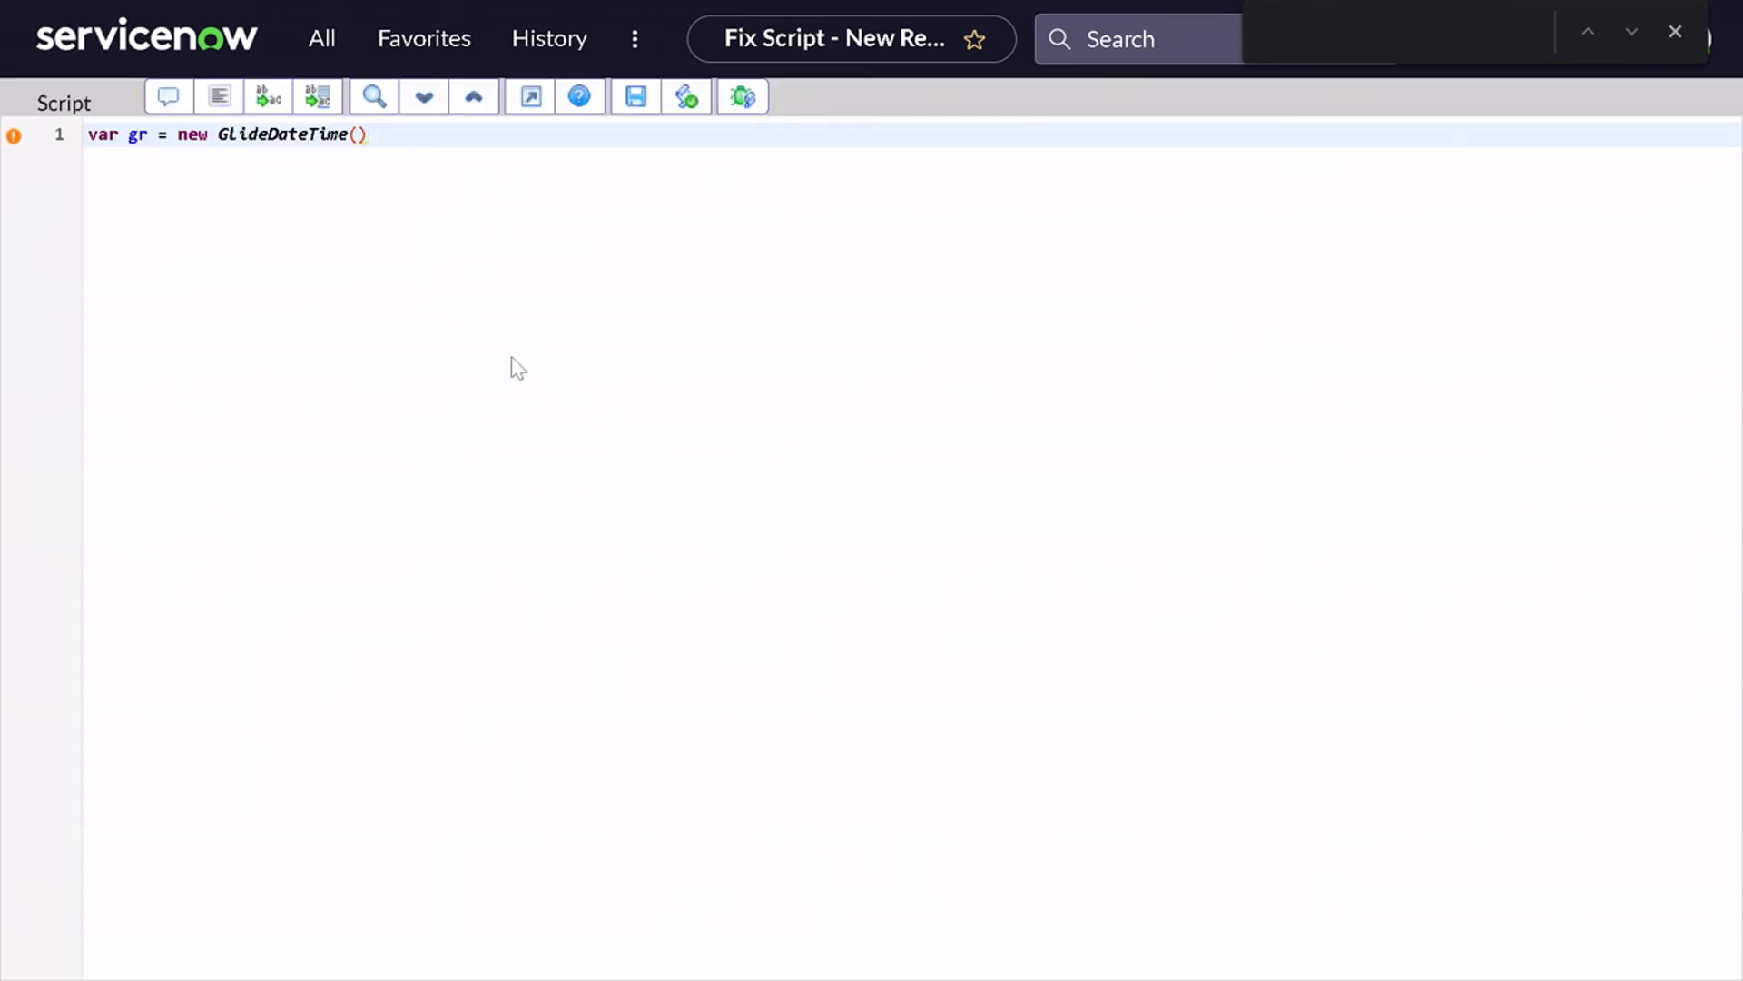
text(her)
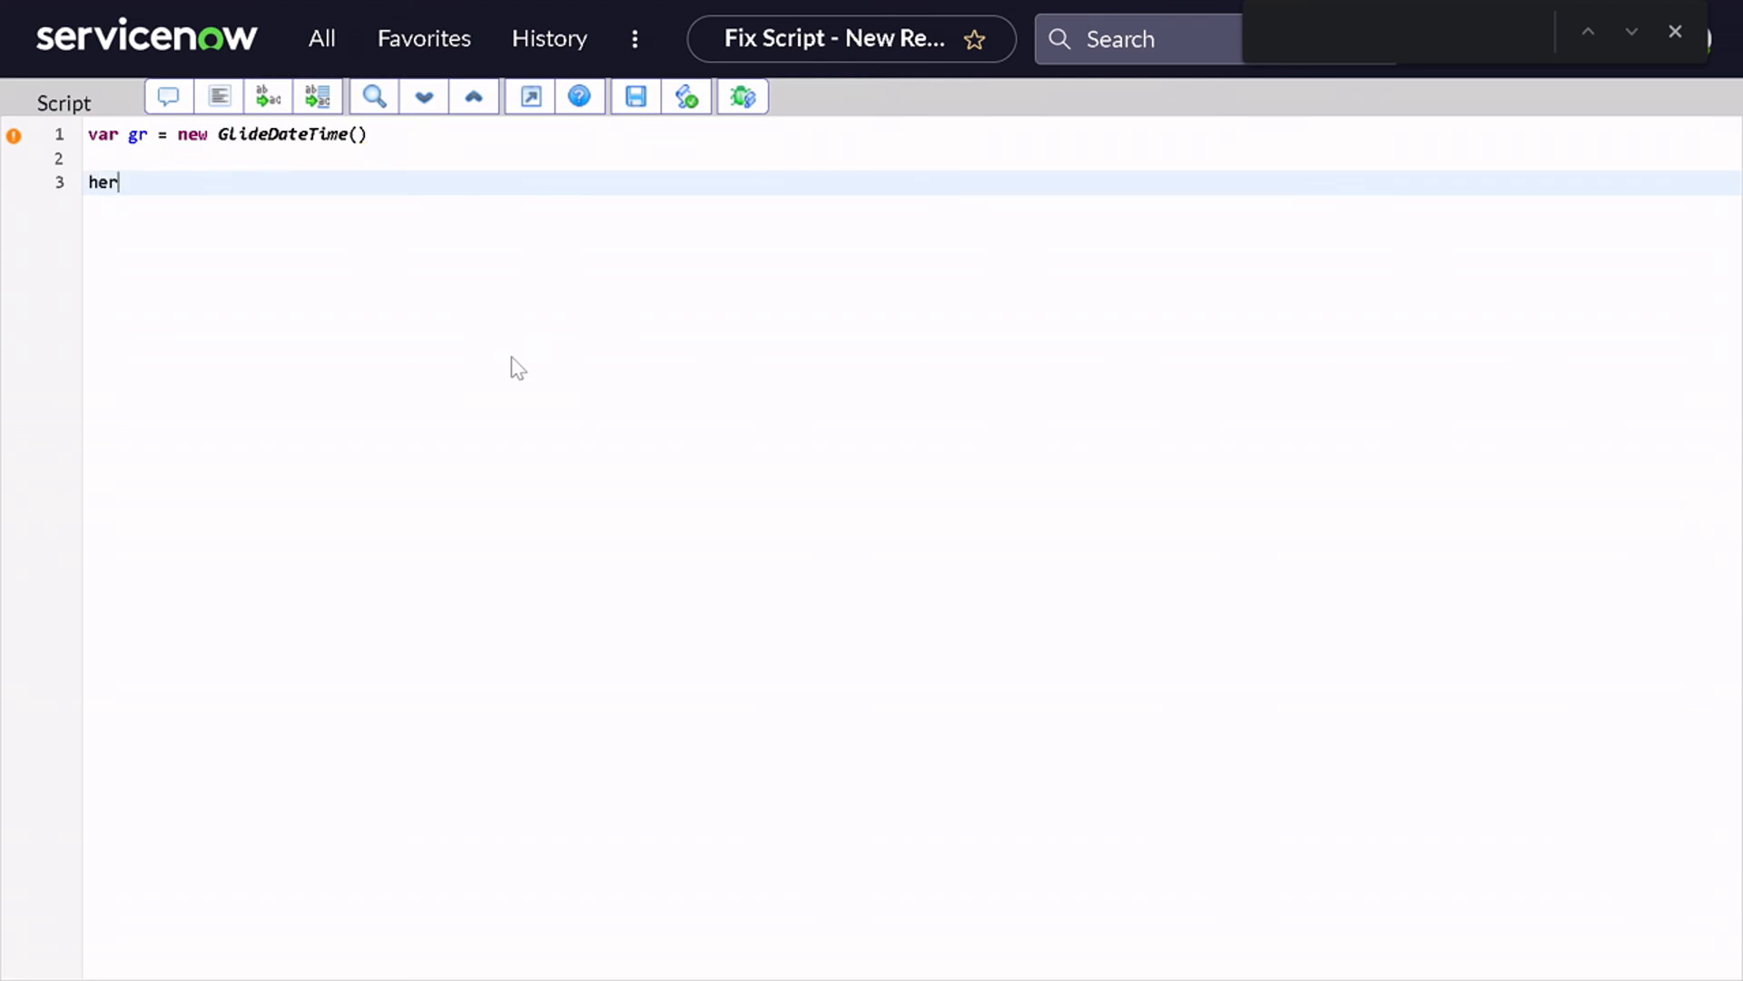
text(lp)
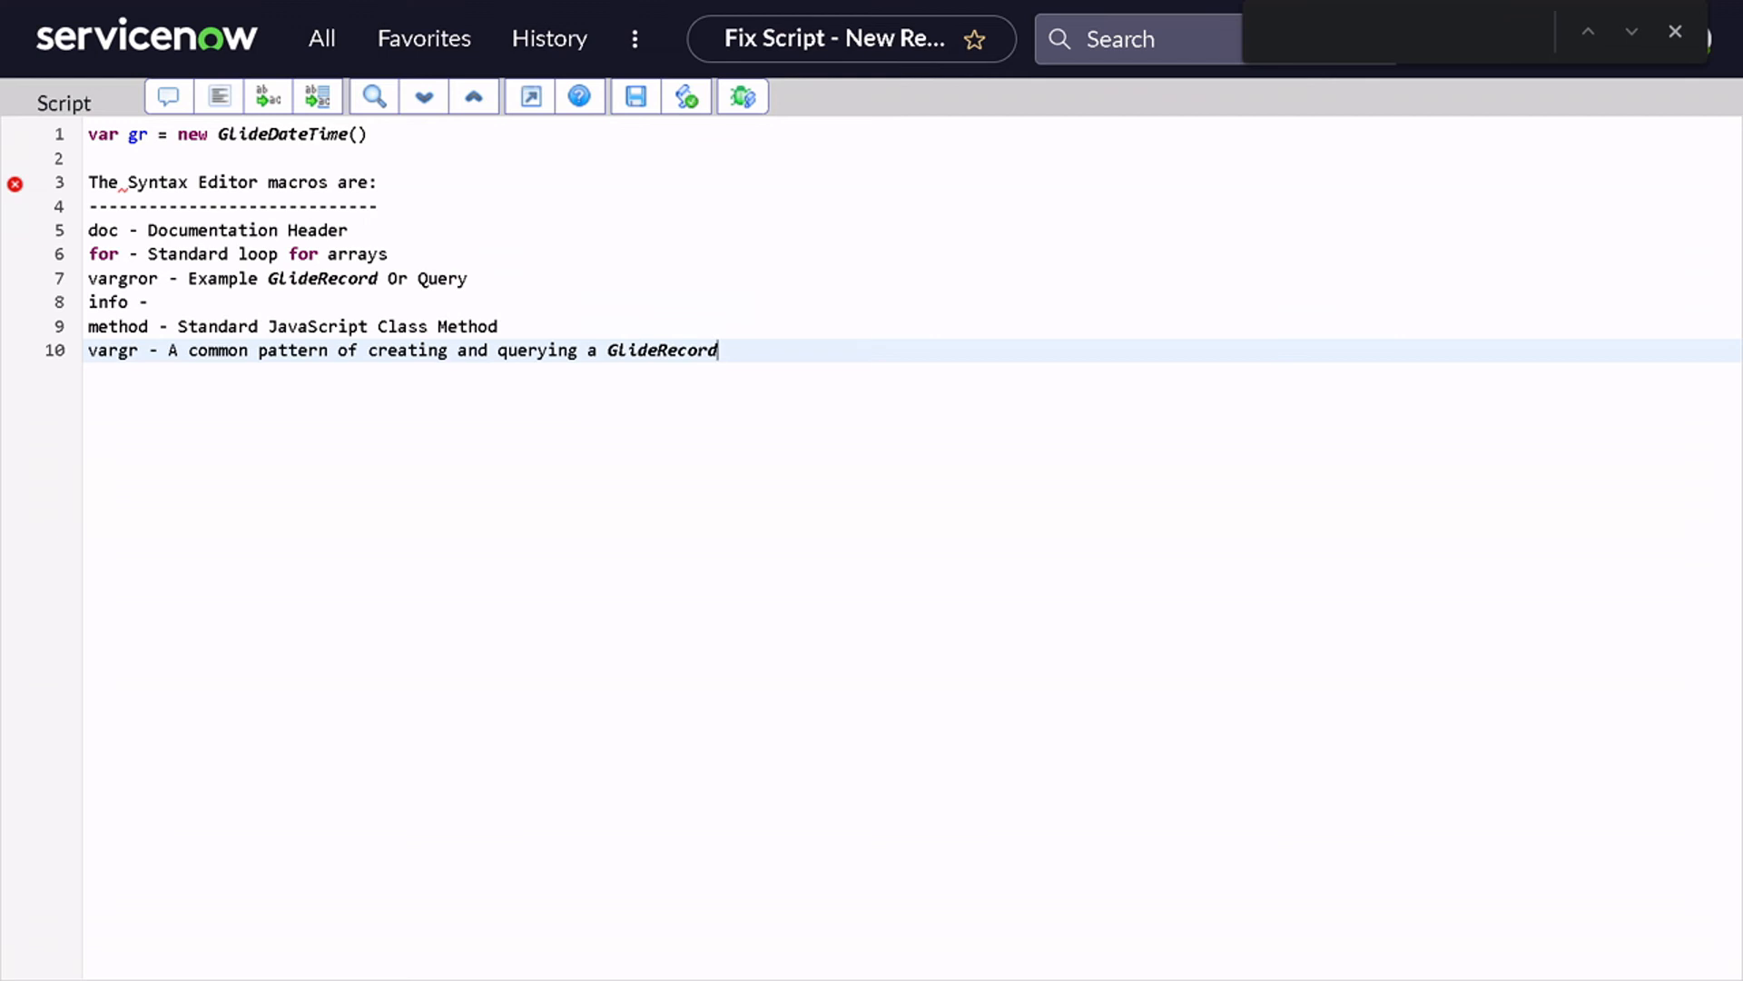
click(128, 183)
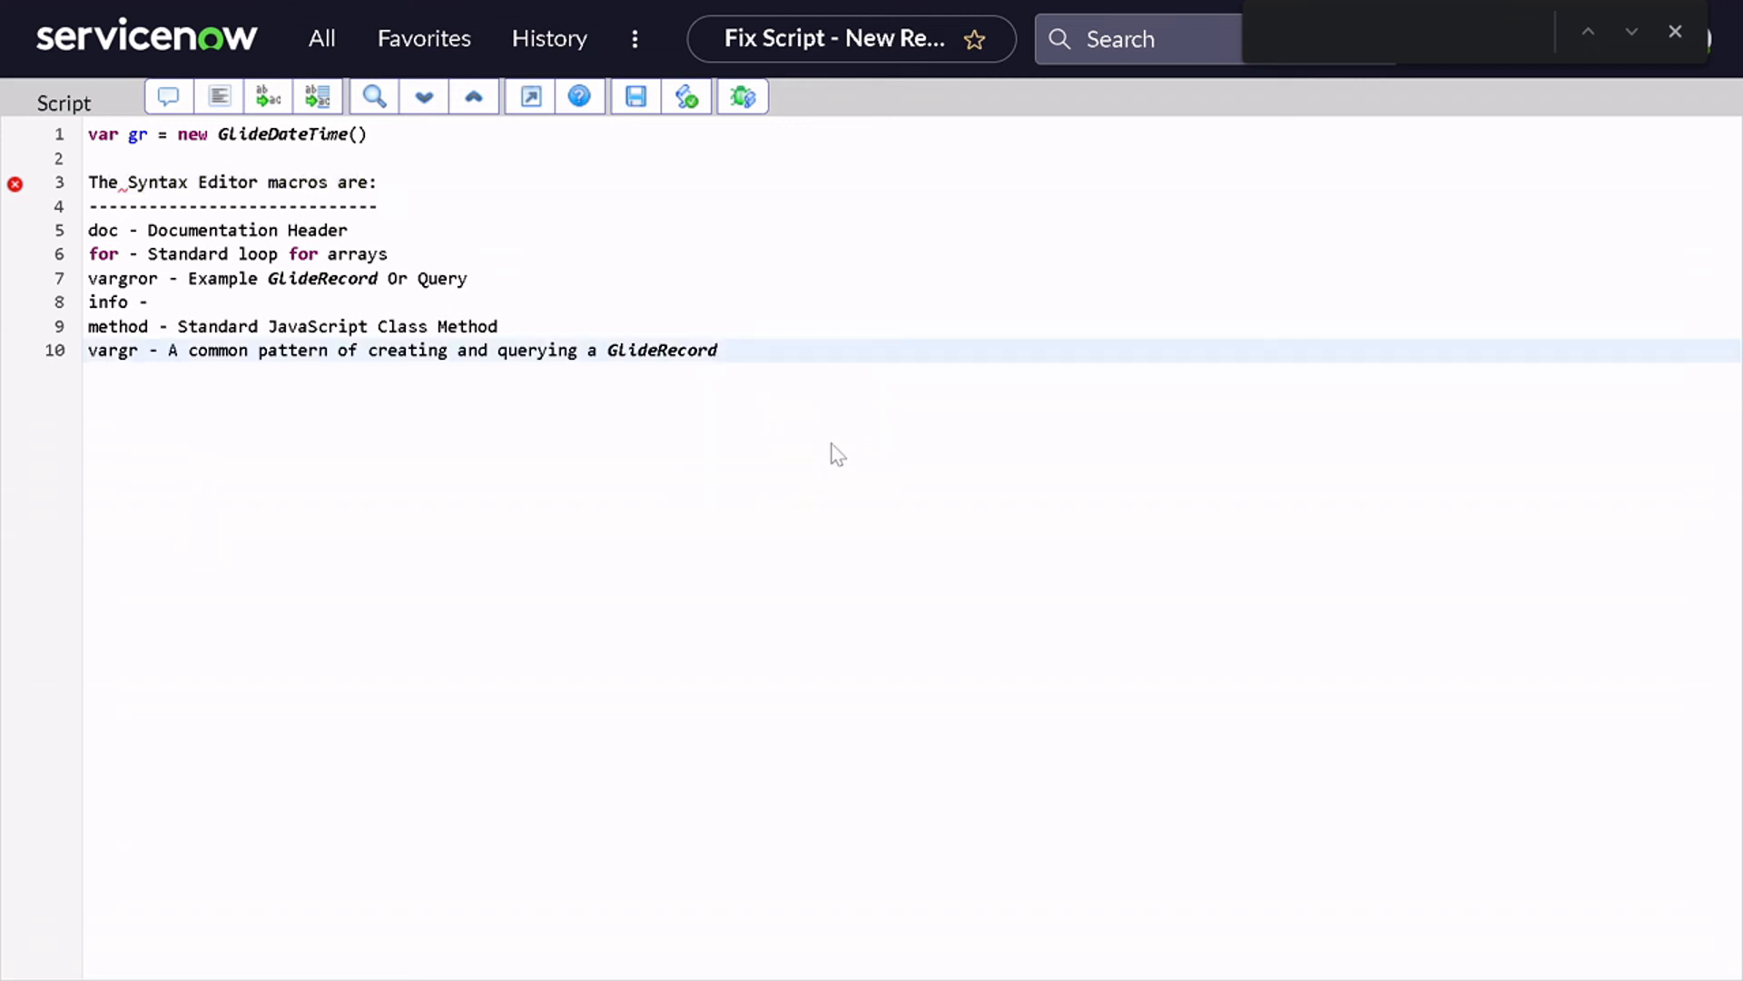
Insert the doc header, for-loop and vargror OR-query snippets at the script's end.
text(doc)
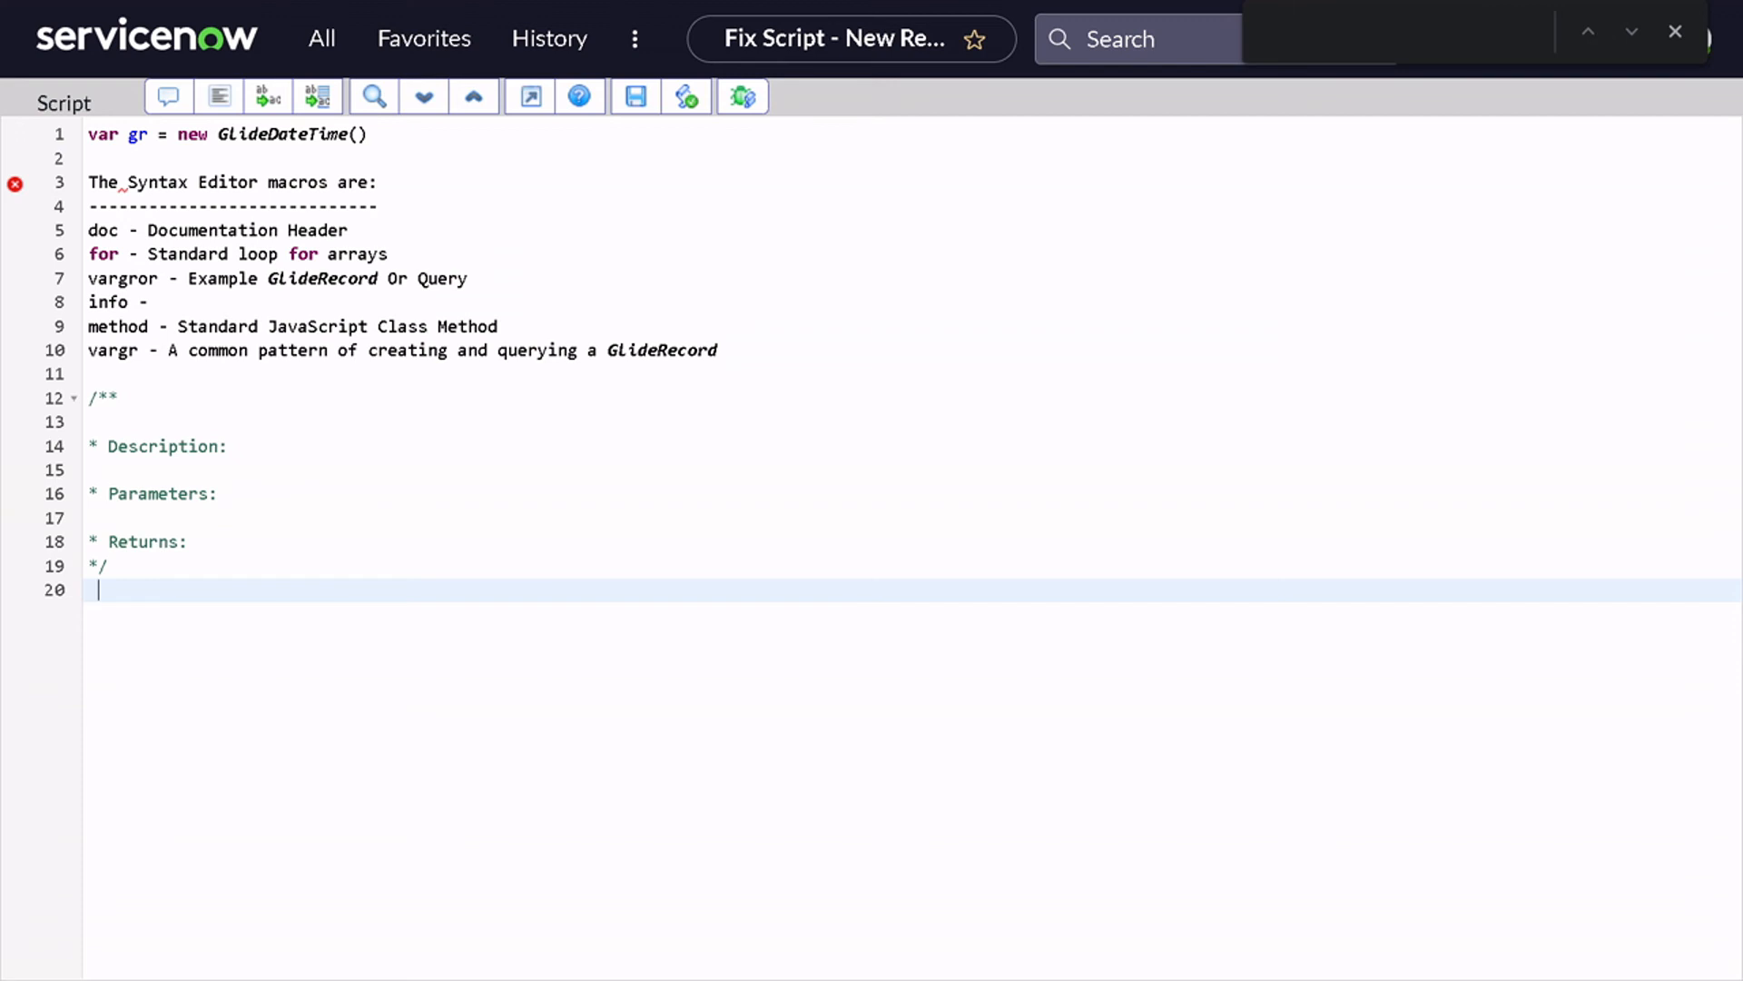
key(enter)
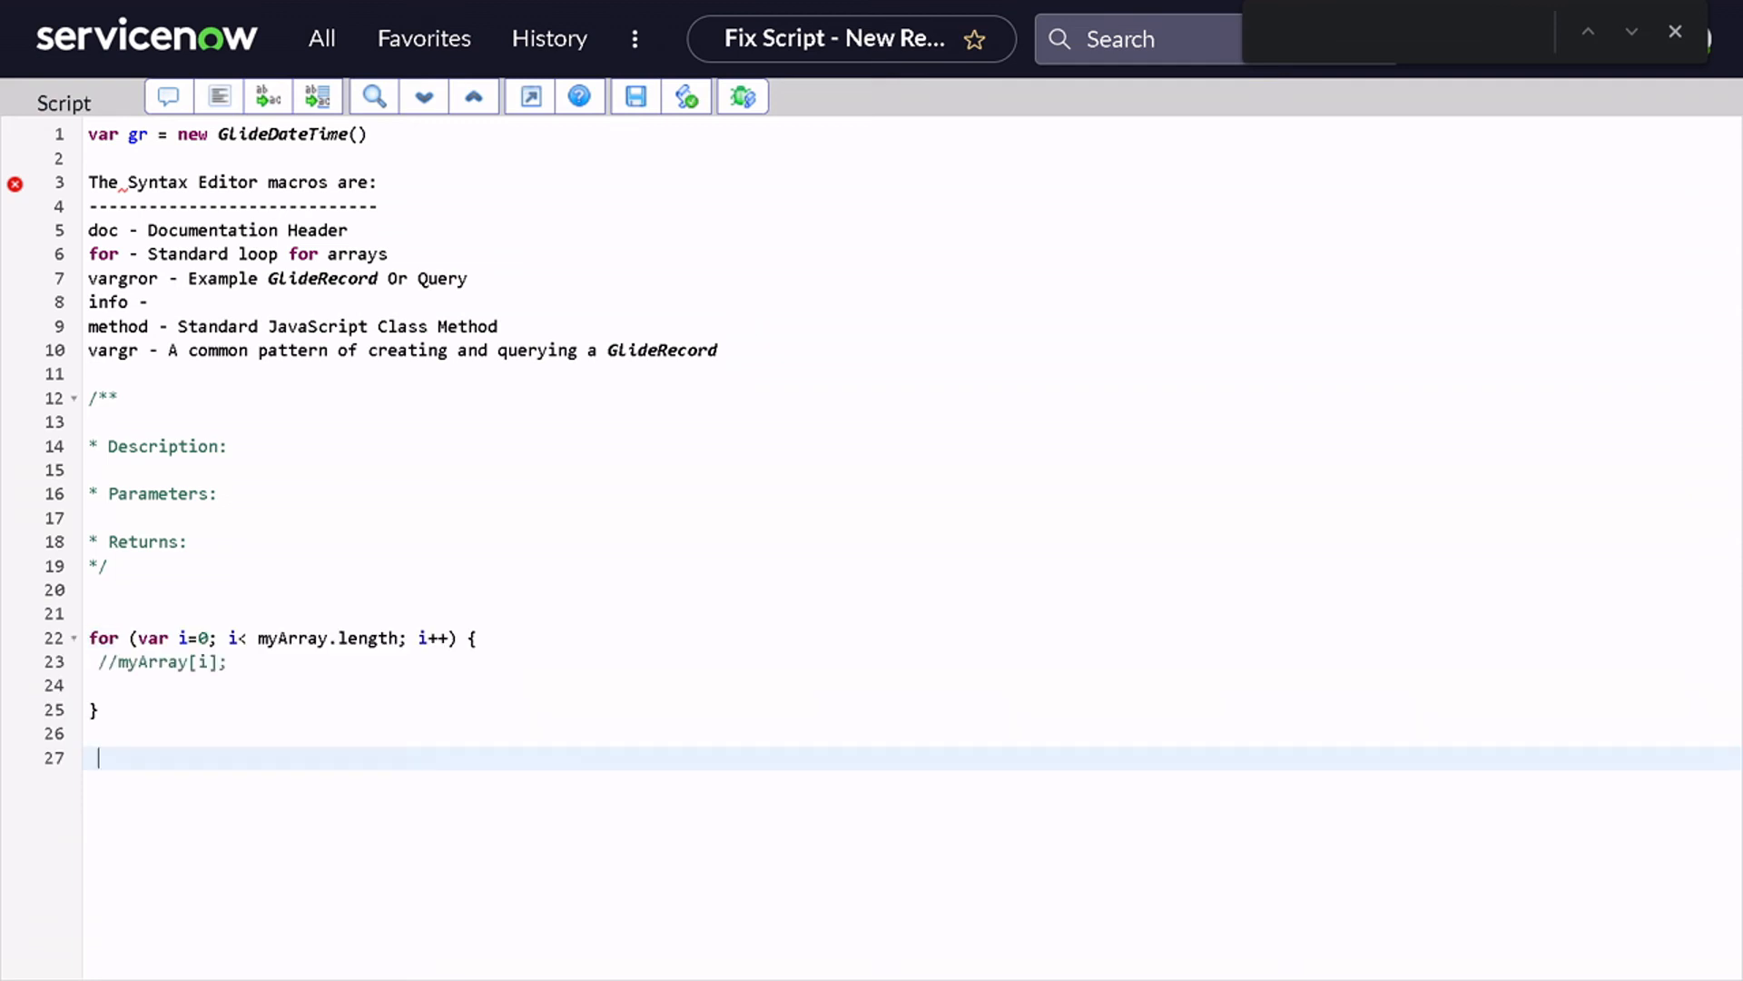
double_click(123, 279)
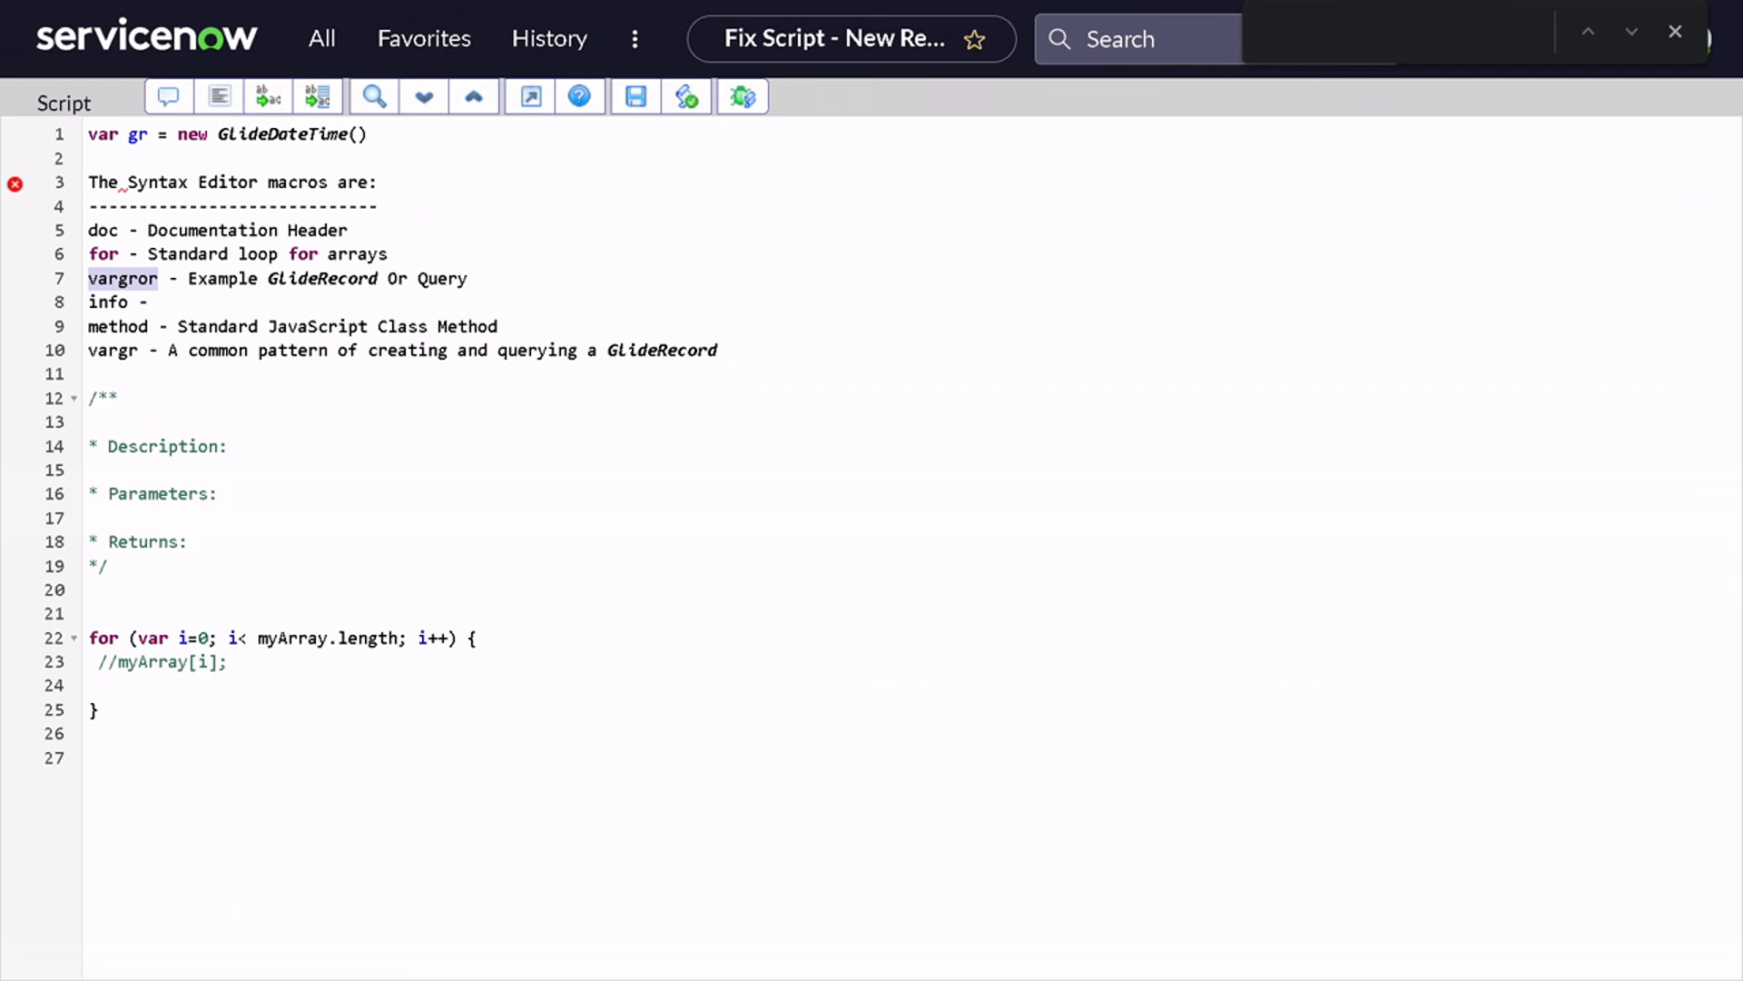
click(98, 757)
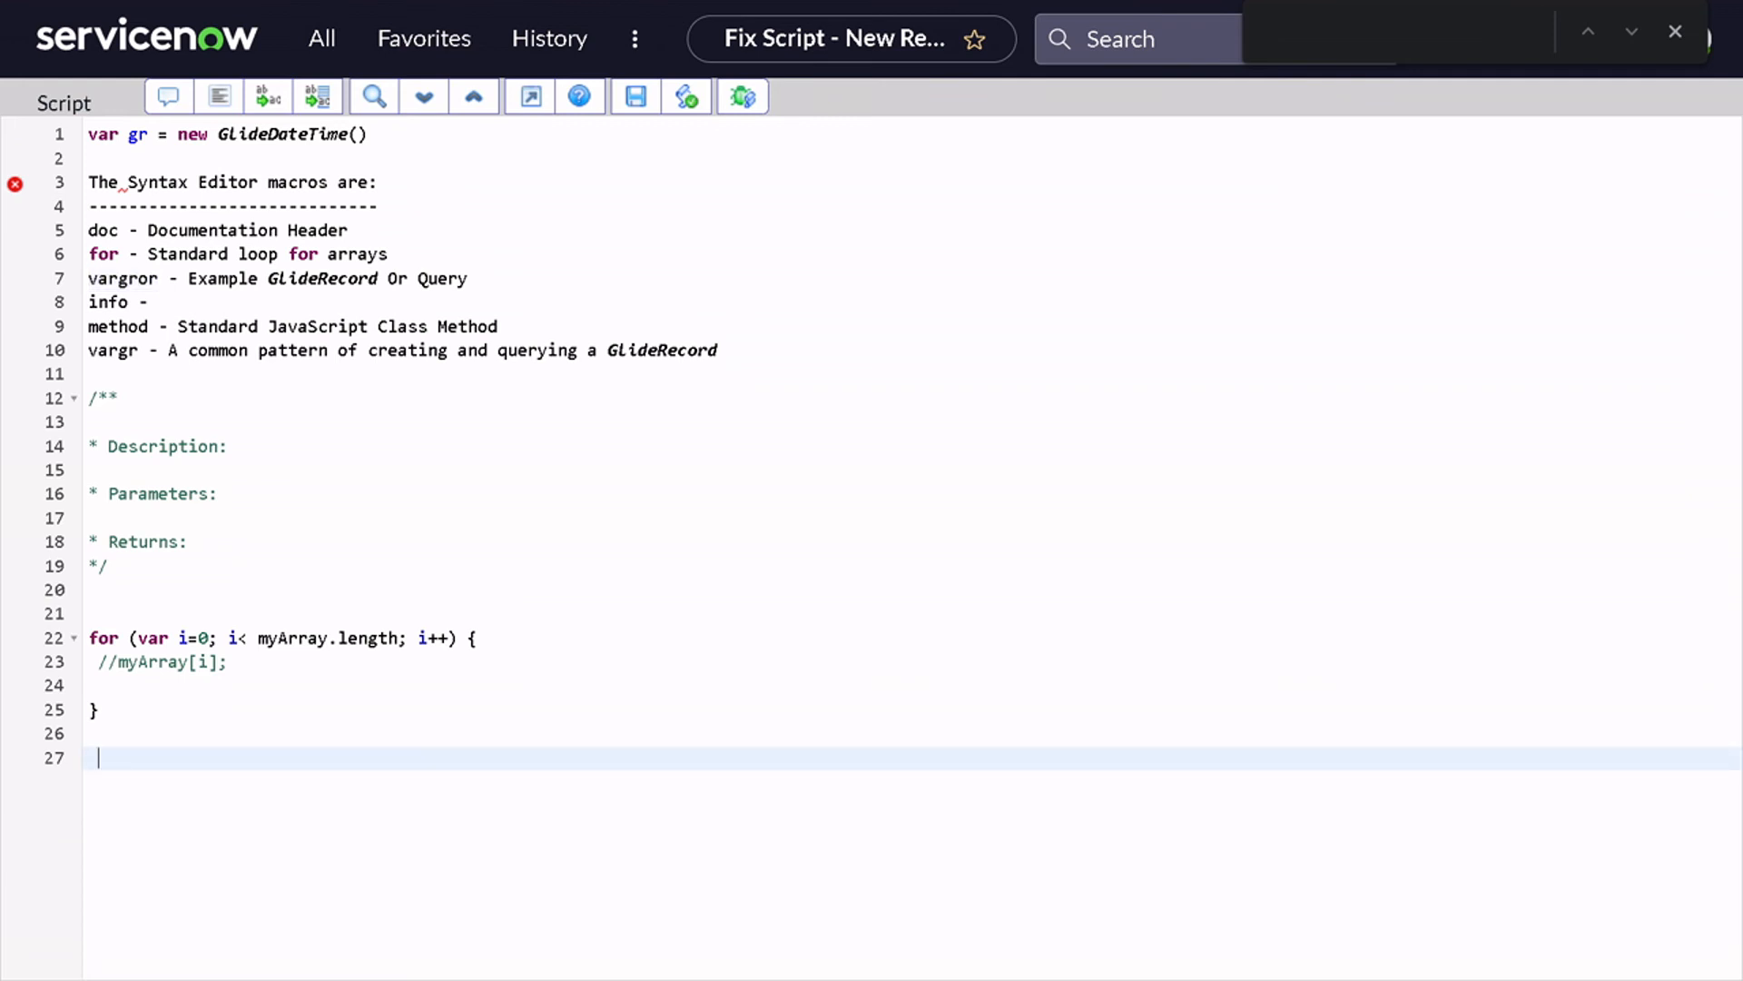
text(vargror)
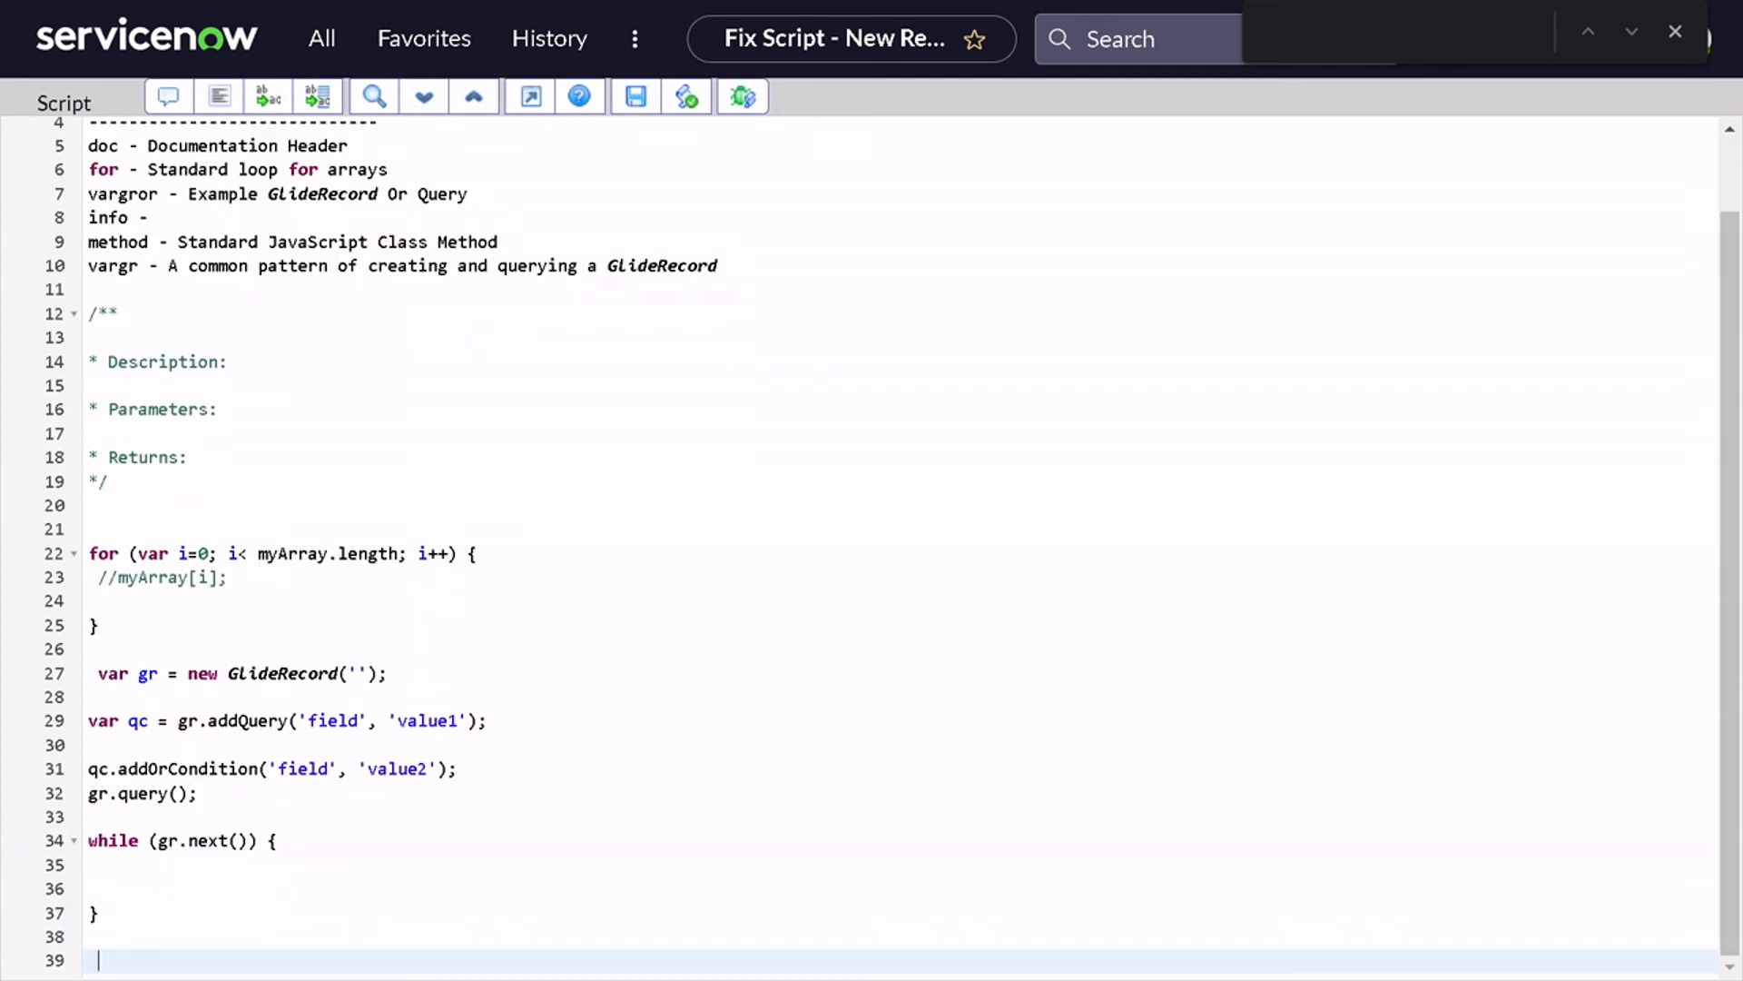
scroll(down, 3)
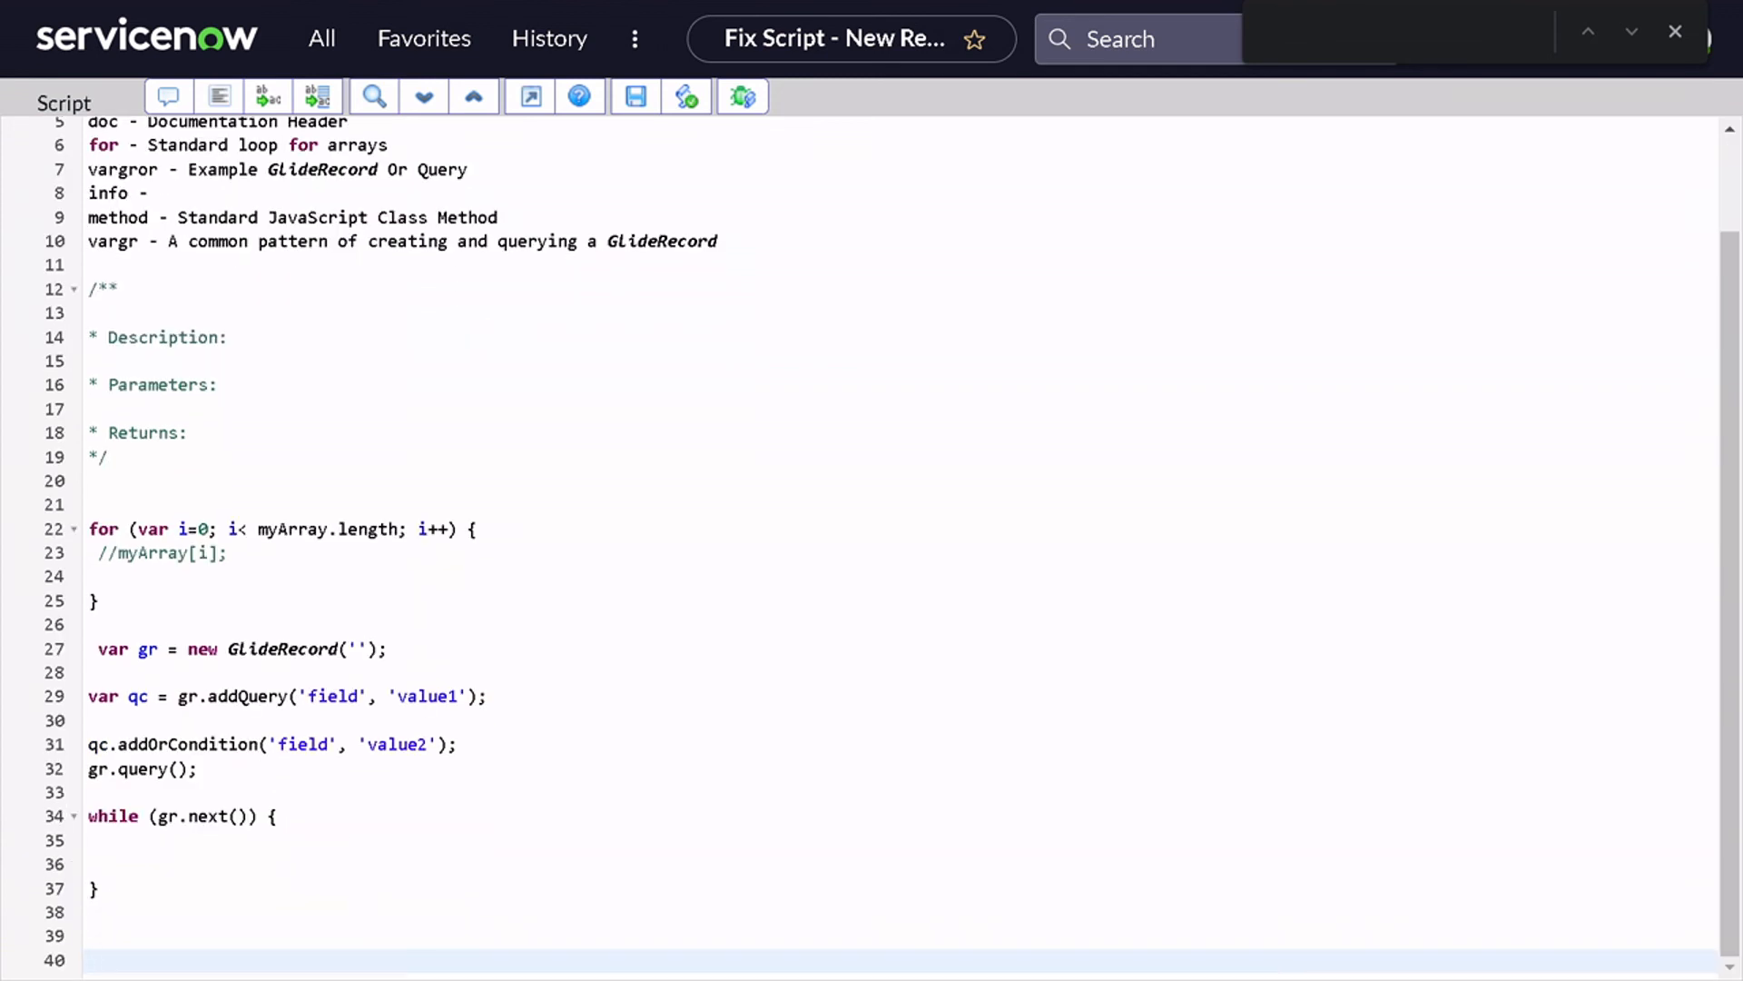
Add gs.addInfoMessage(gs.getMessage("")); and a myOrder method stub with body 'dddd'.
text(i)
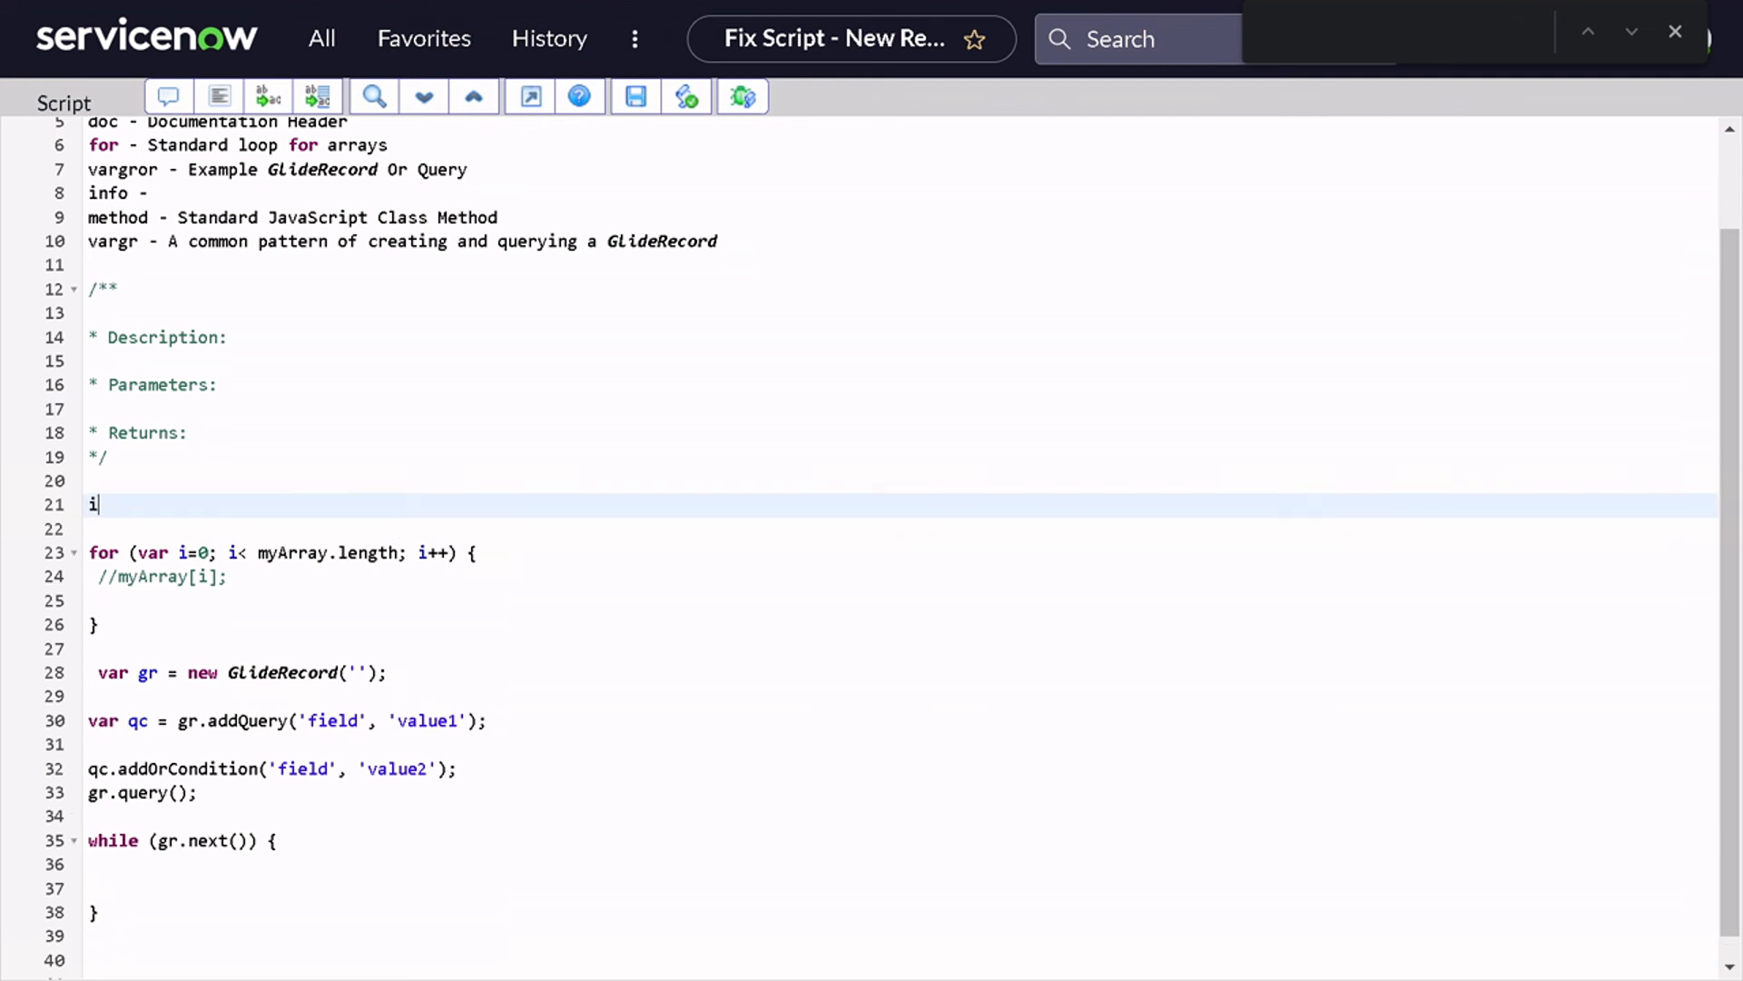
text(gs.addInfoMessage(gs.getMessage(""));)
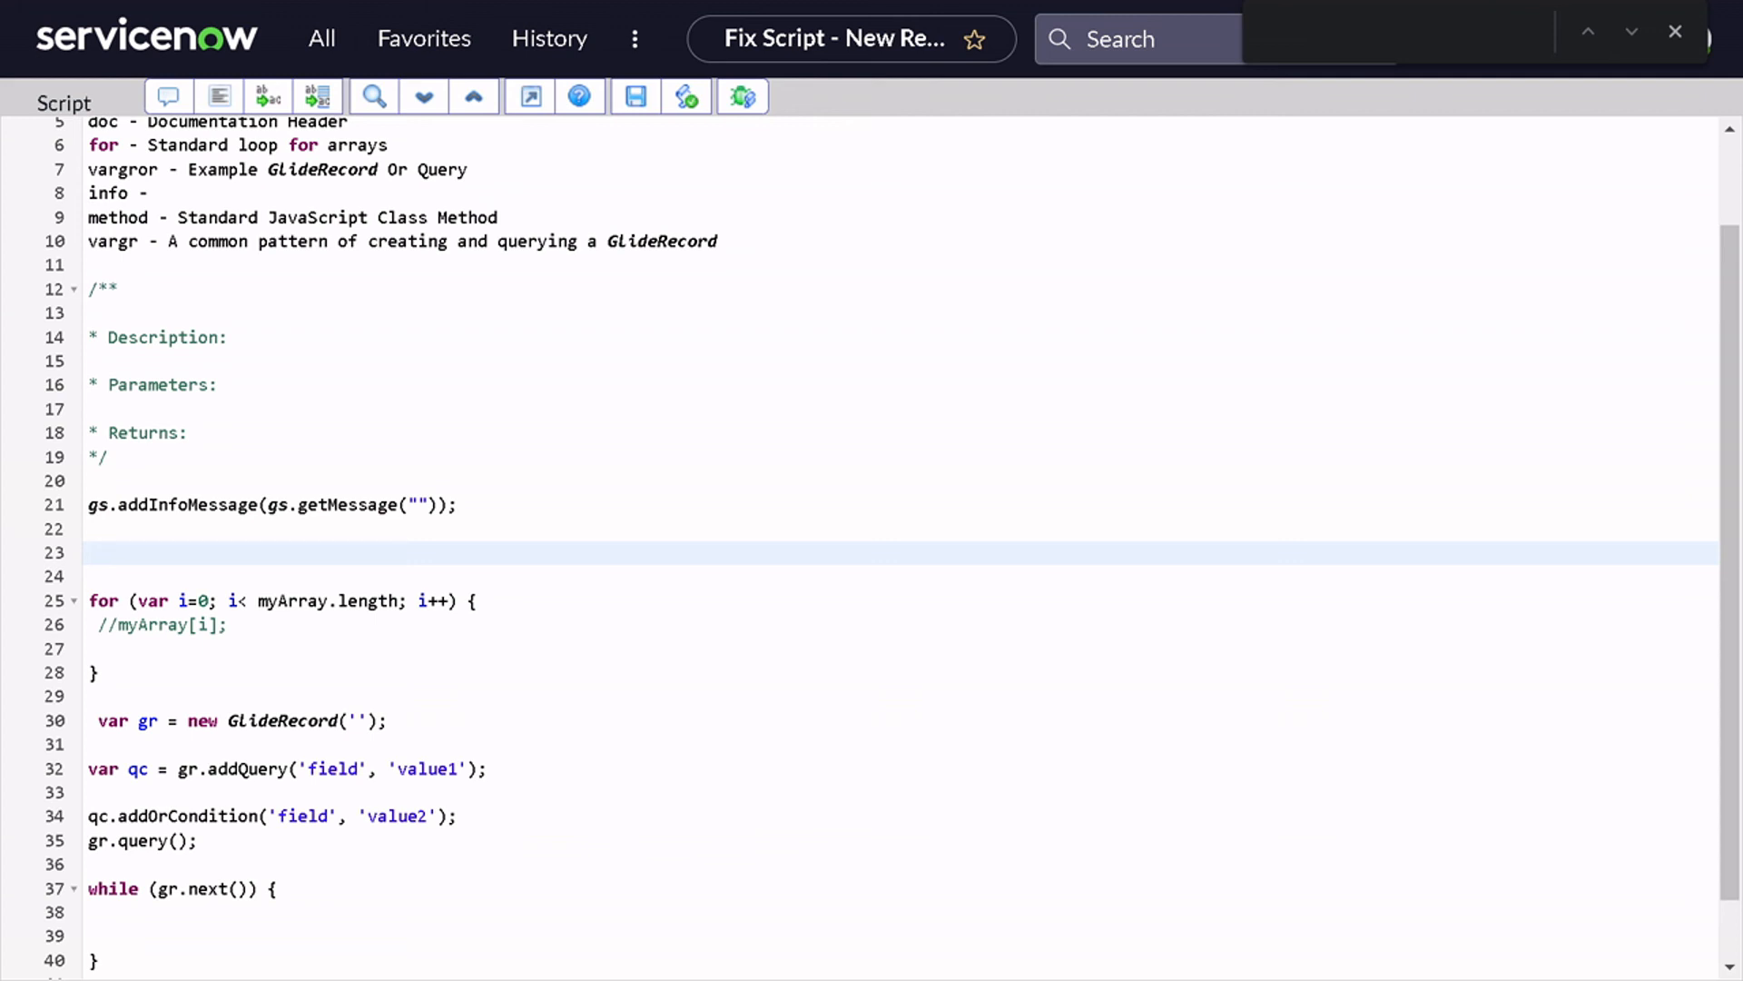
text(method)
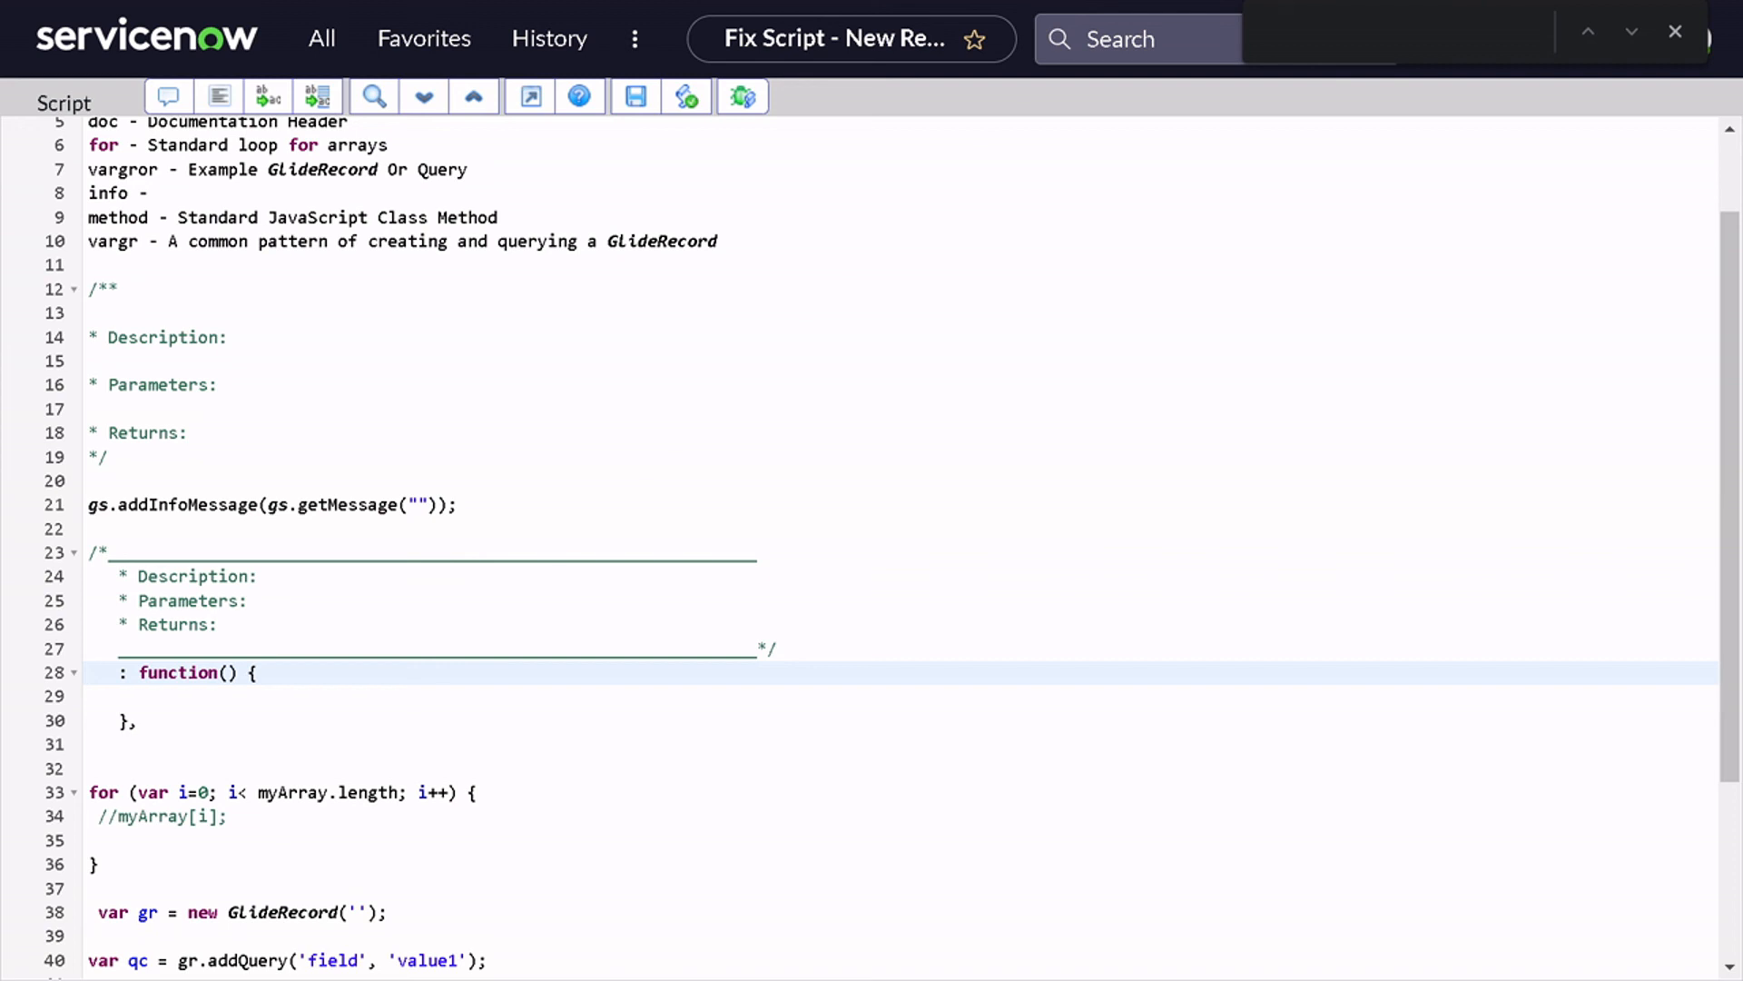
text(myOr)
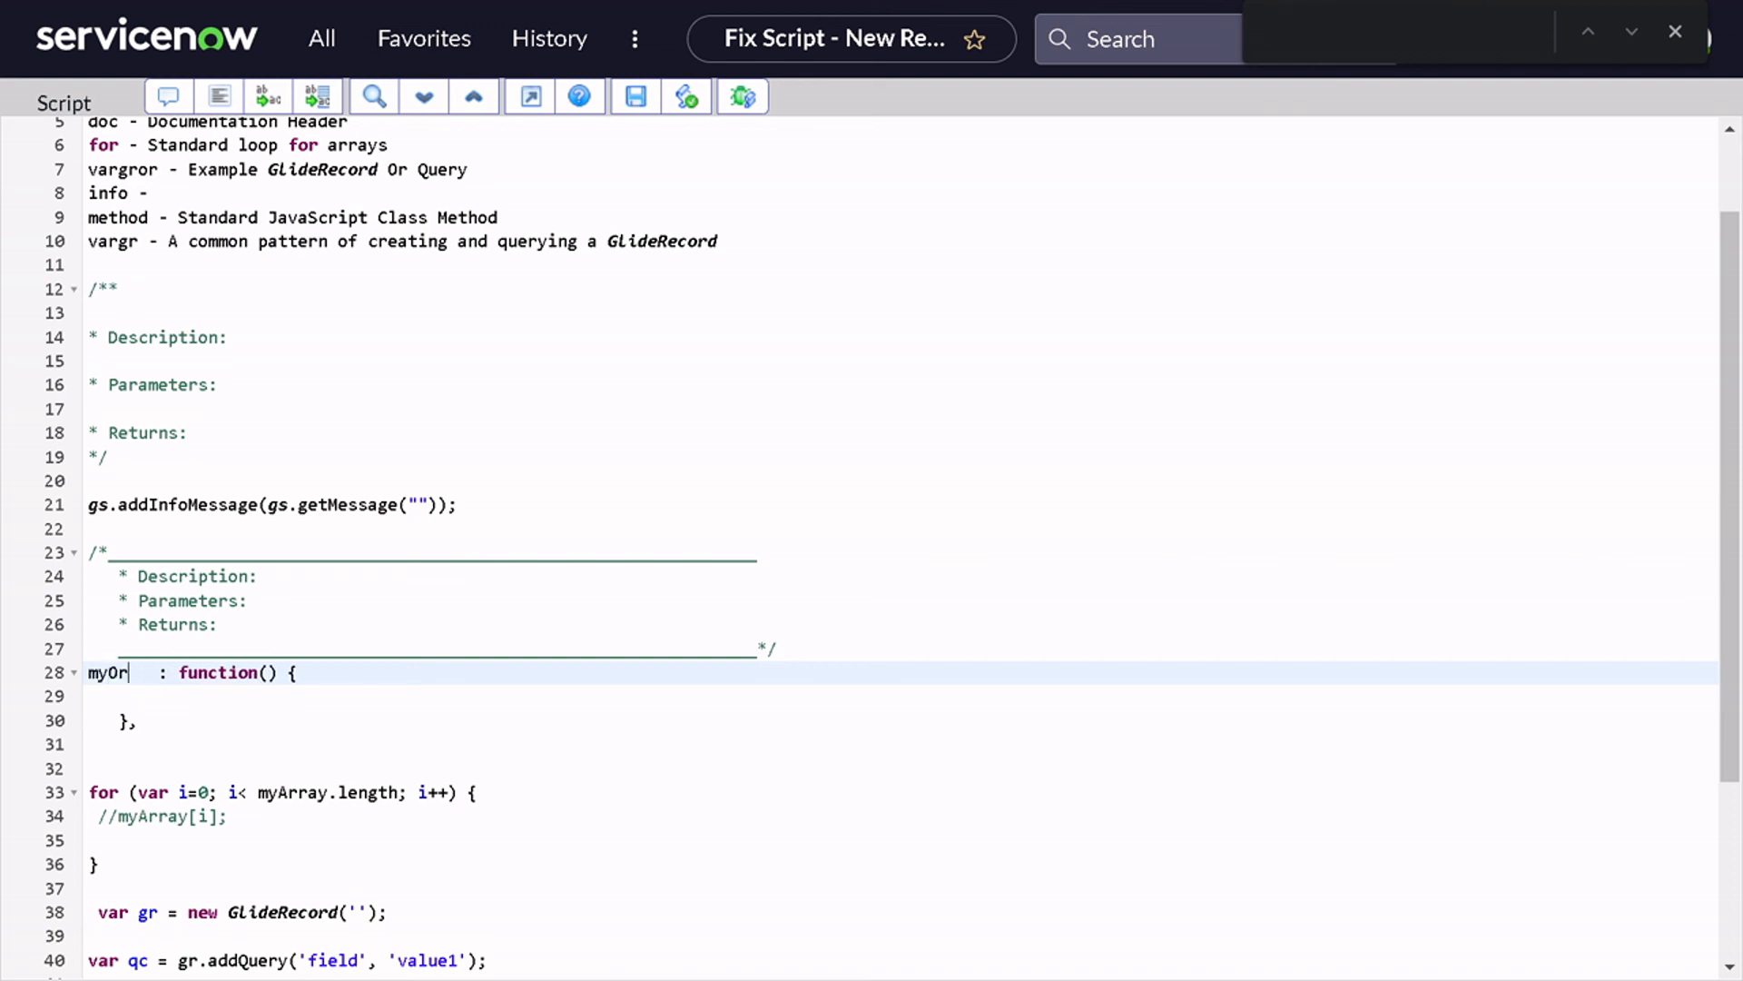
text(der)
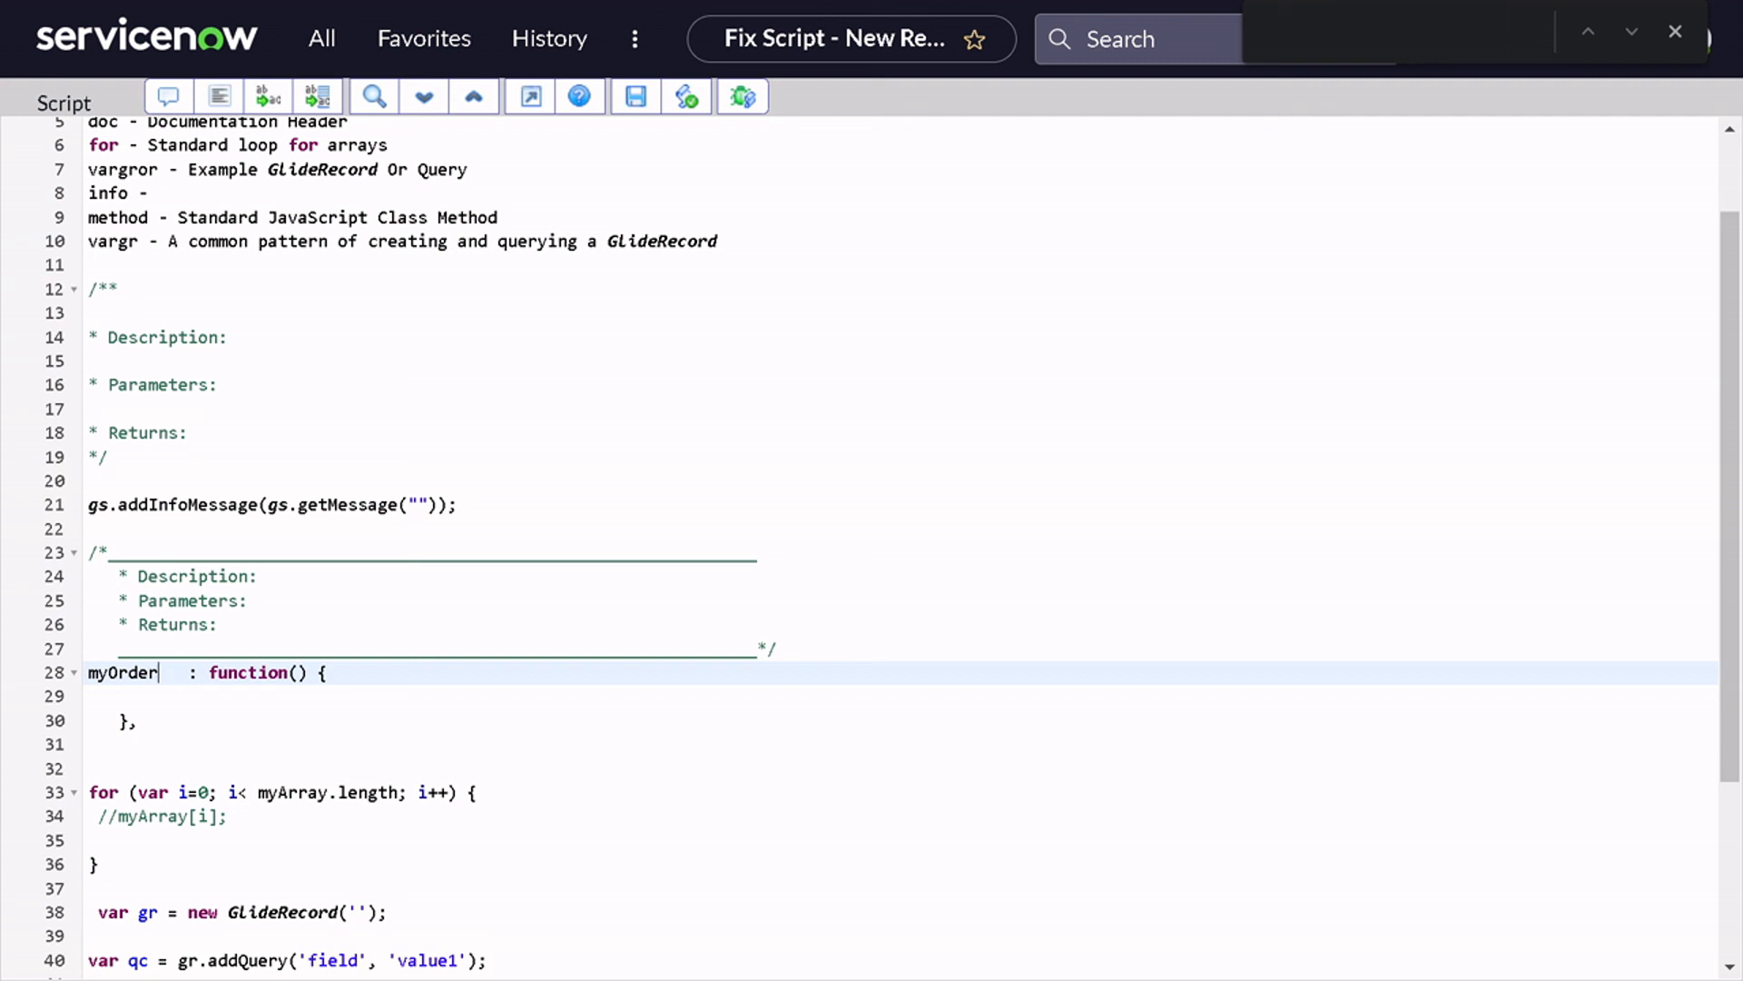
text(dddd)
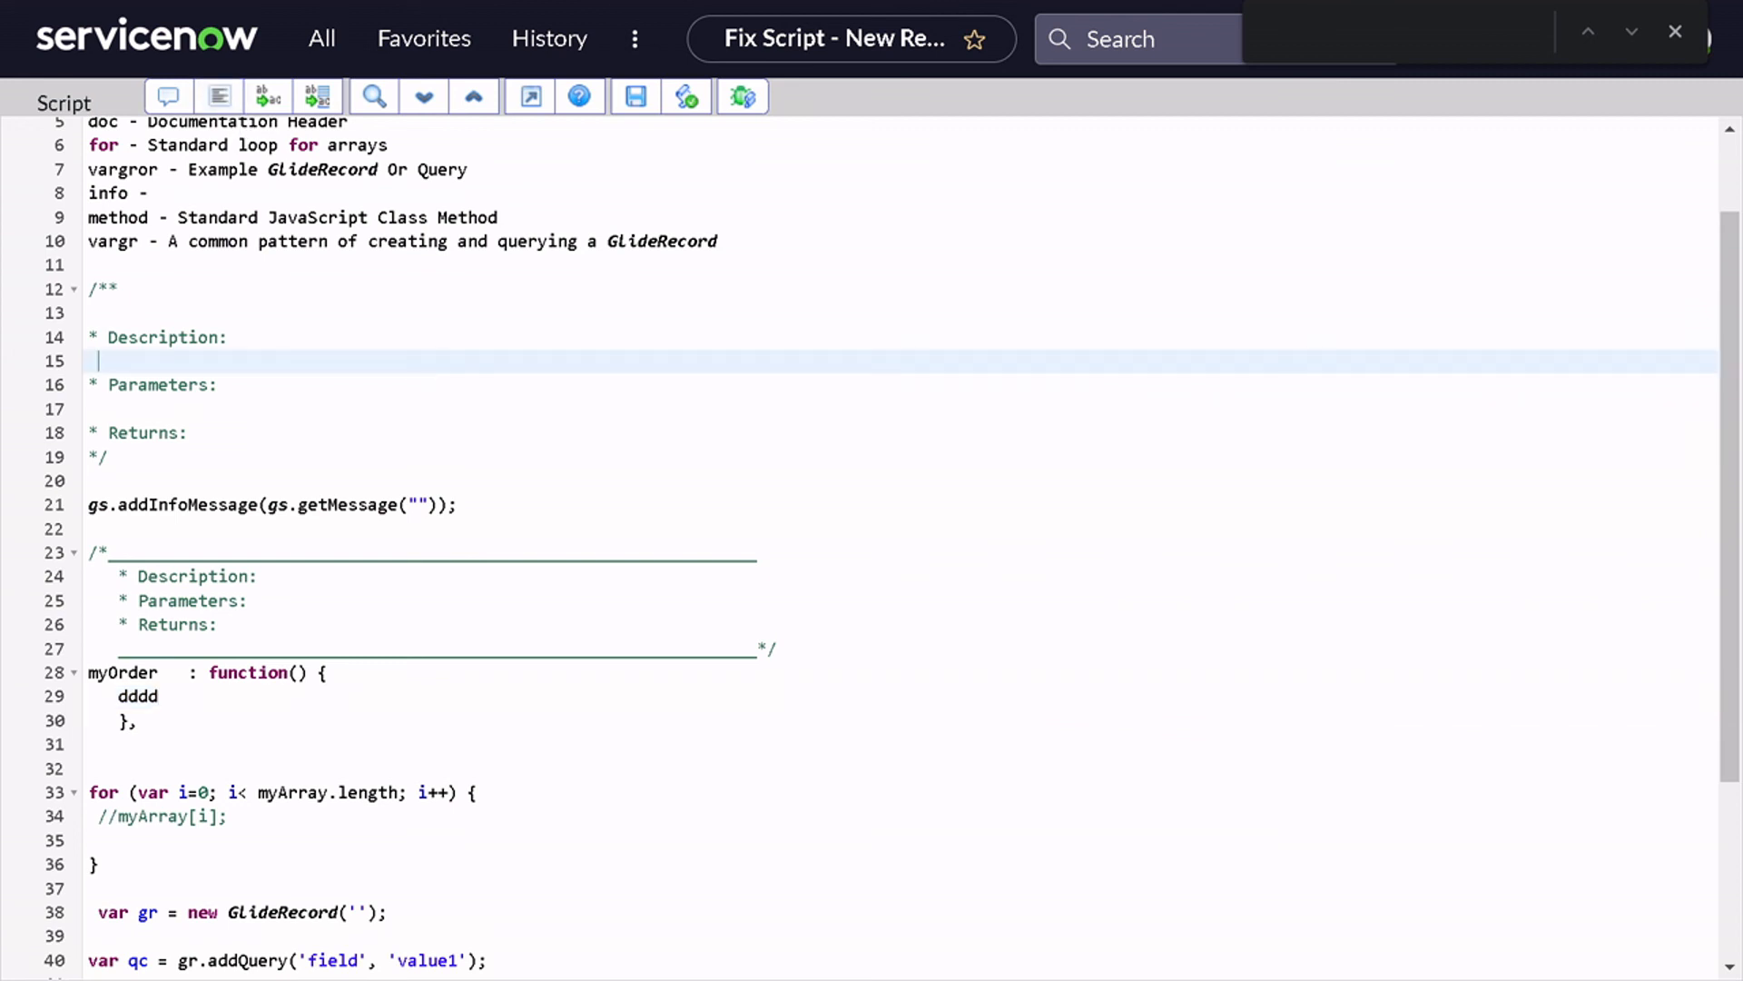
scroll(down, 3)
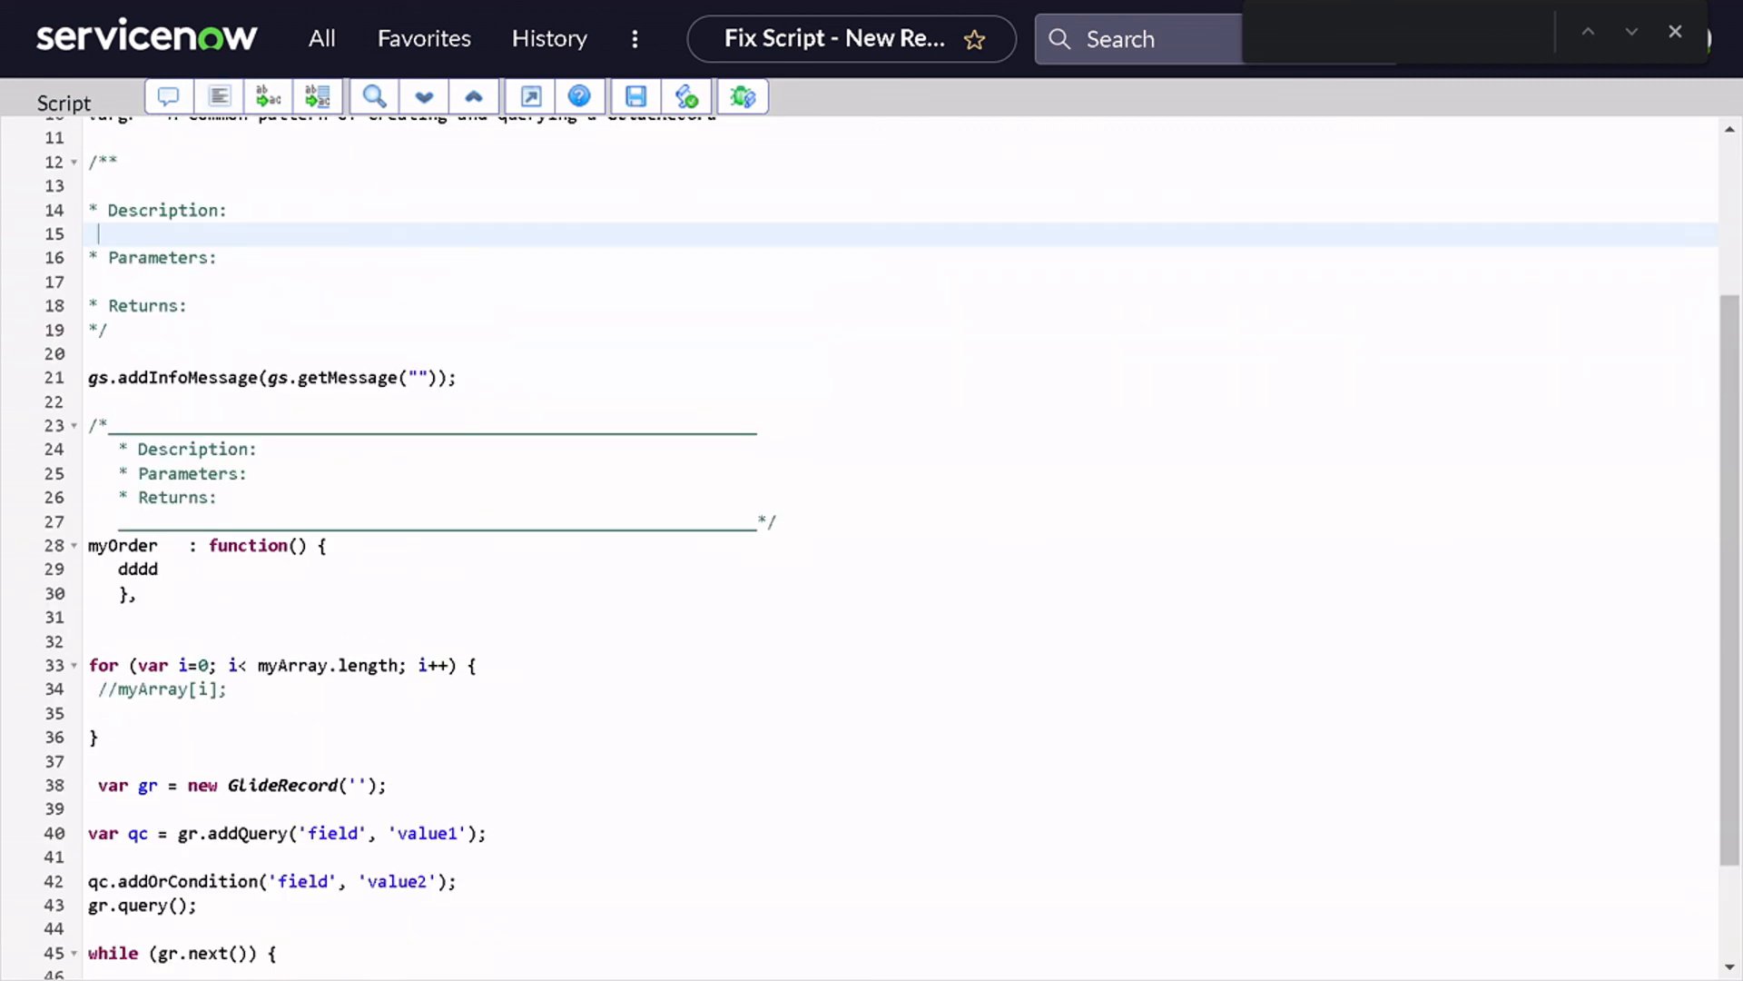
click(134, 593)
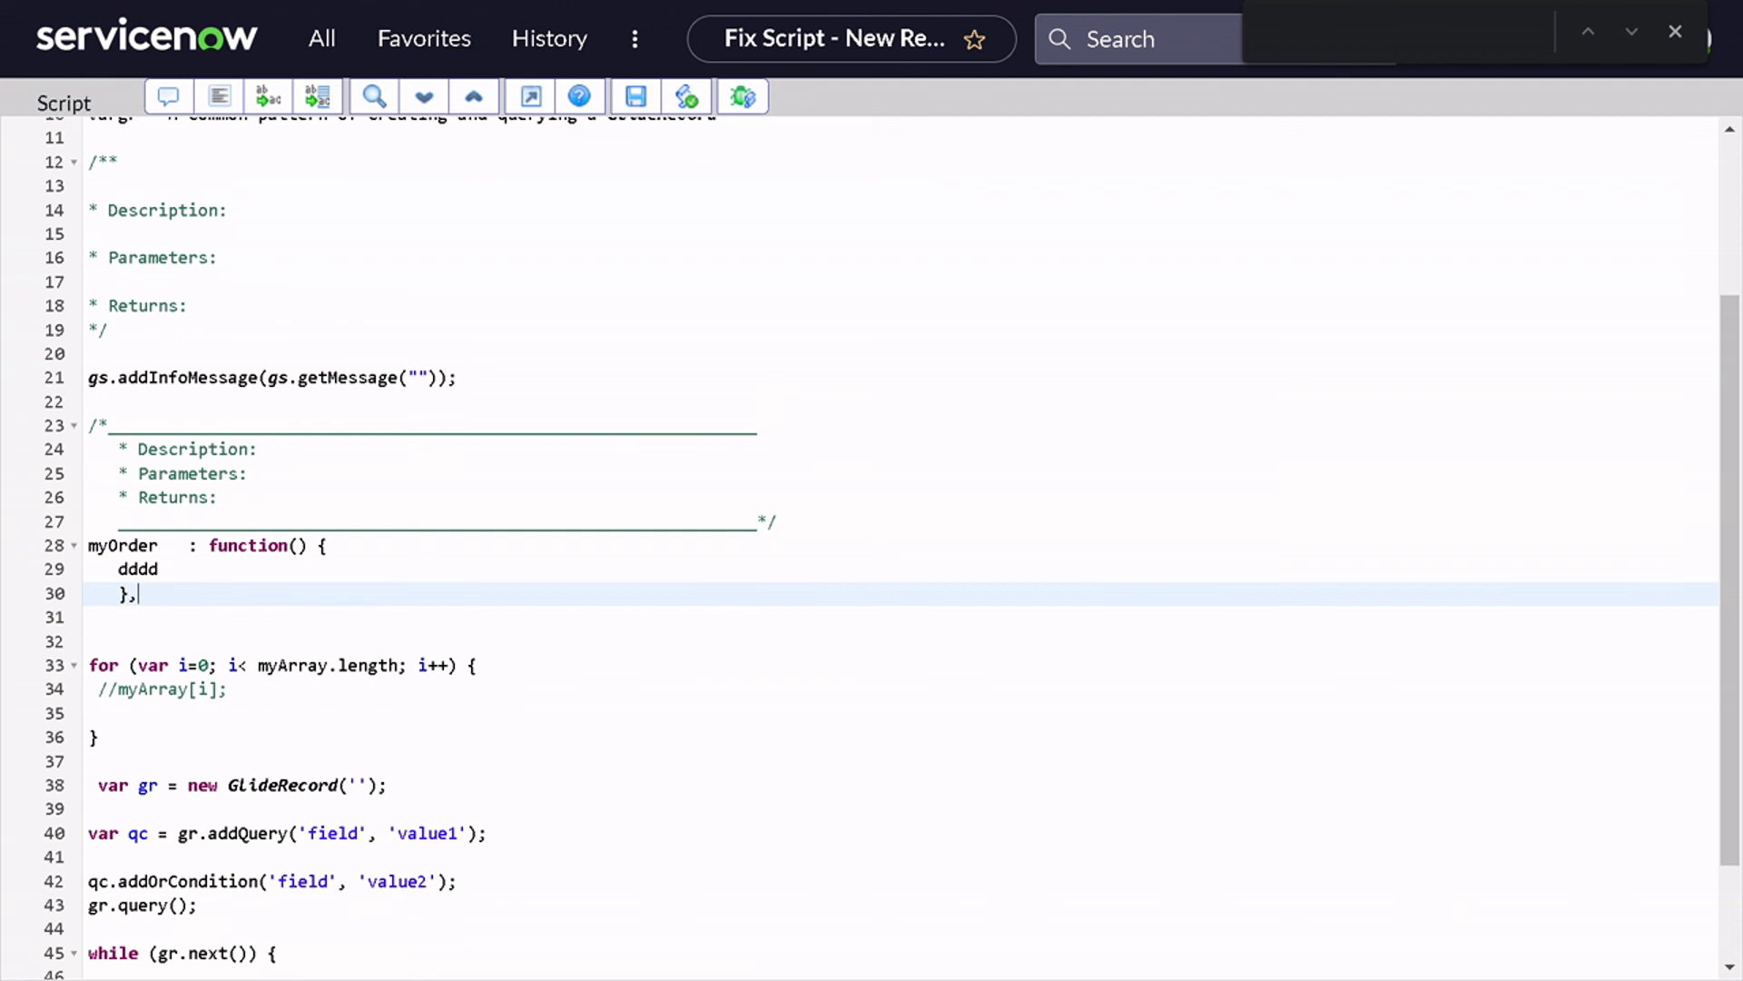
Select all code with Ctrl+A and re-indent it with Format Code.
key(ctrl+a)
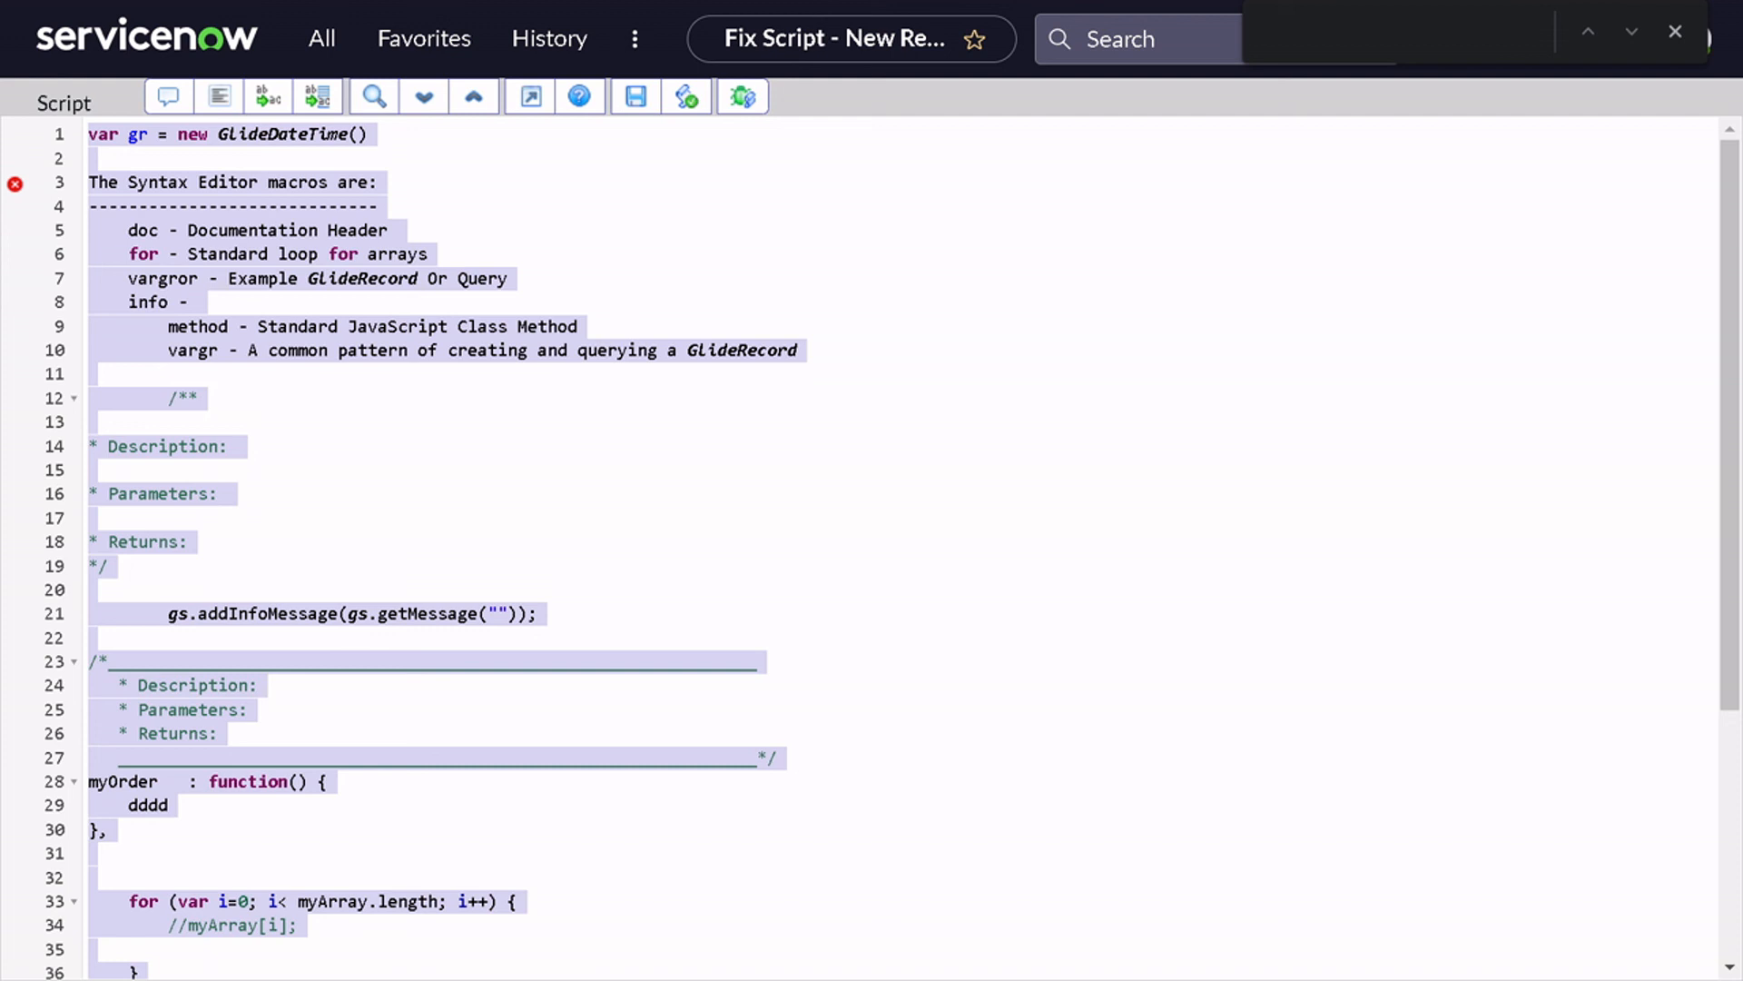
mouse_move(1689, 41)
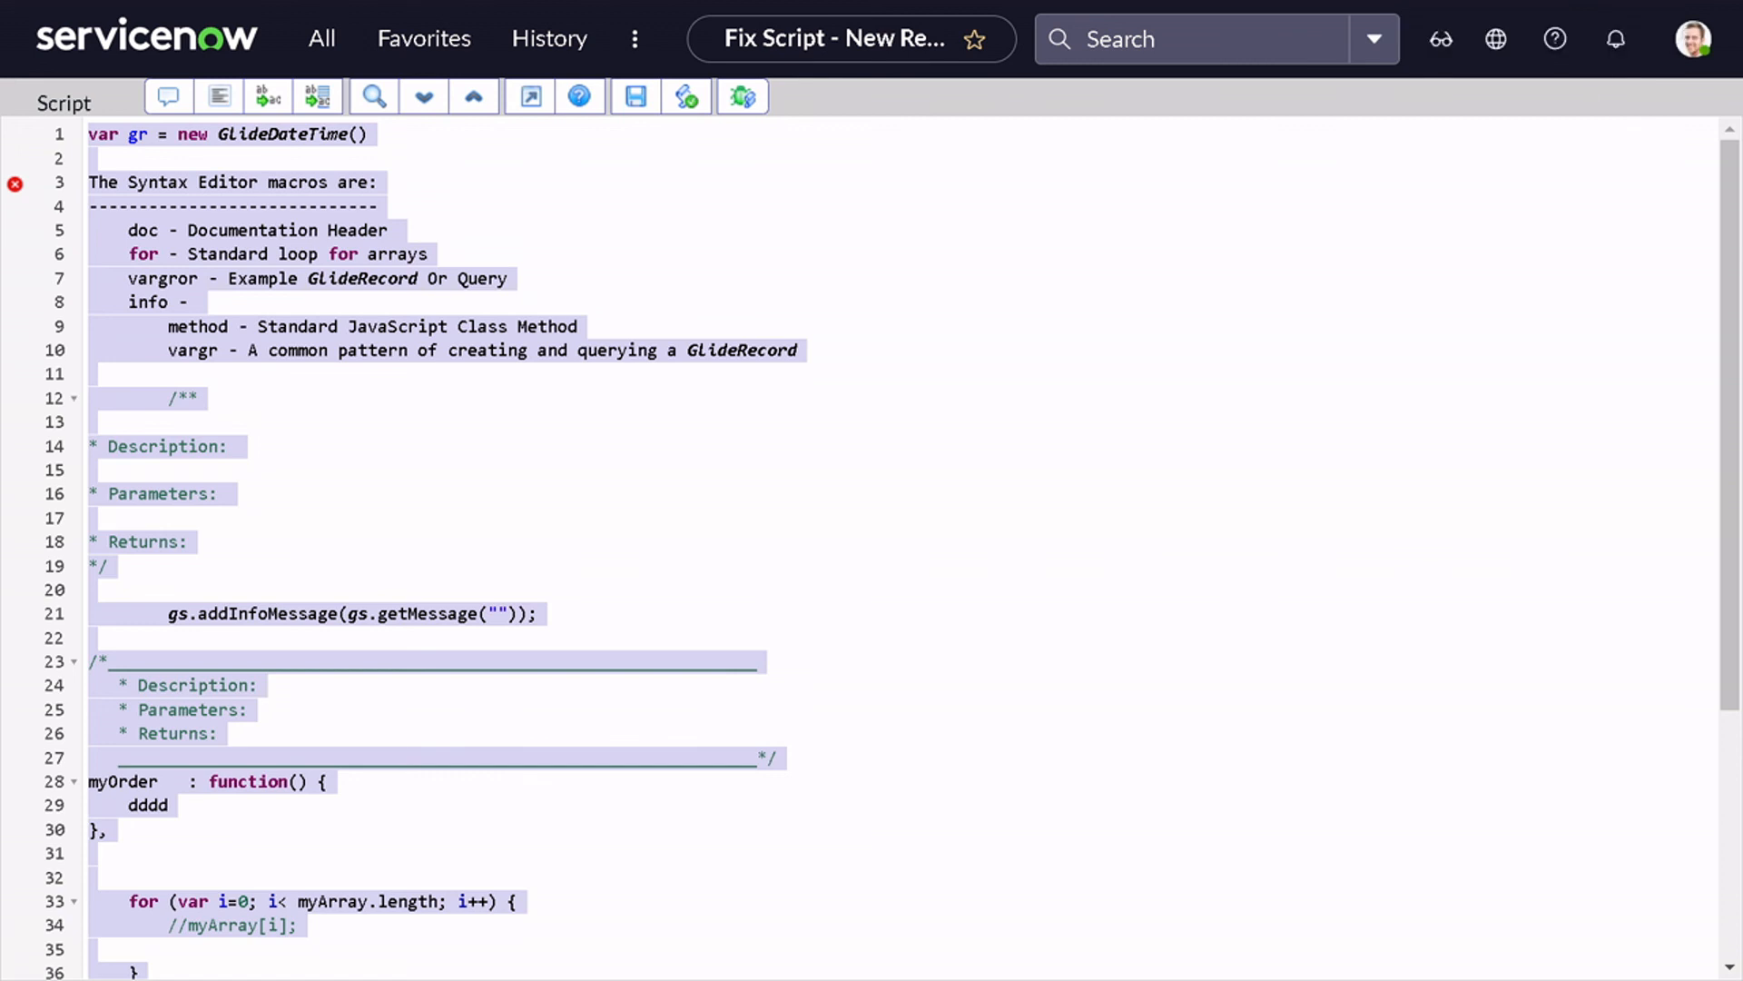
mouse_move(538, 122)
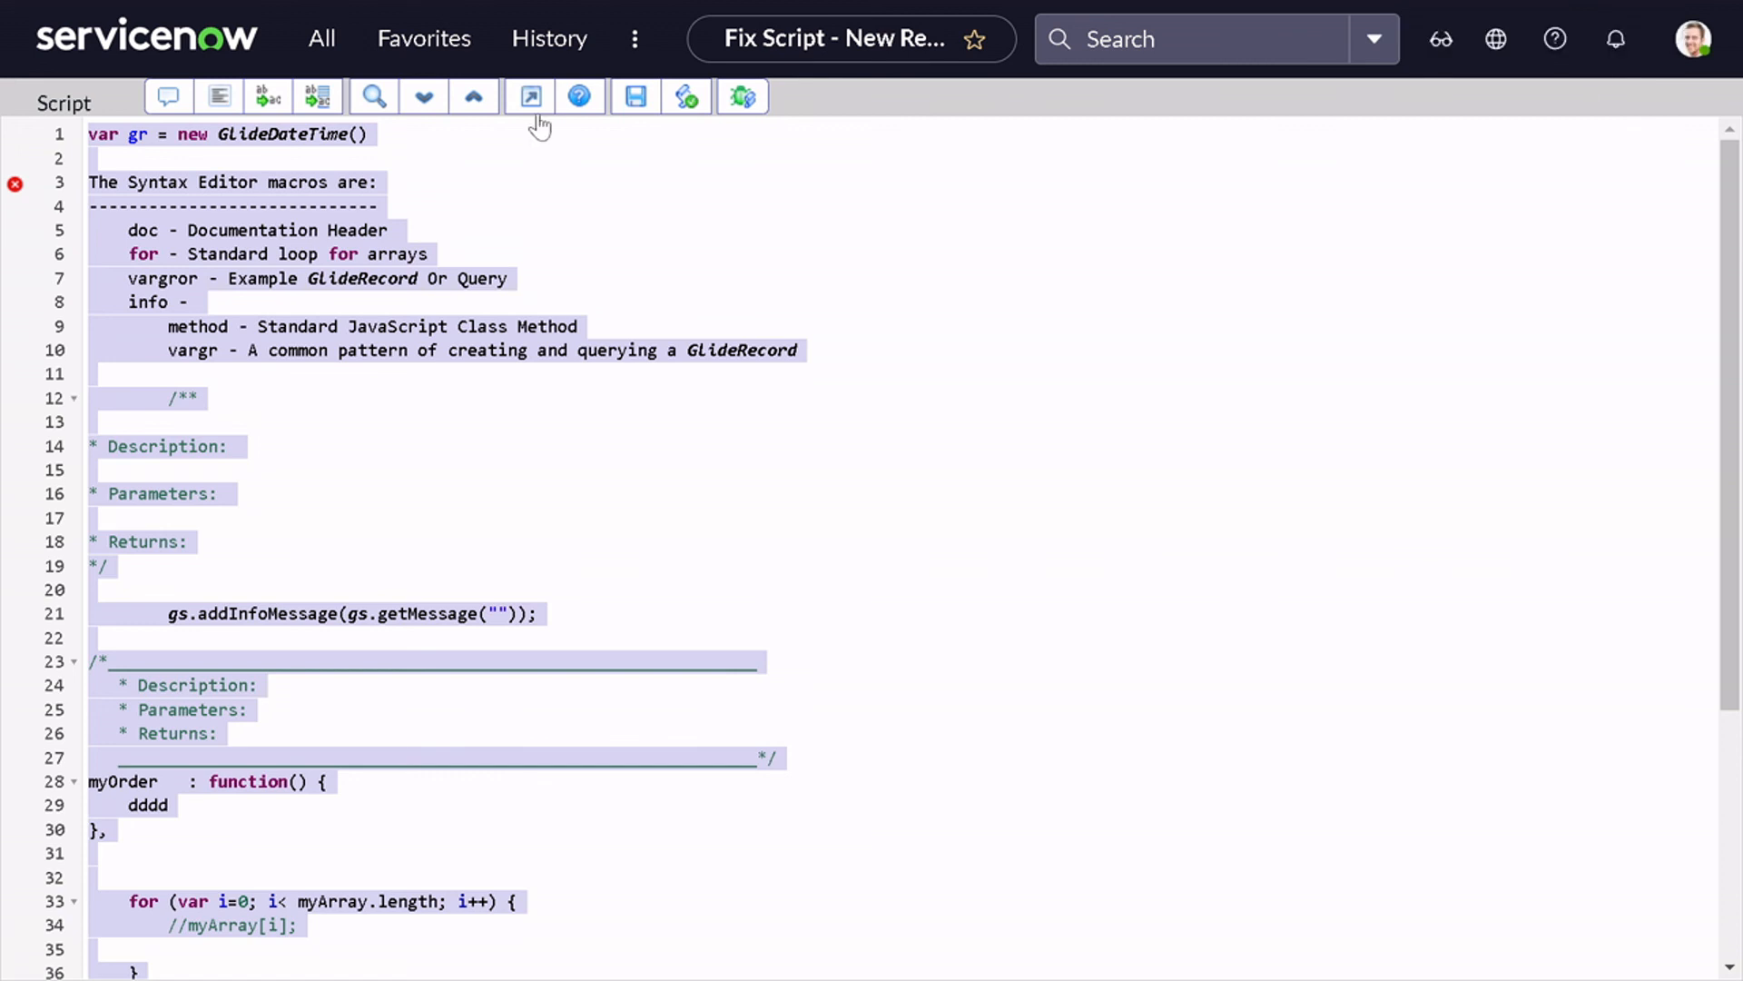